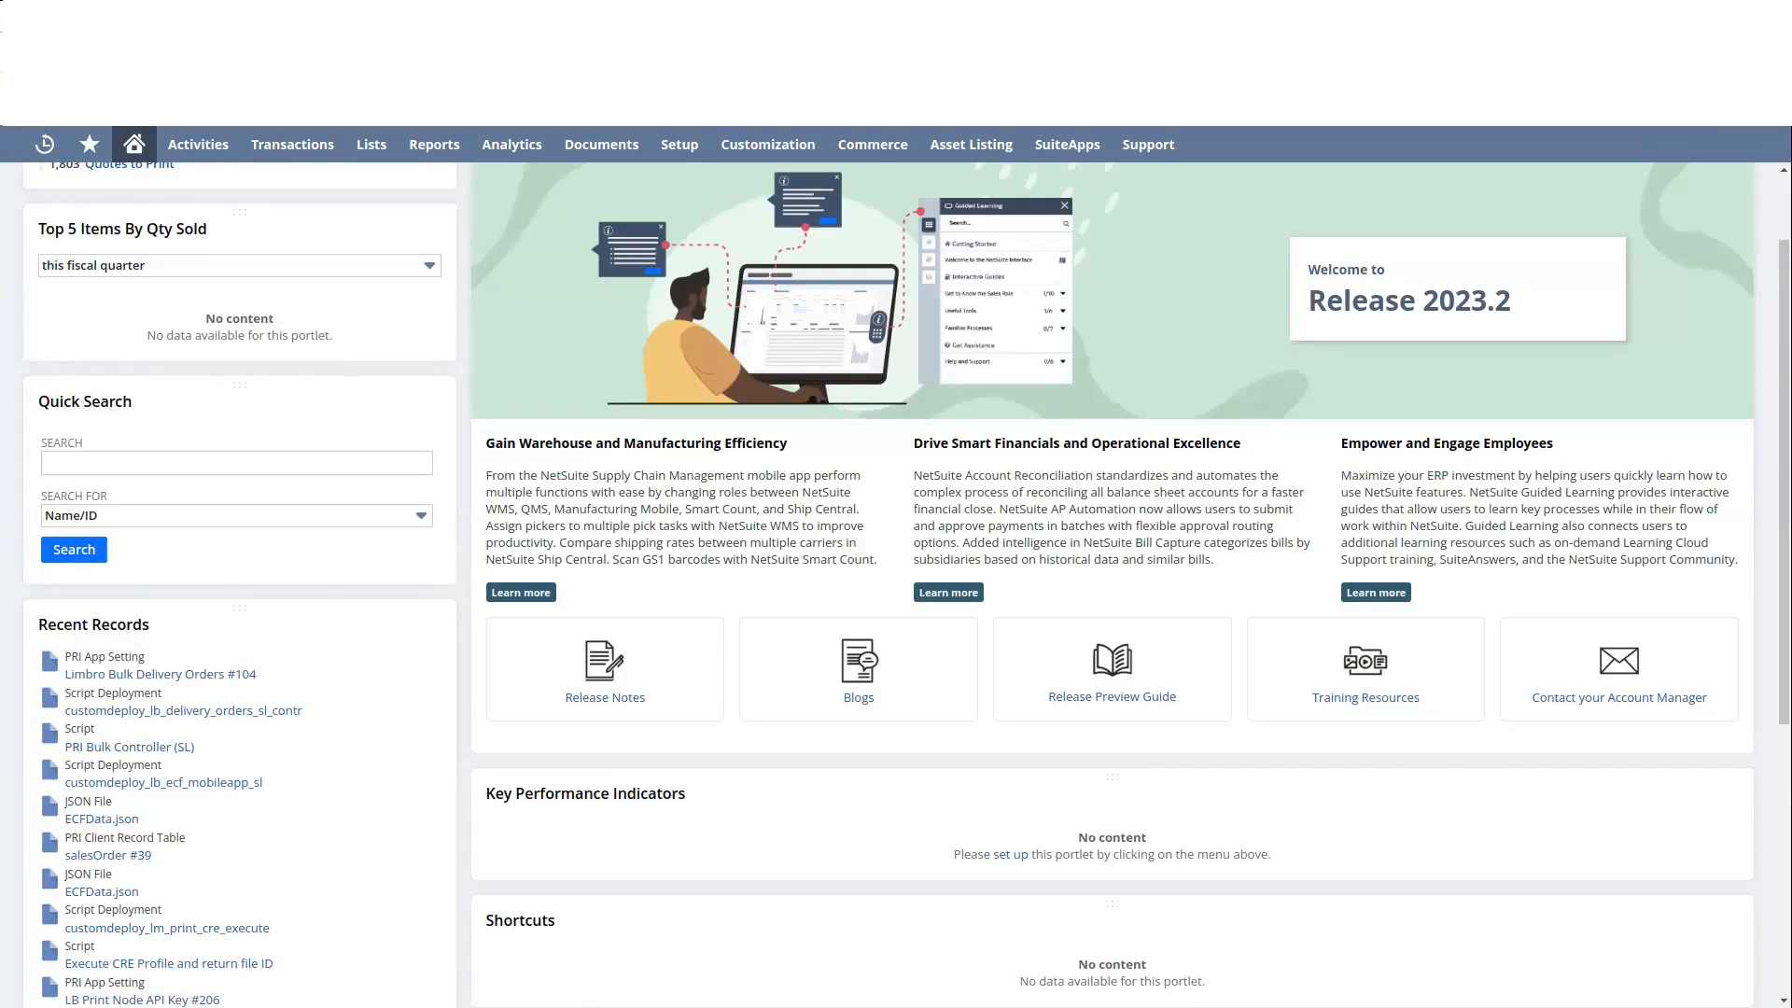
Step: Switch to the Mobile App Launcher tab listing Item Lookup, Update Sales Order and Update Item
left_click(164, 783)
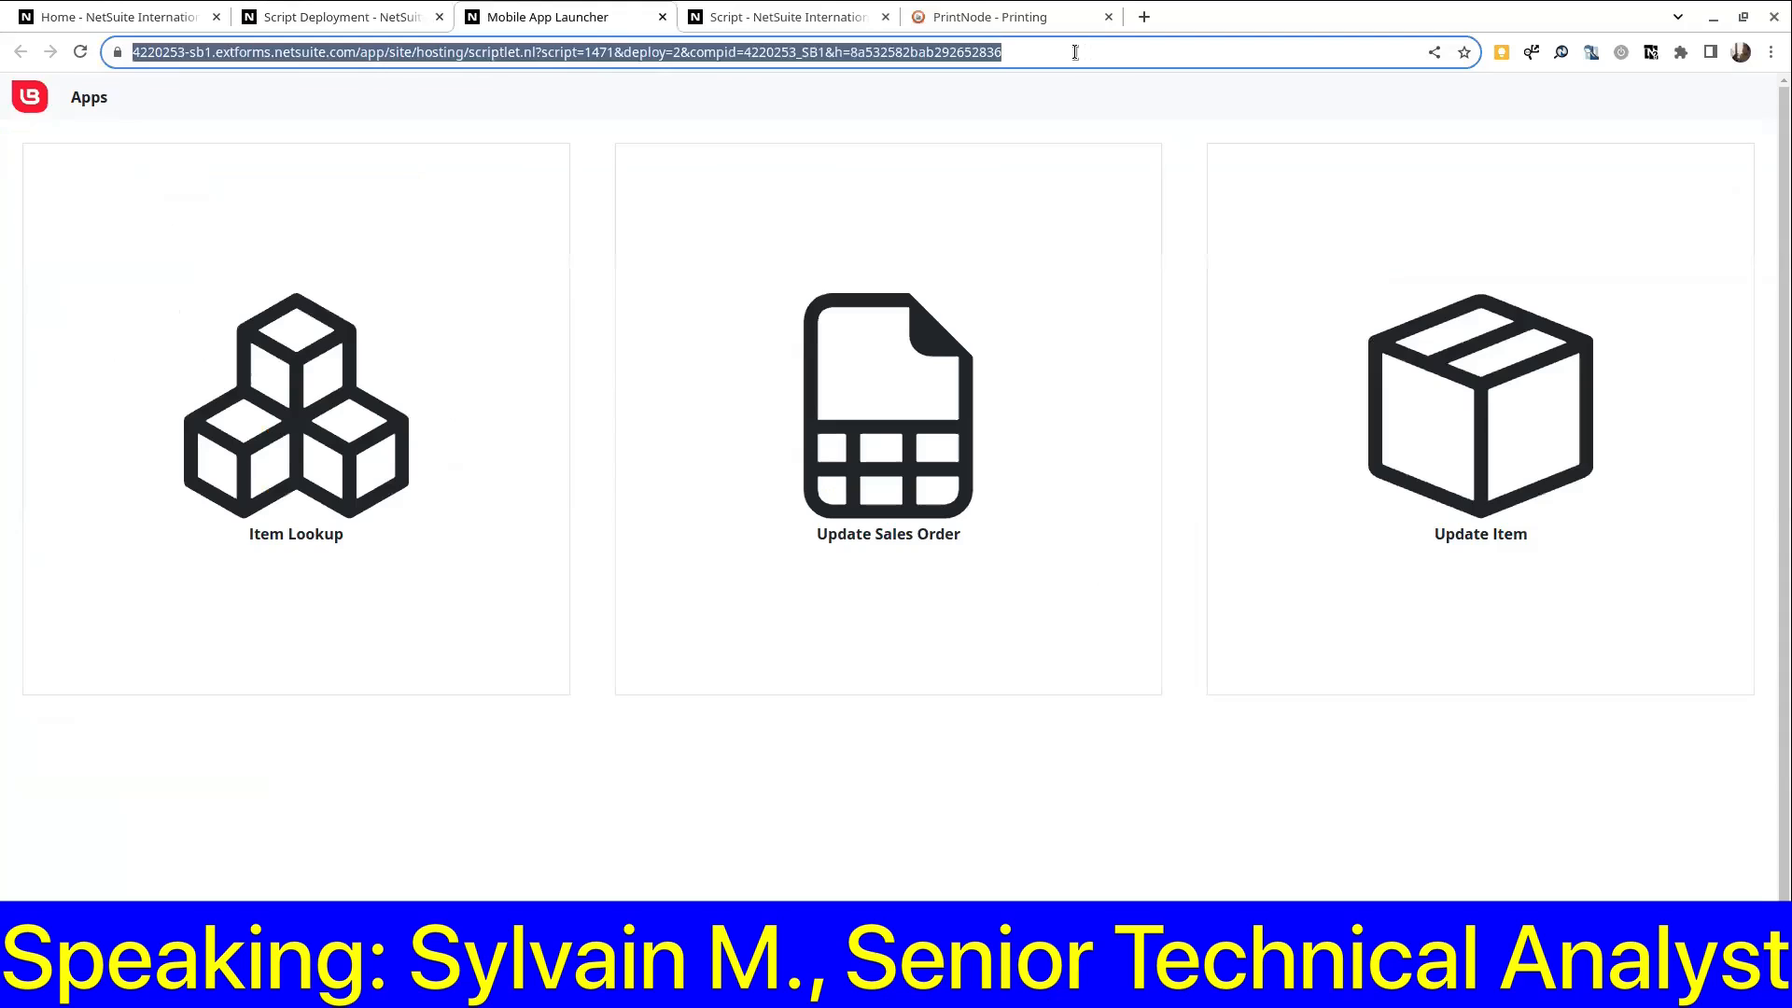
Step: Reload the launcher with &debug=t appended and start the Update Sales Order app
type("&debug=t")
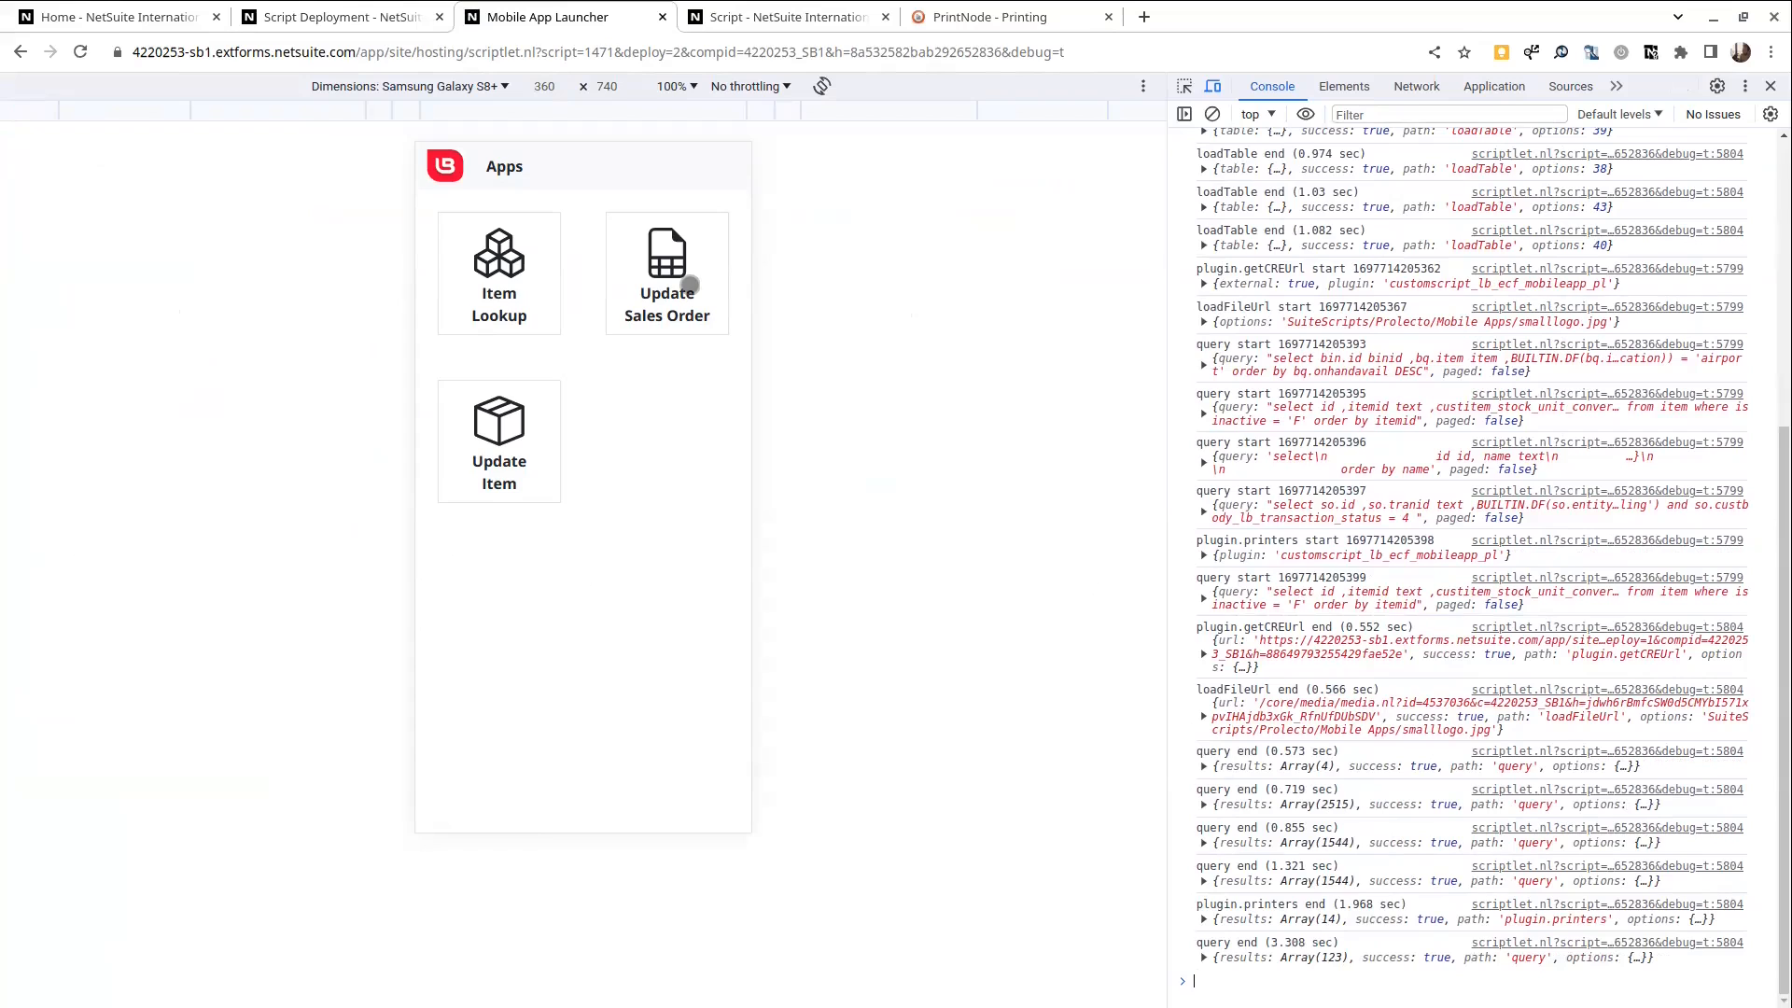
left_click(666, 273)
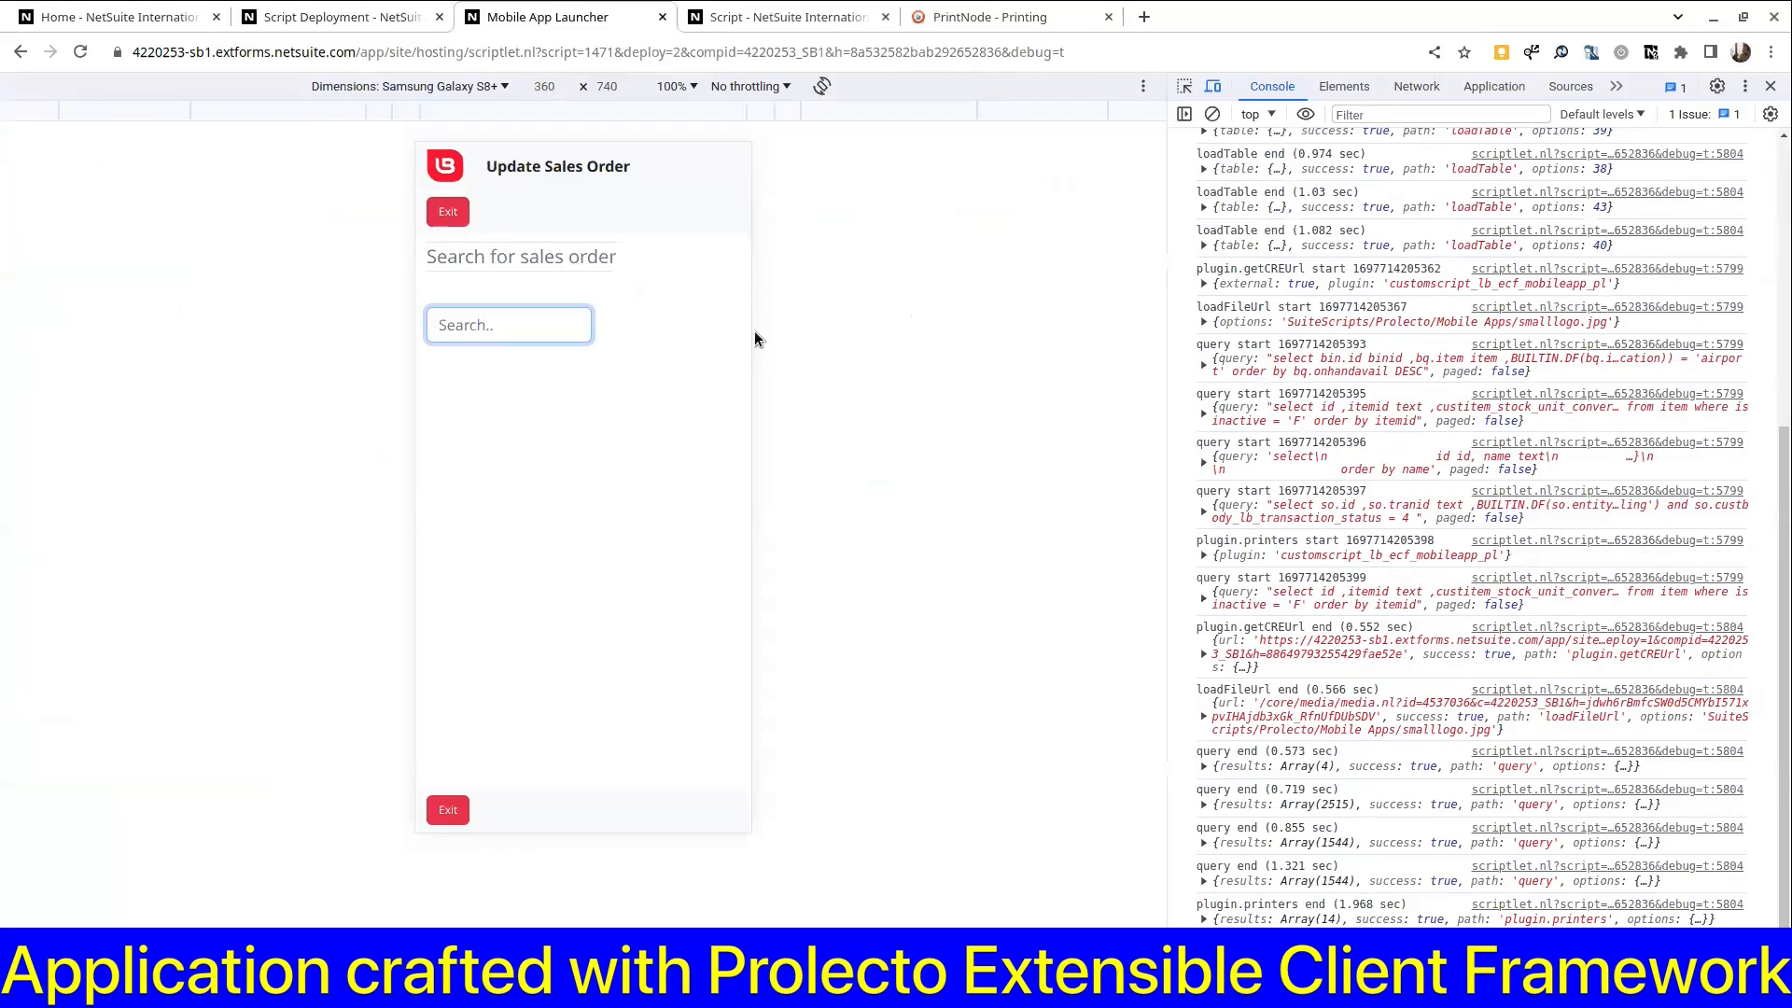
left_click(508, 325)
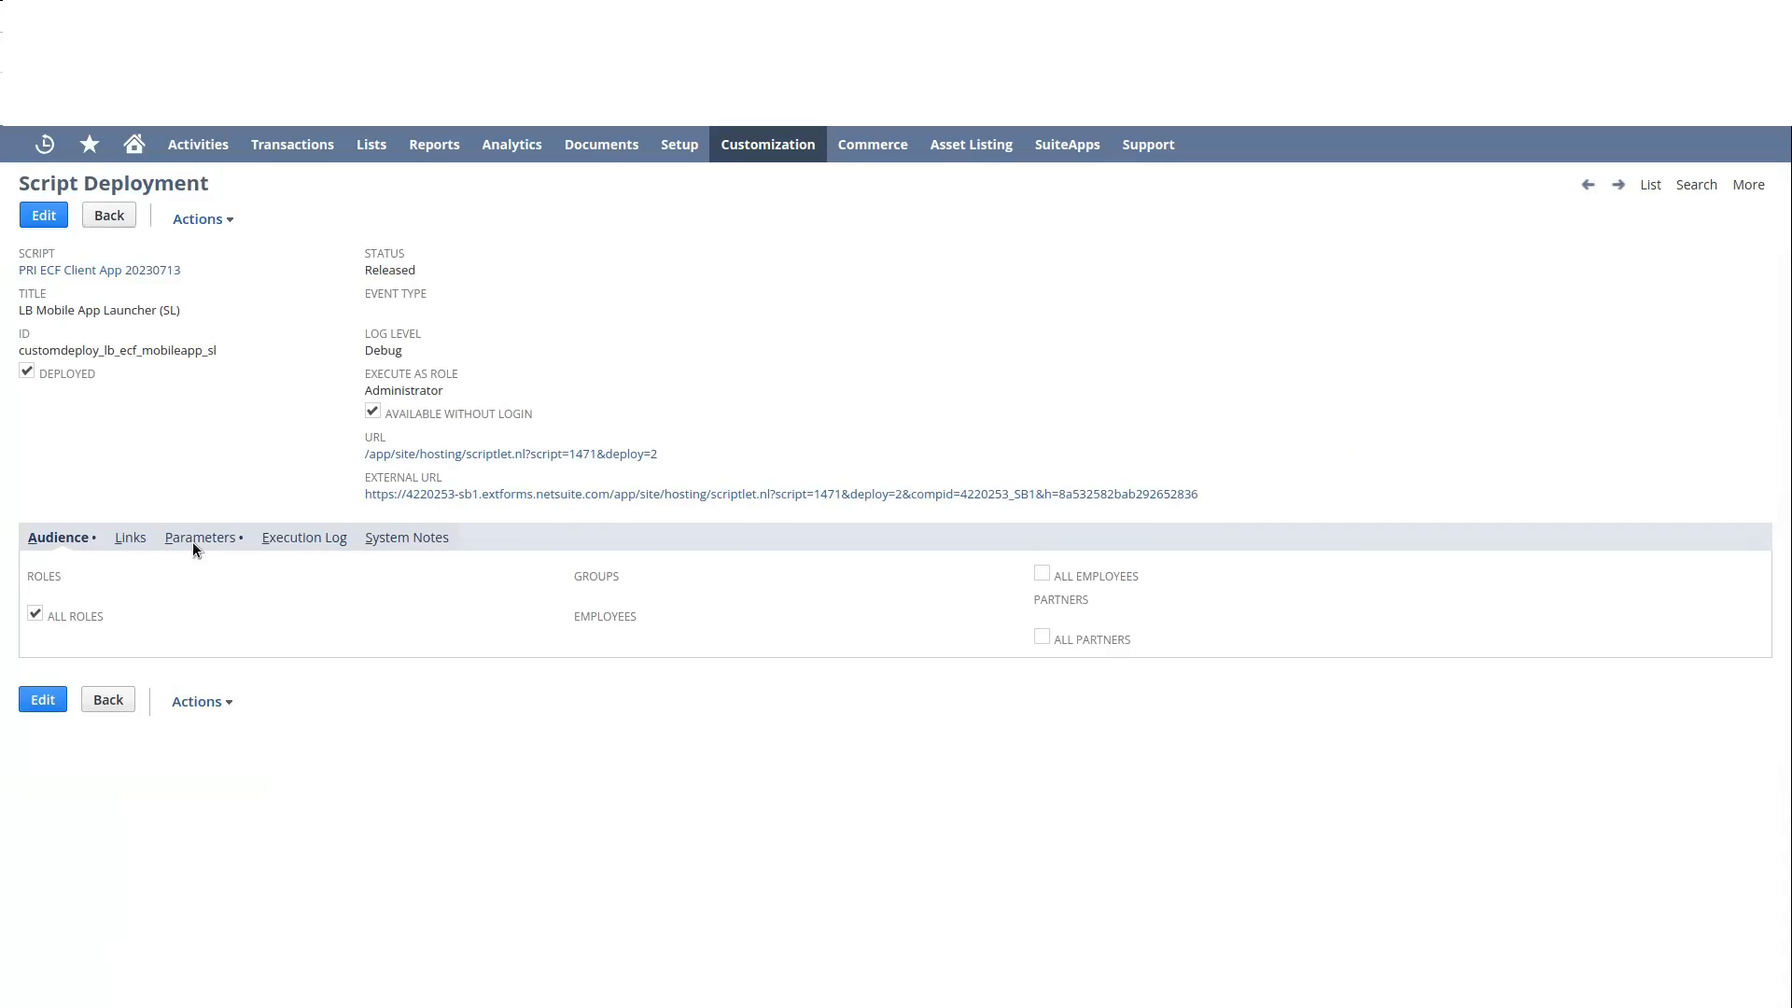
Step: Review the deployment parameters, highlighting CRE profile 89 and default printer ZT230 Green Machine
left_click(200, 538)
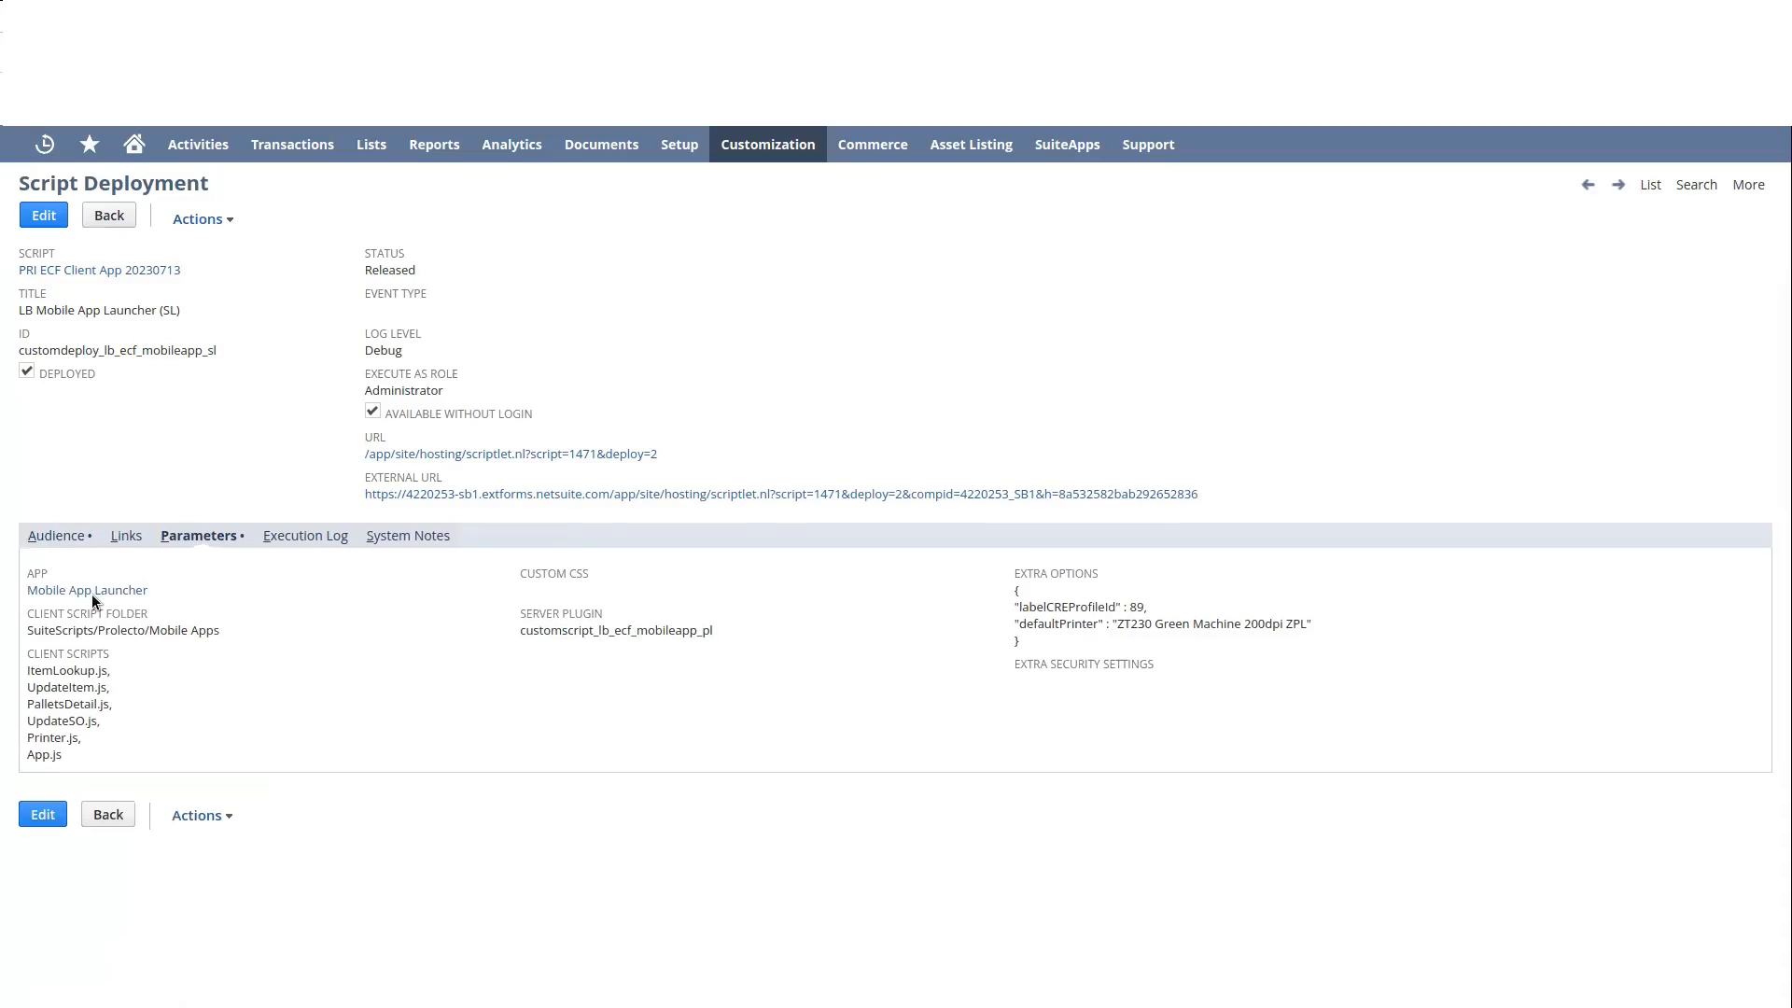
mouse_move(88, 592)
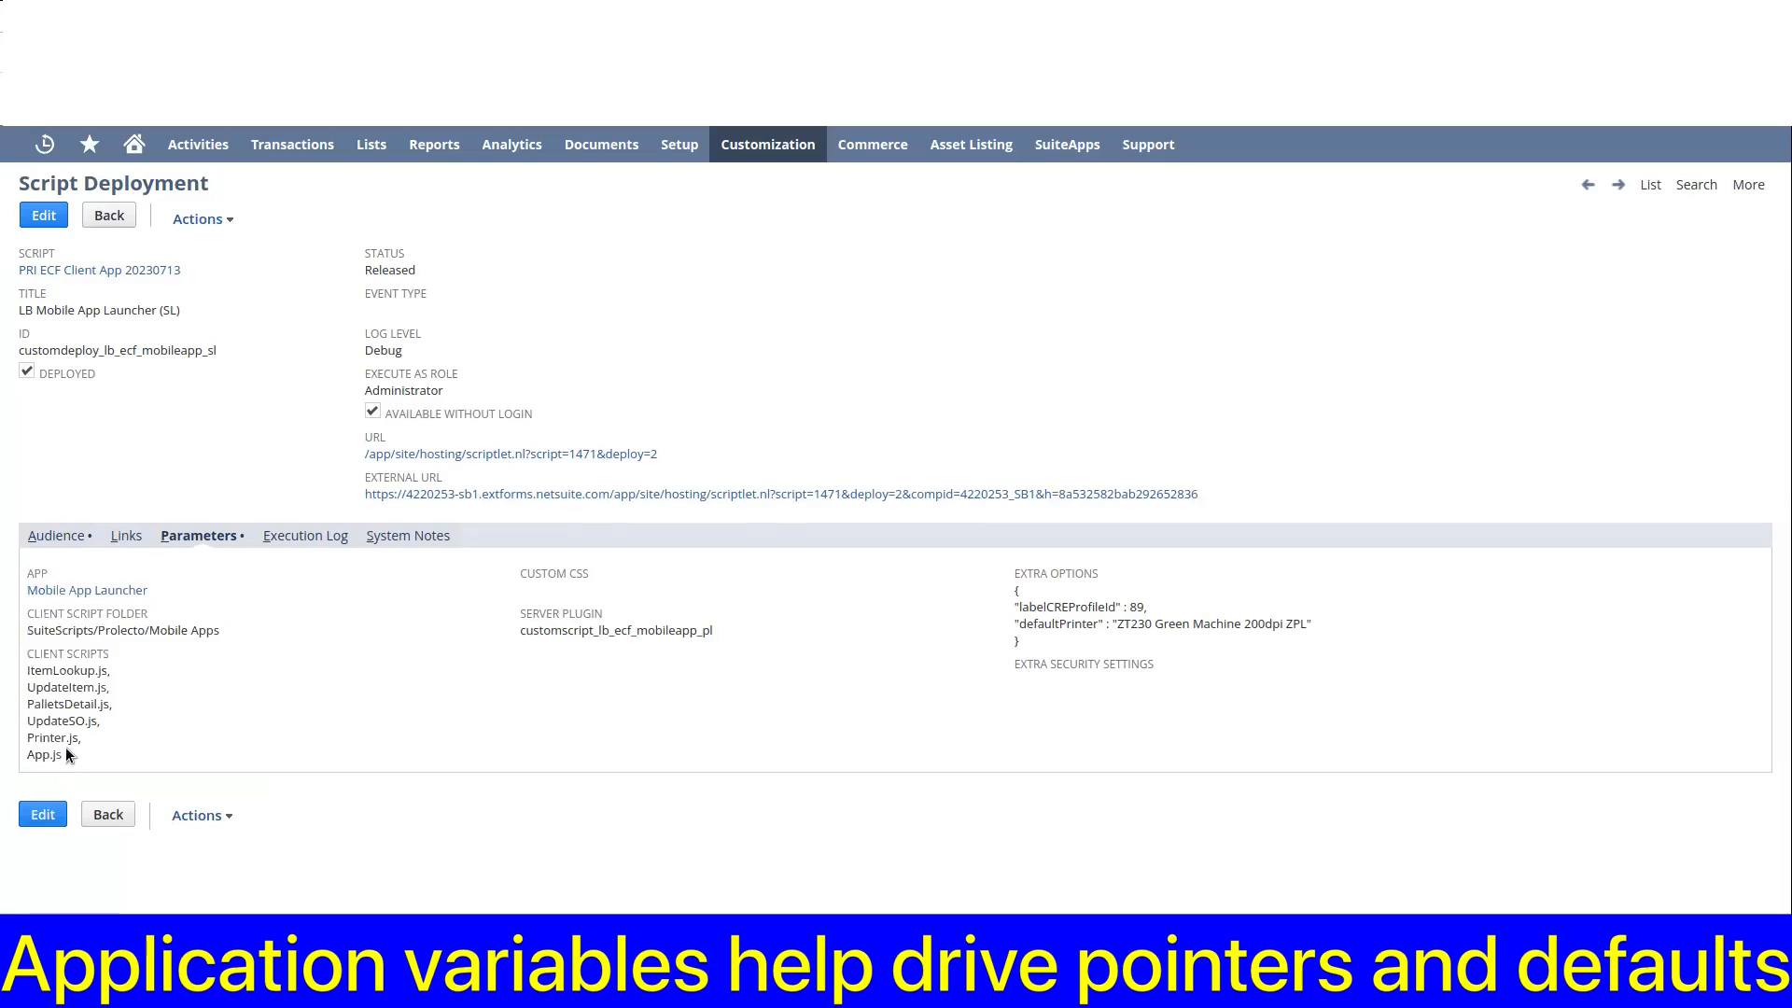
left_click_drag(22, 670, 80, 756)
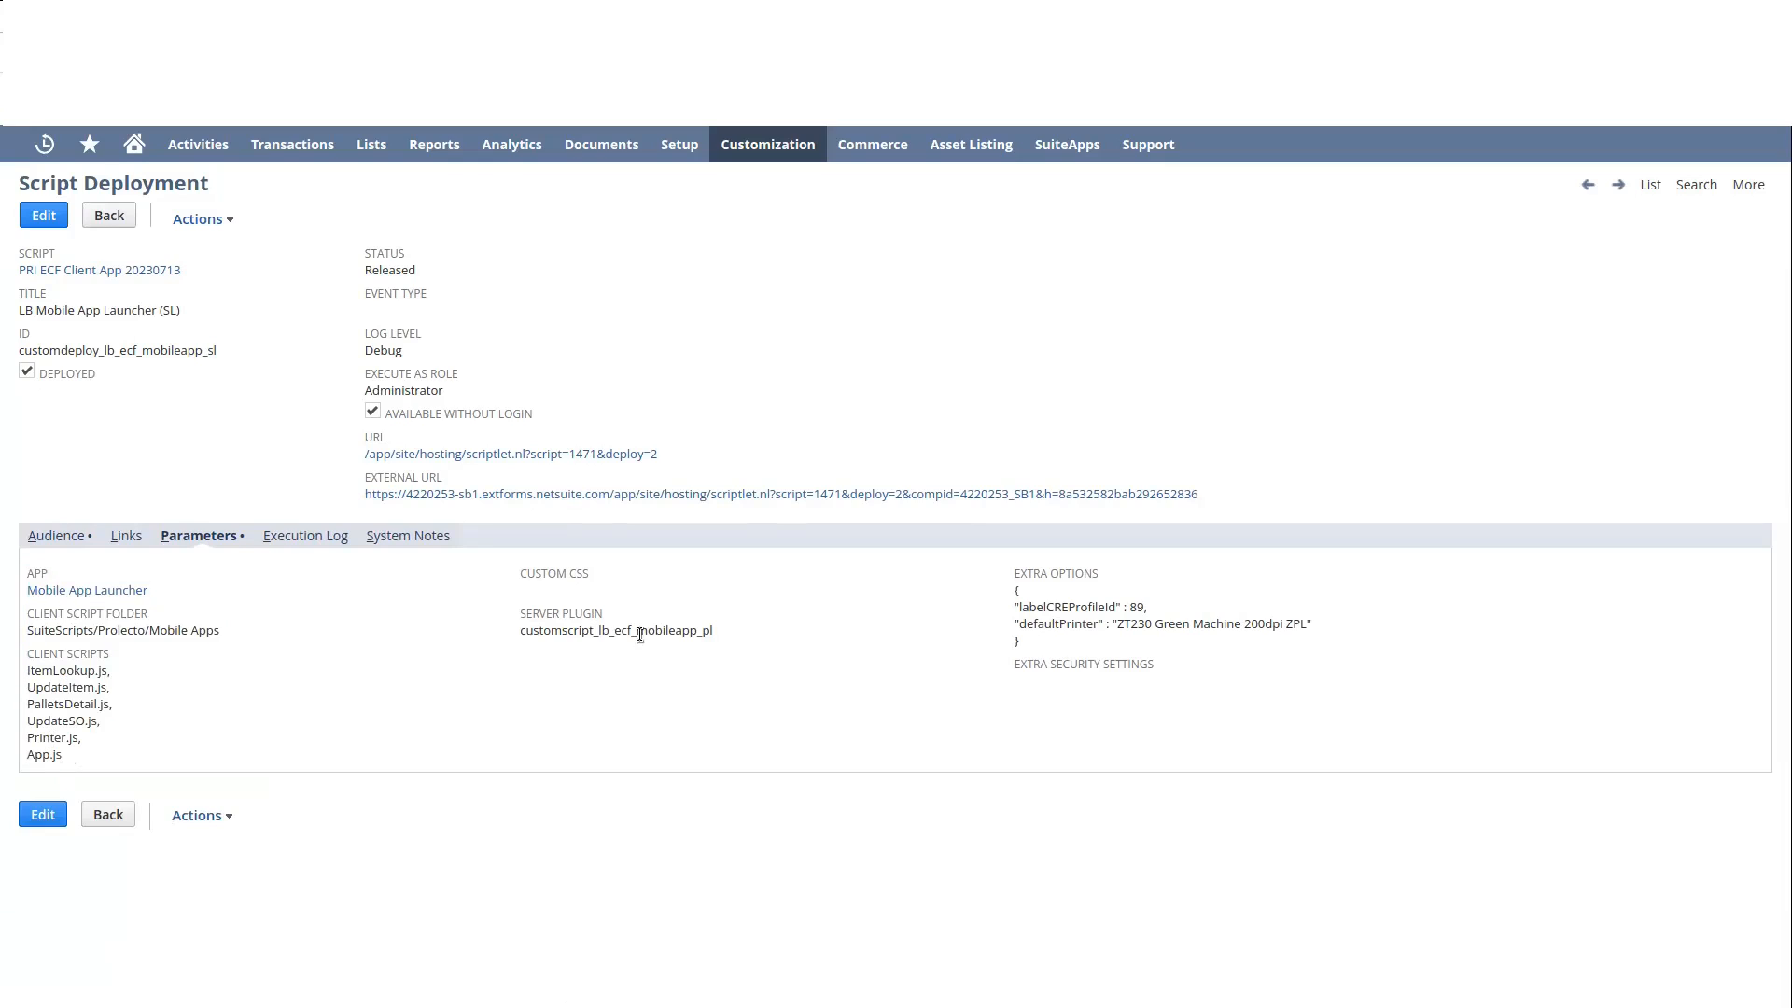
mouse_move(657, 627)
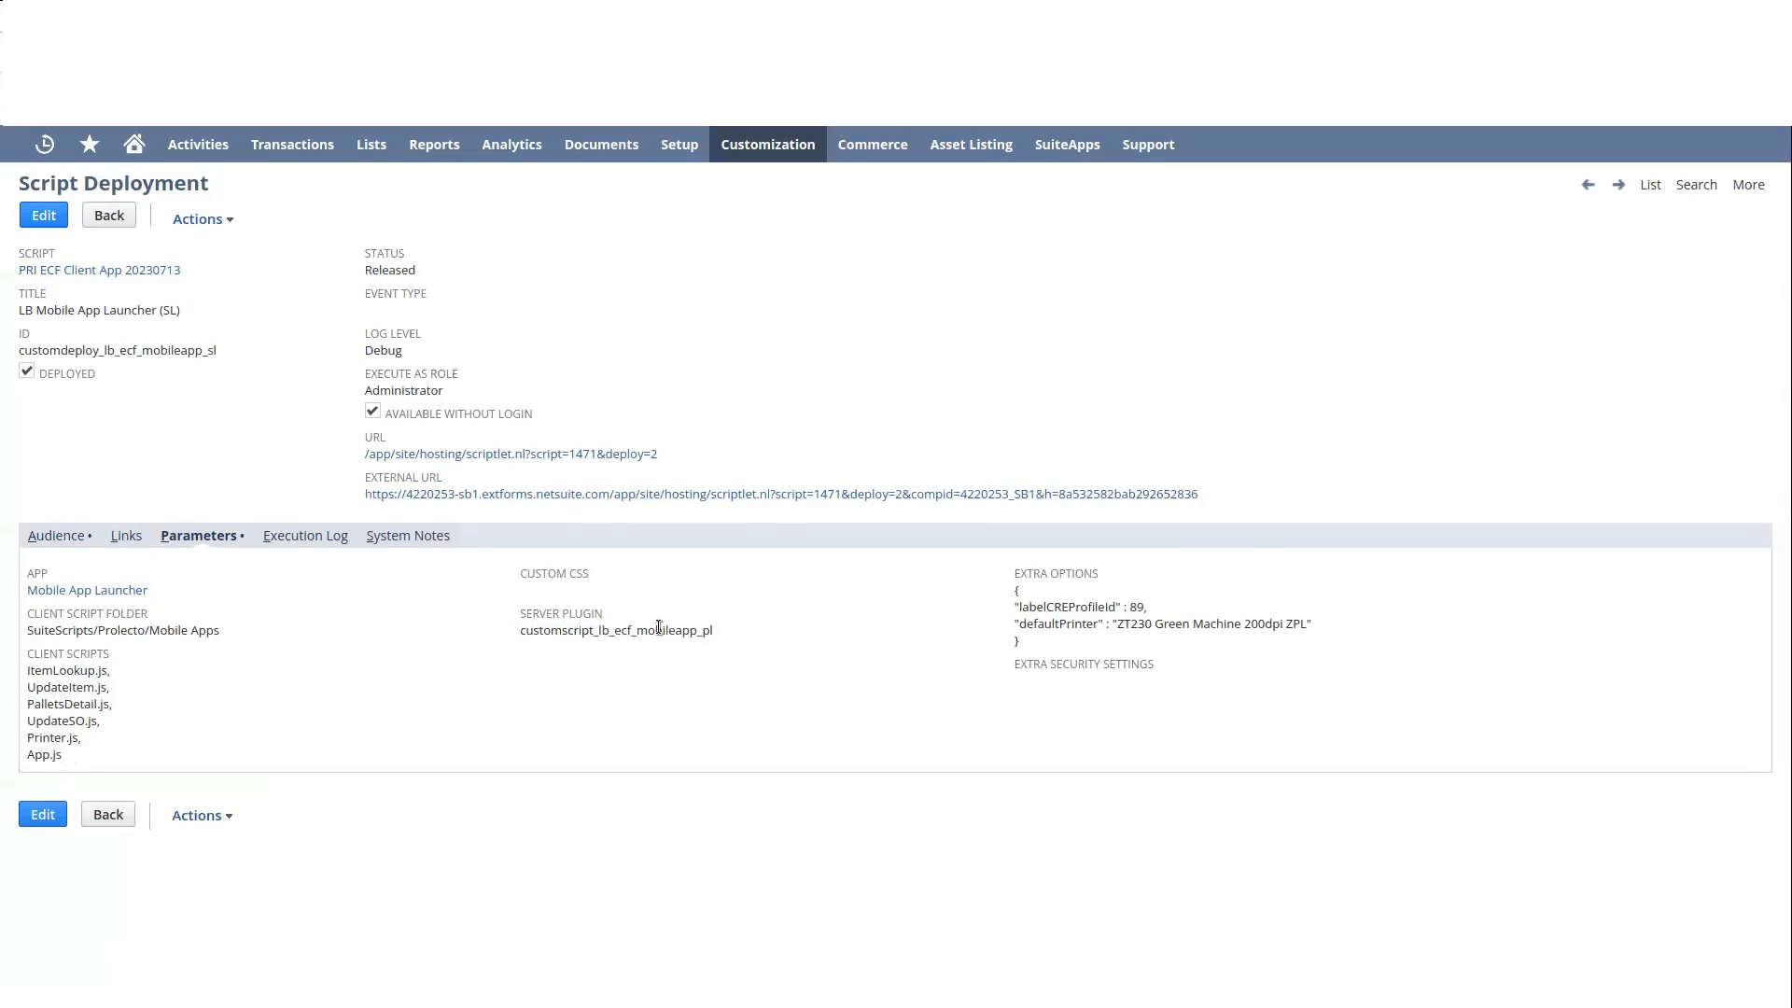
mouse_move(659, 627)
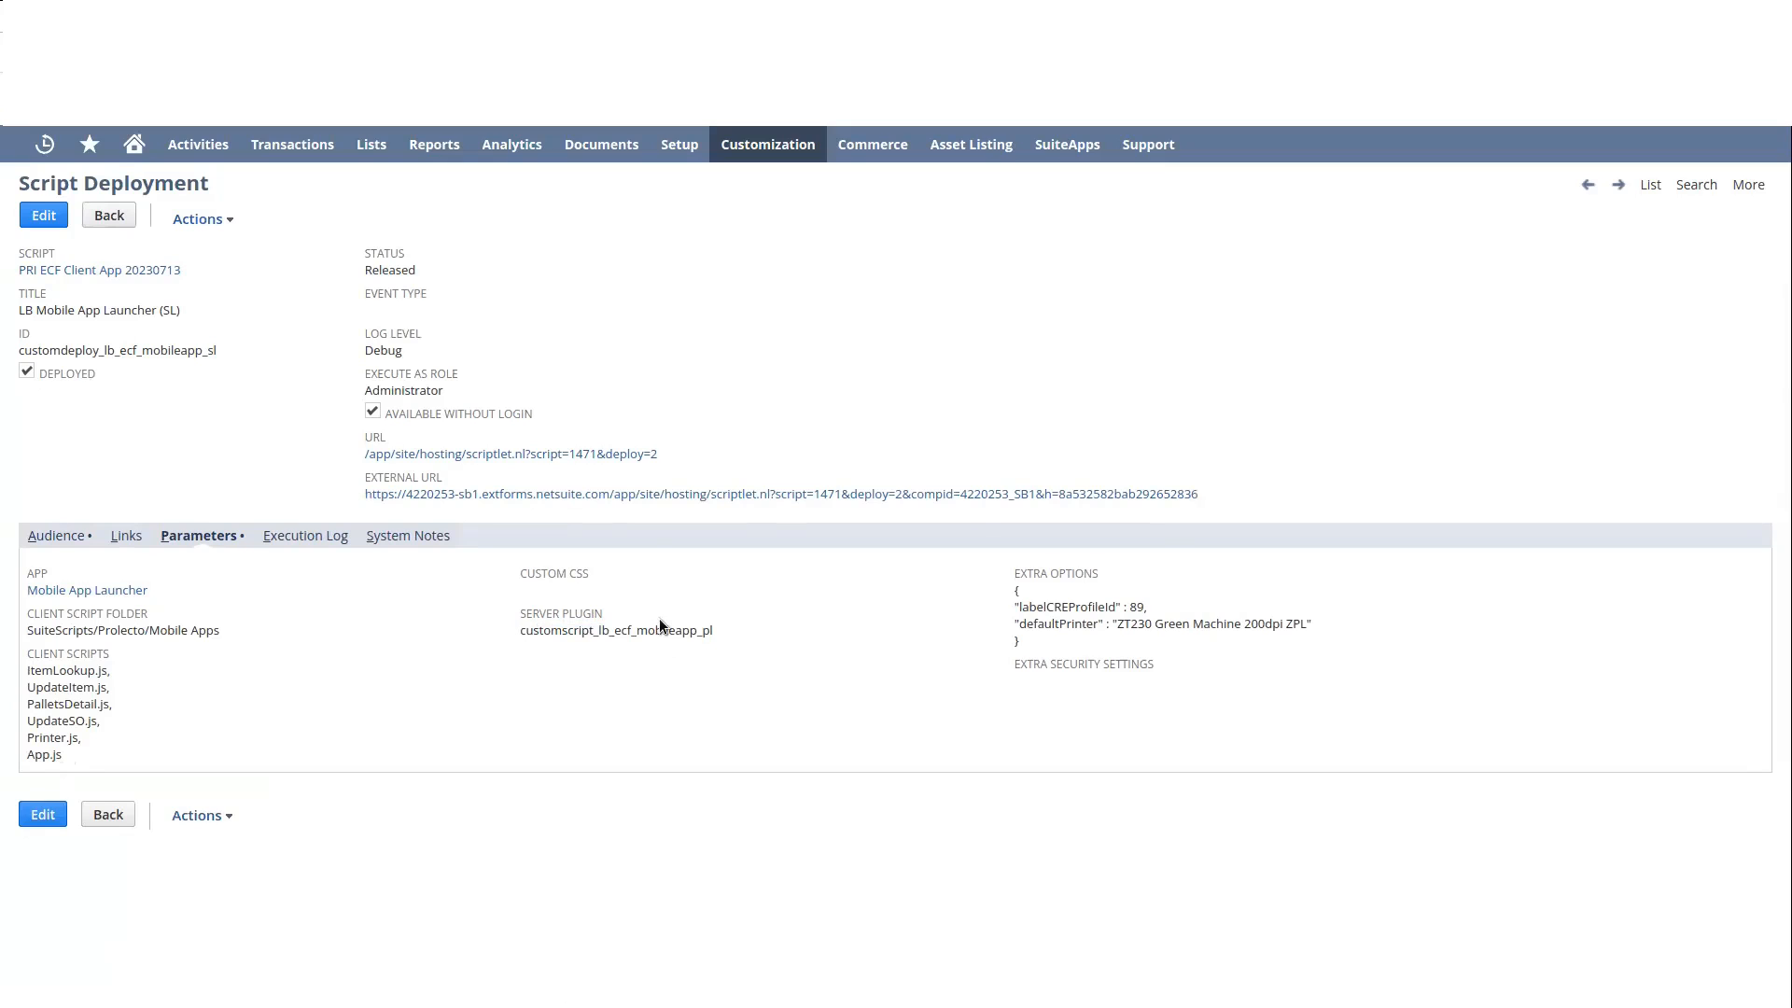
mouse_move(939, 620)
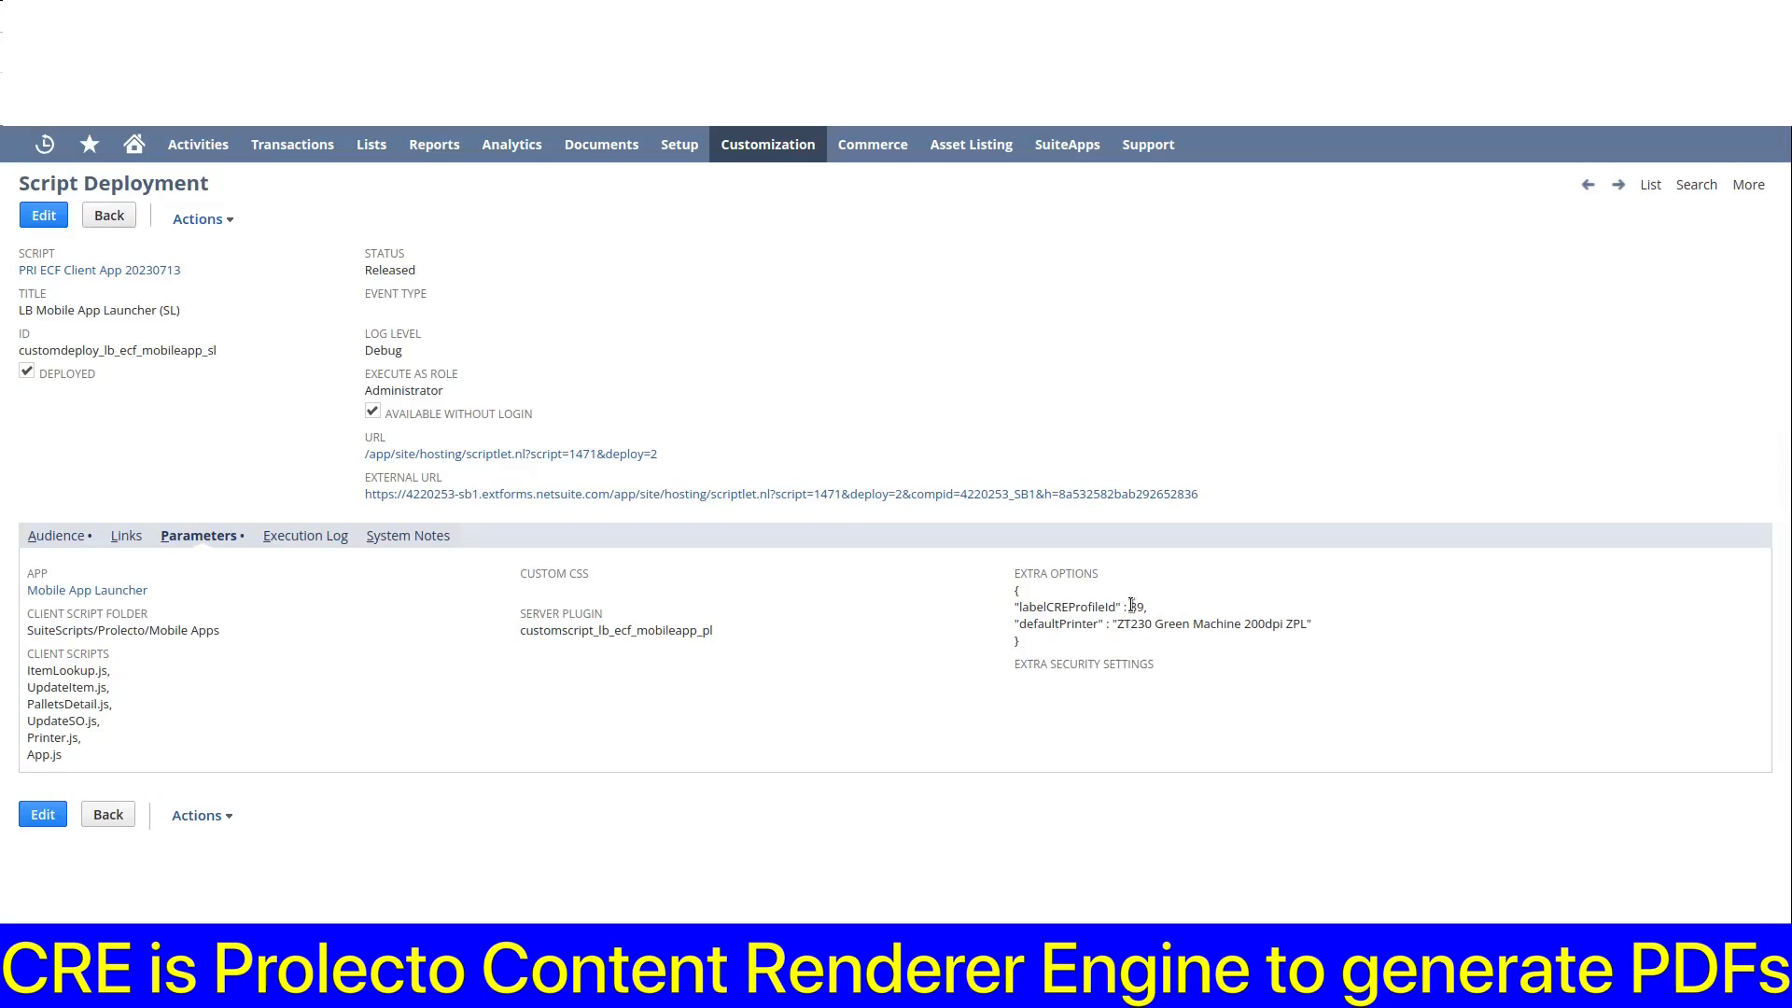
double_click(1060, 624)
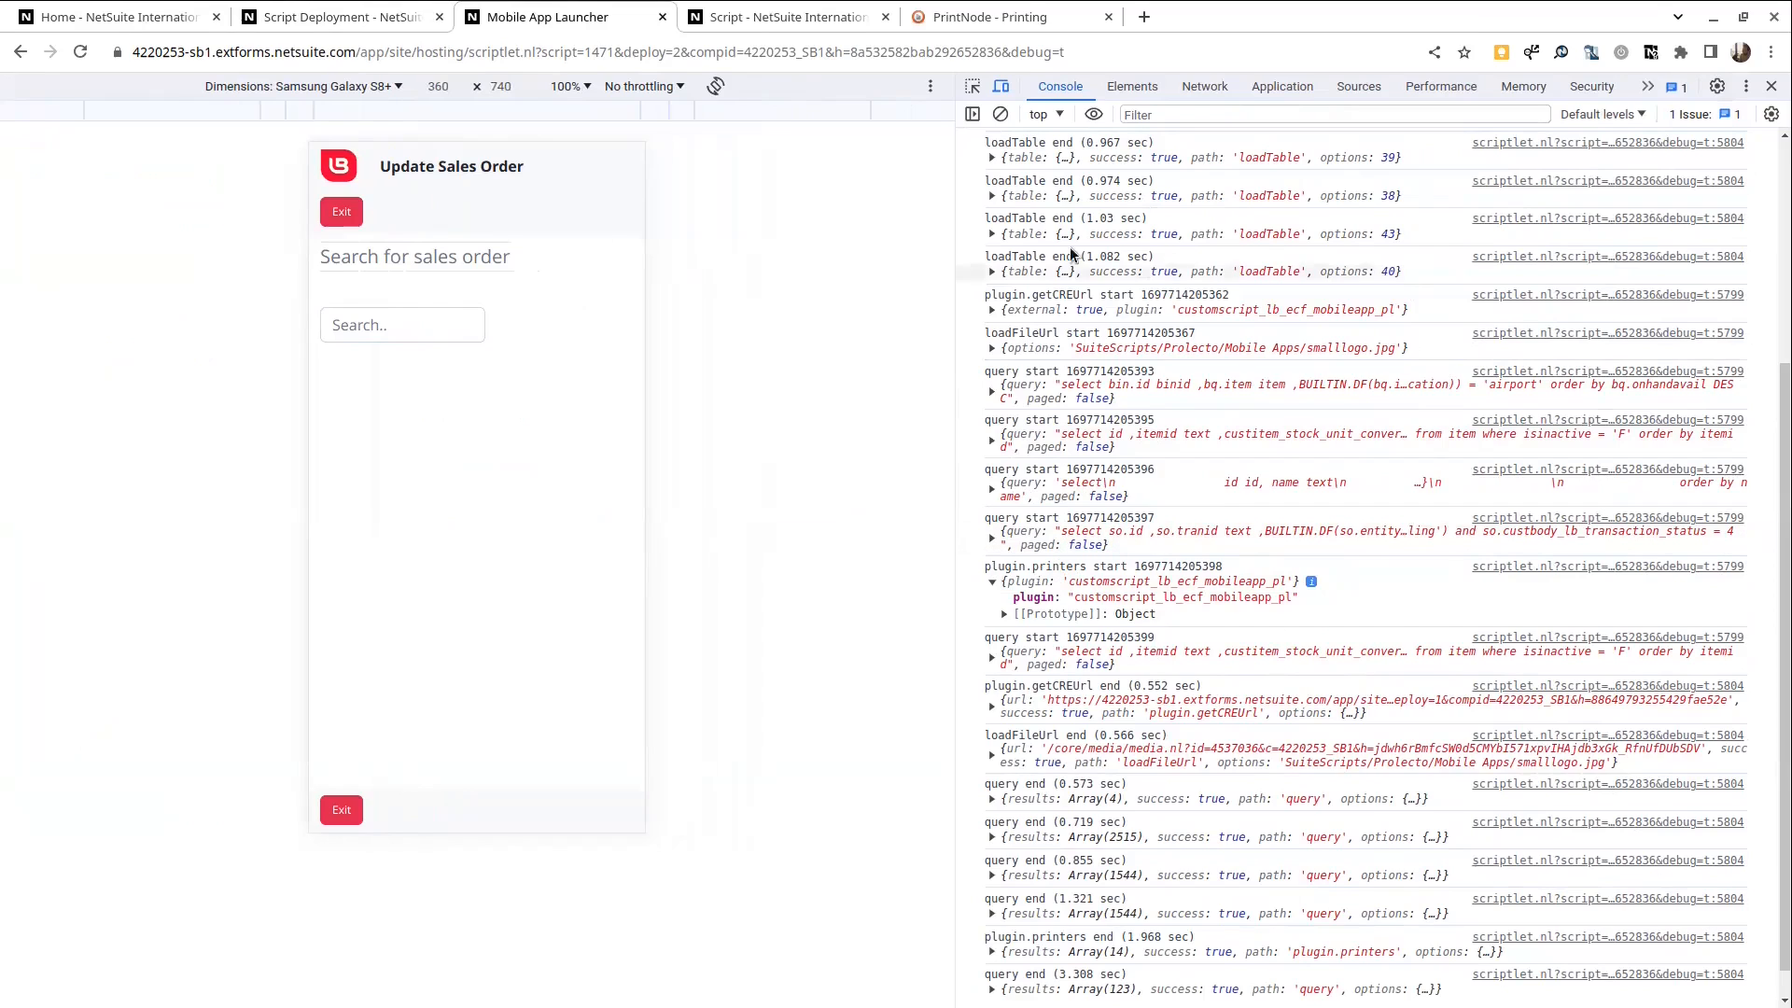
left_click(1007, 17)
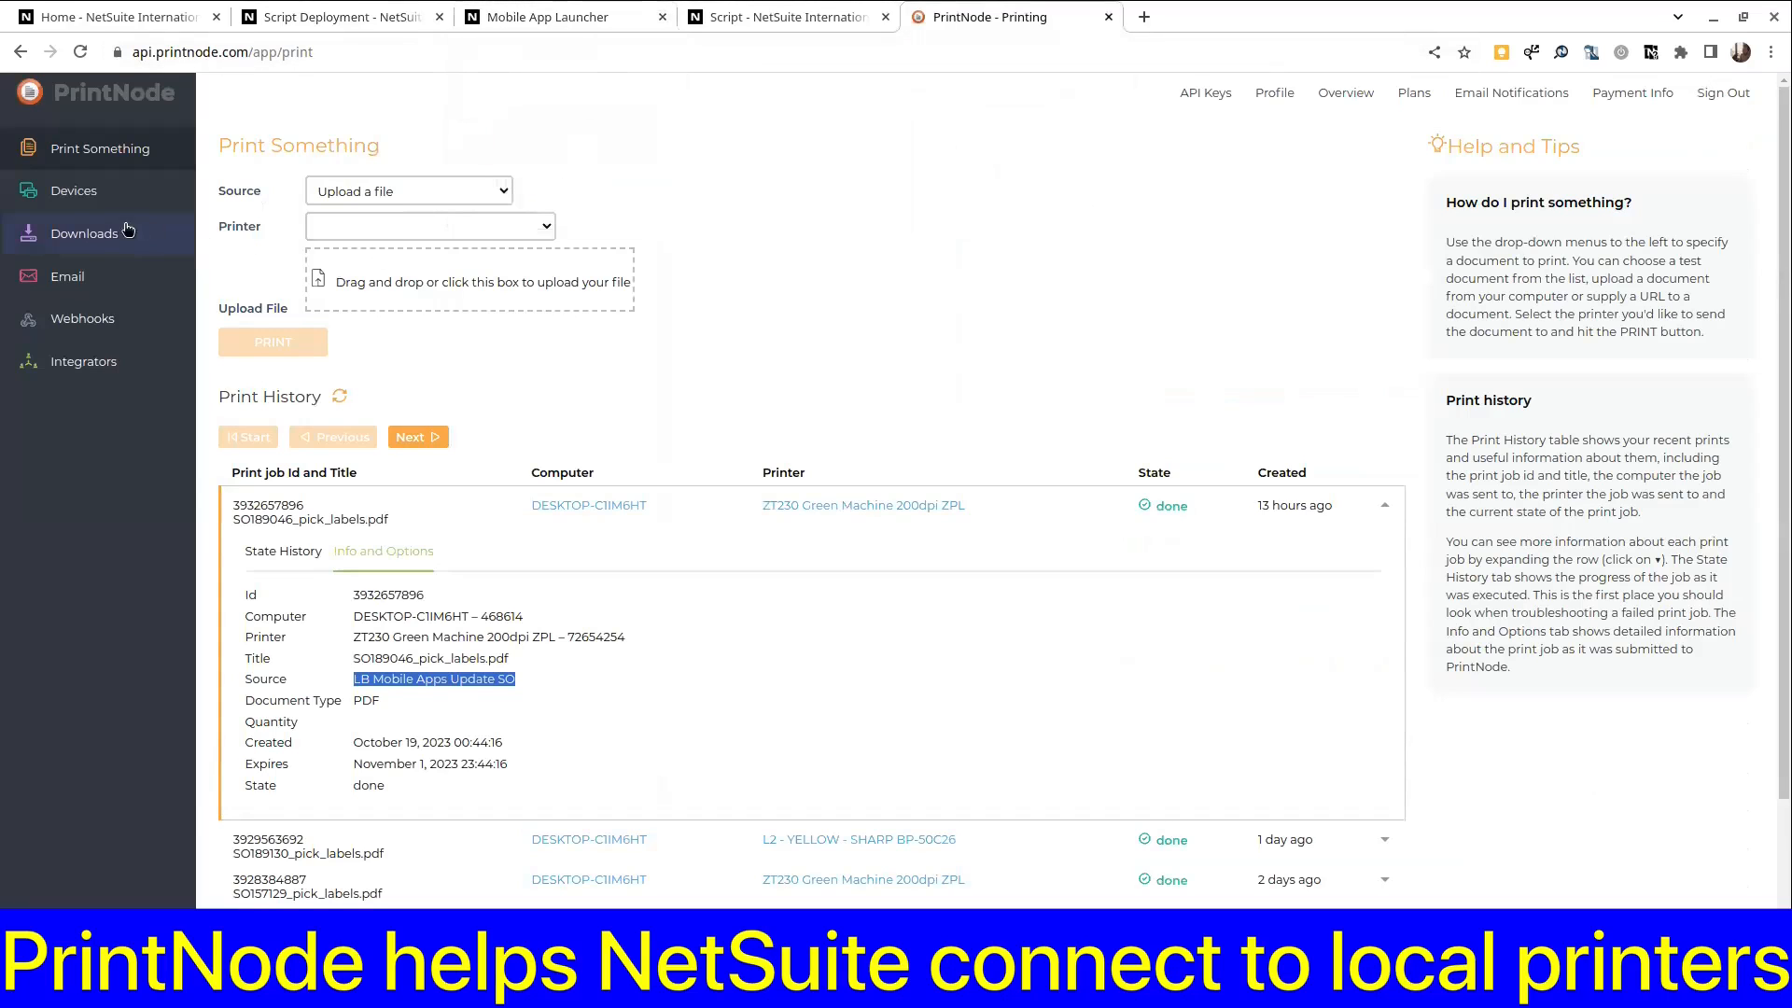
left_click(73, 191)
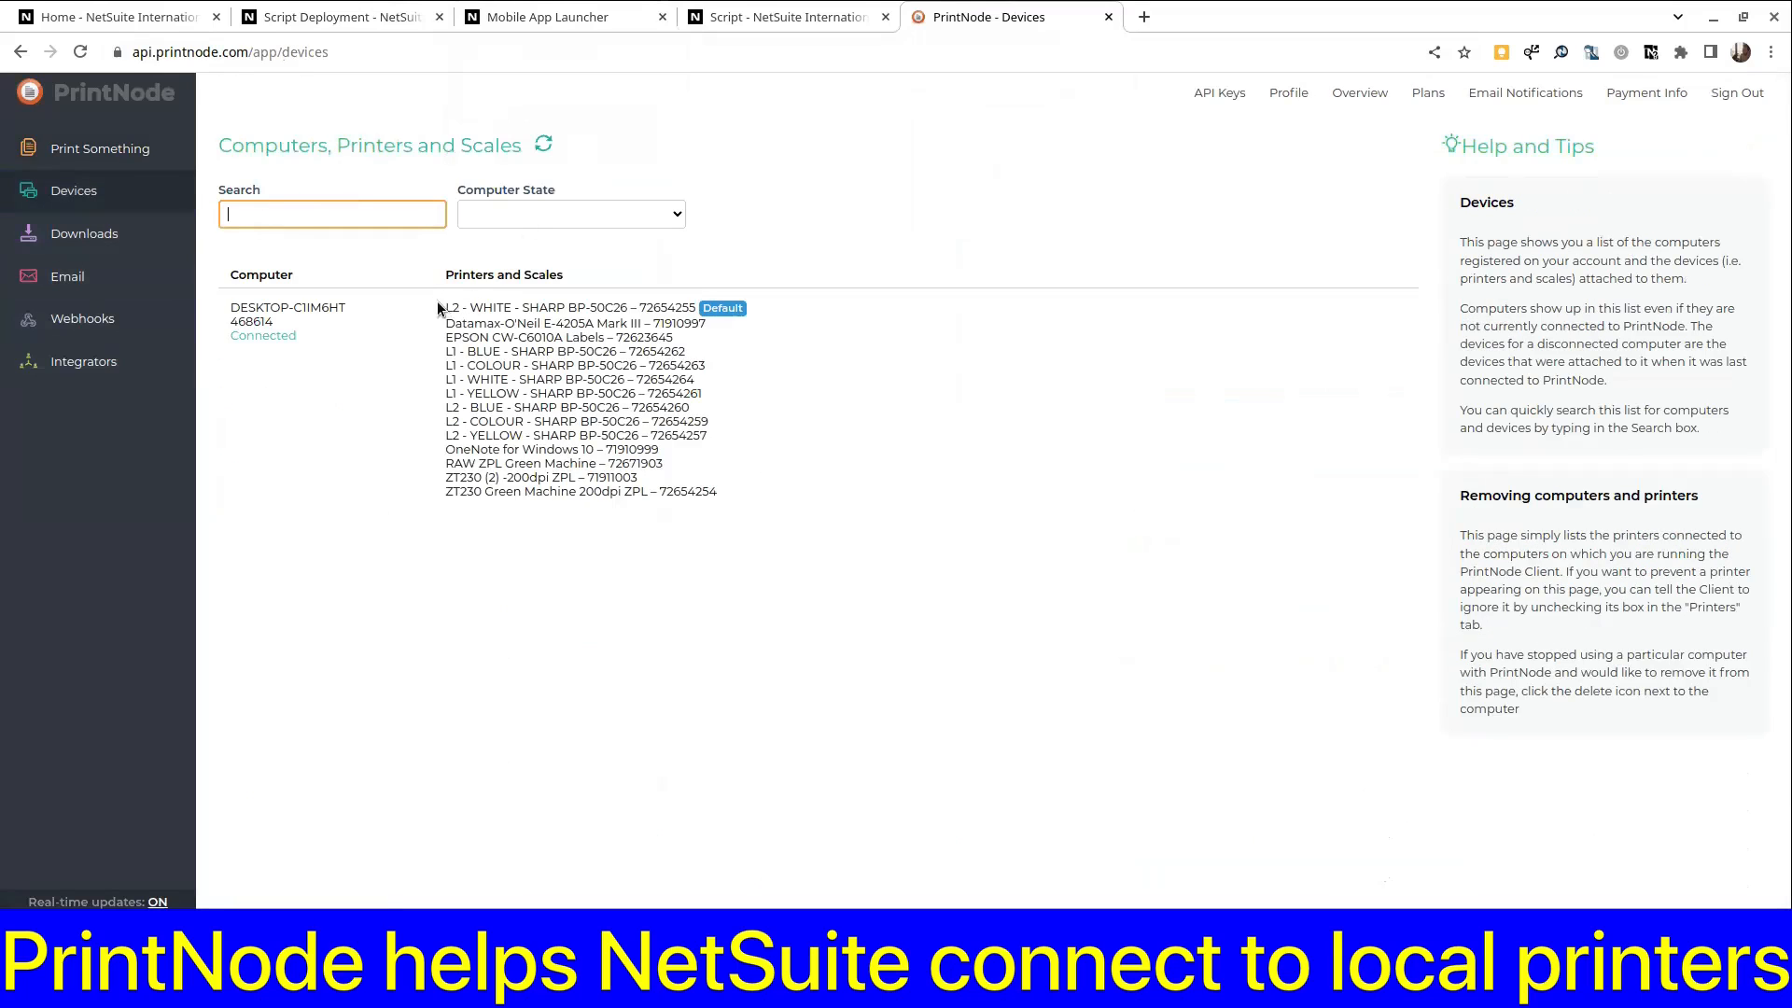
left_click(560, 17)
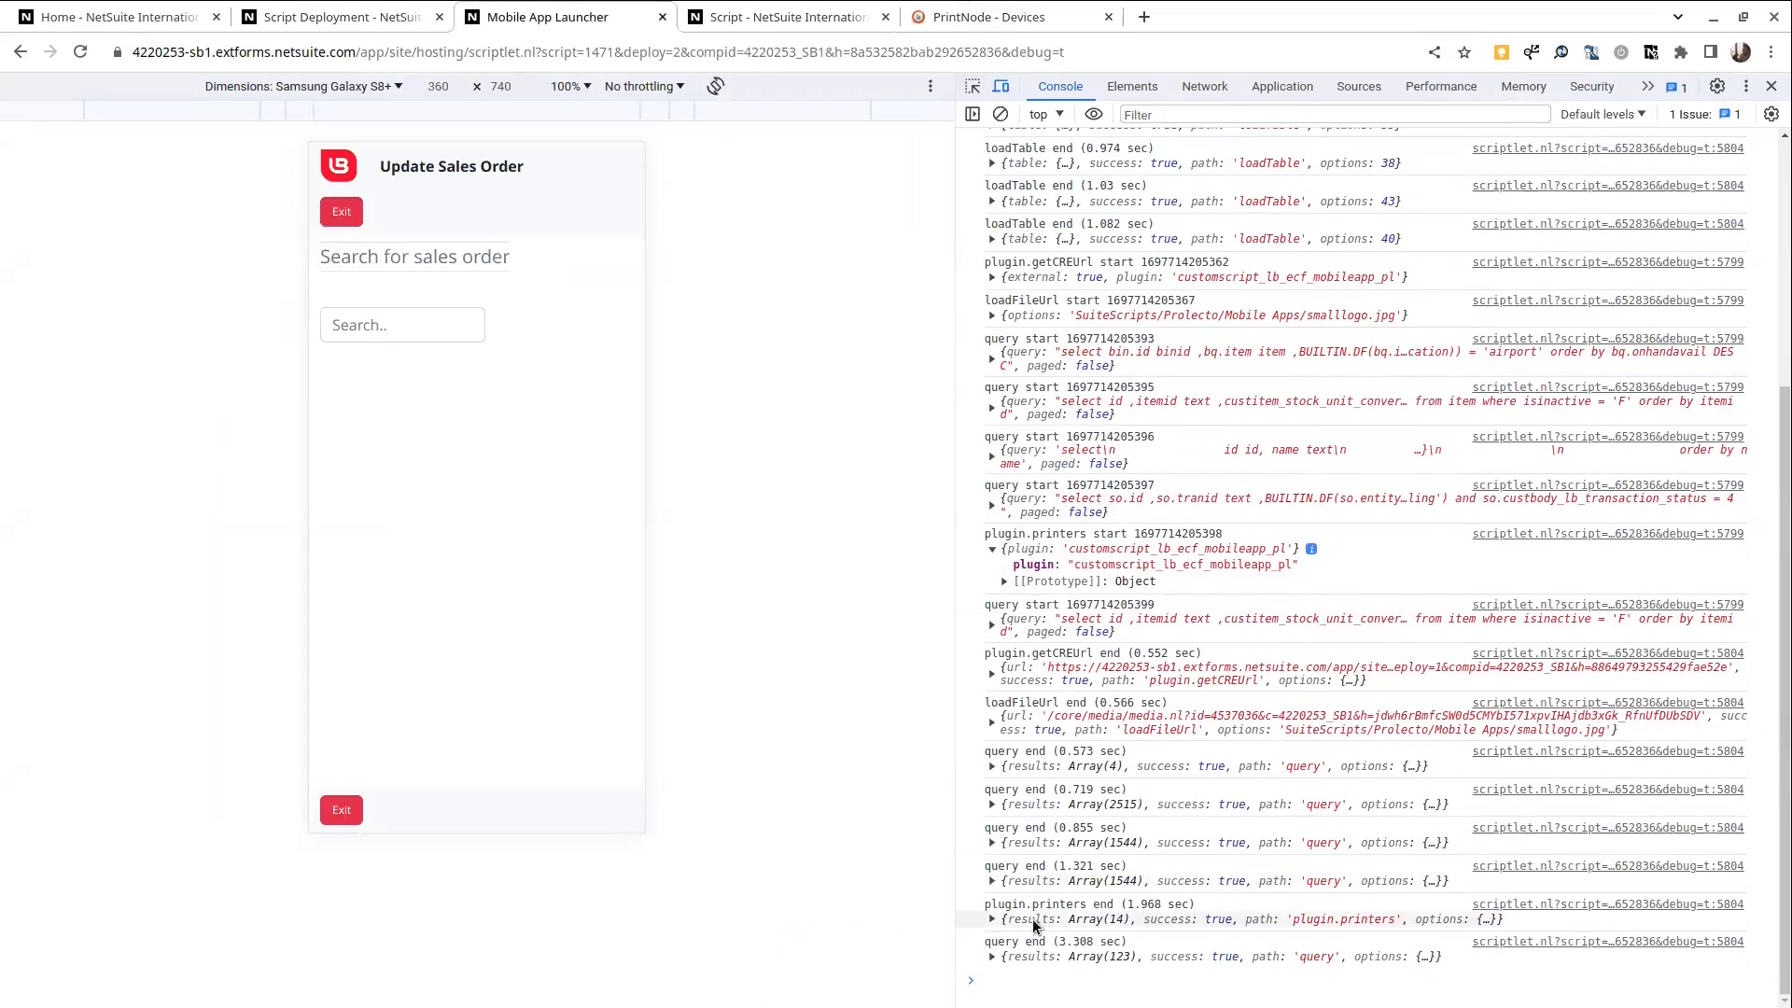
Step: Expand the 14-printer plugin result in the console and exit back to the app list
left_click(991, 919)
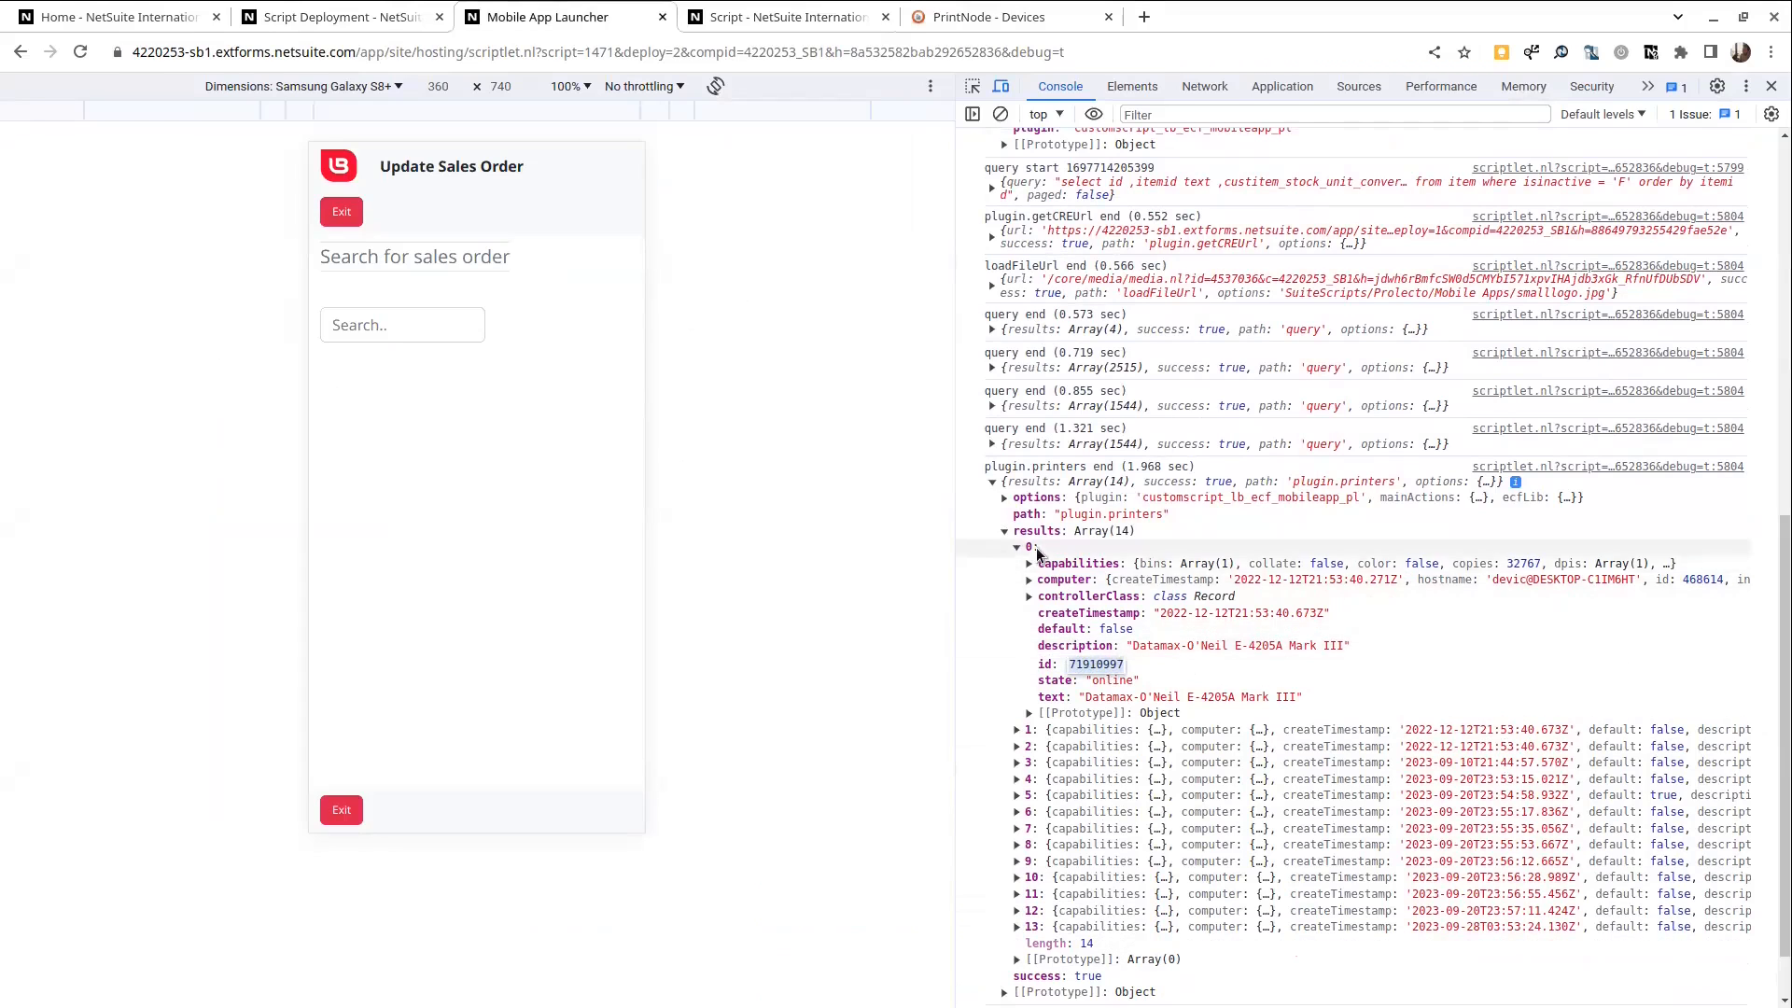
left_click(340, 211)
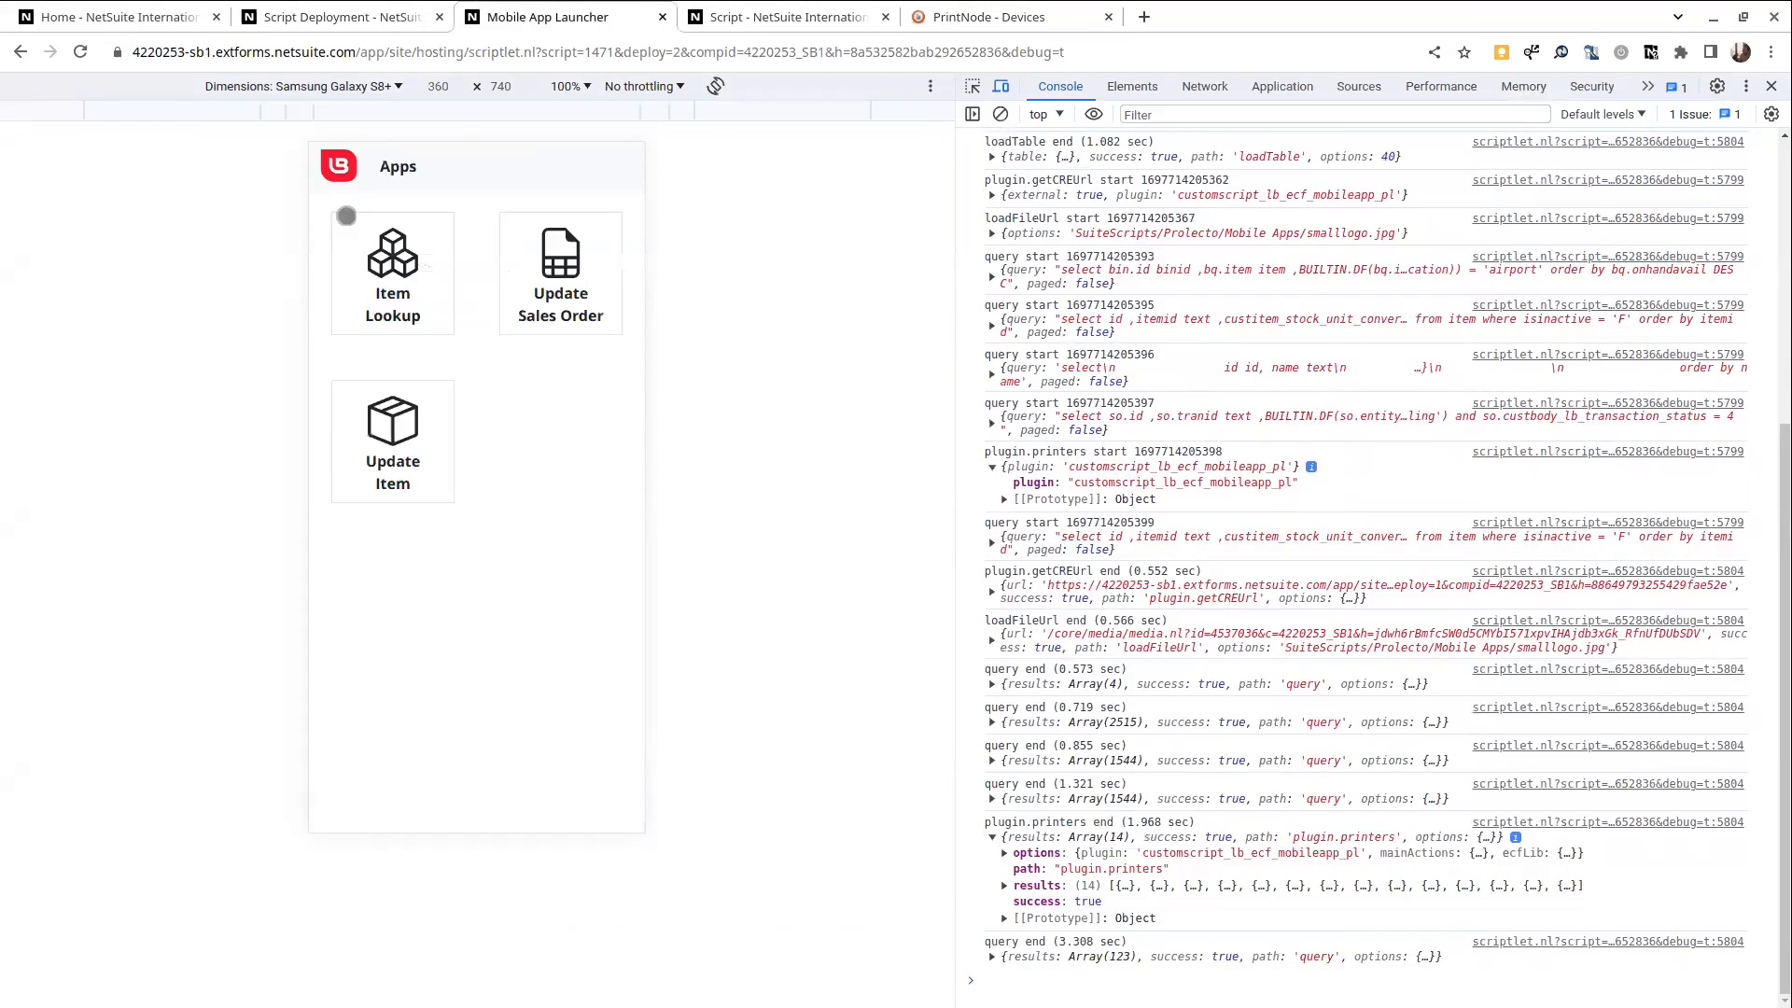
Step: Load sales order SO157129 in Update Sales Order and choose Cartons as packing type
left_click(560, 273)
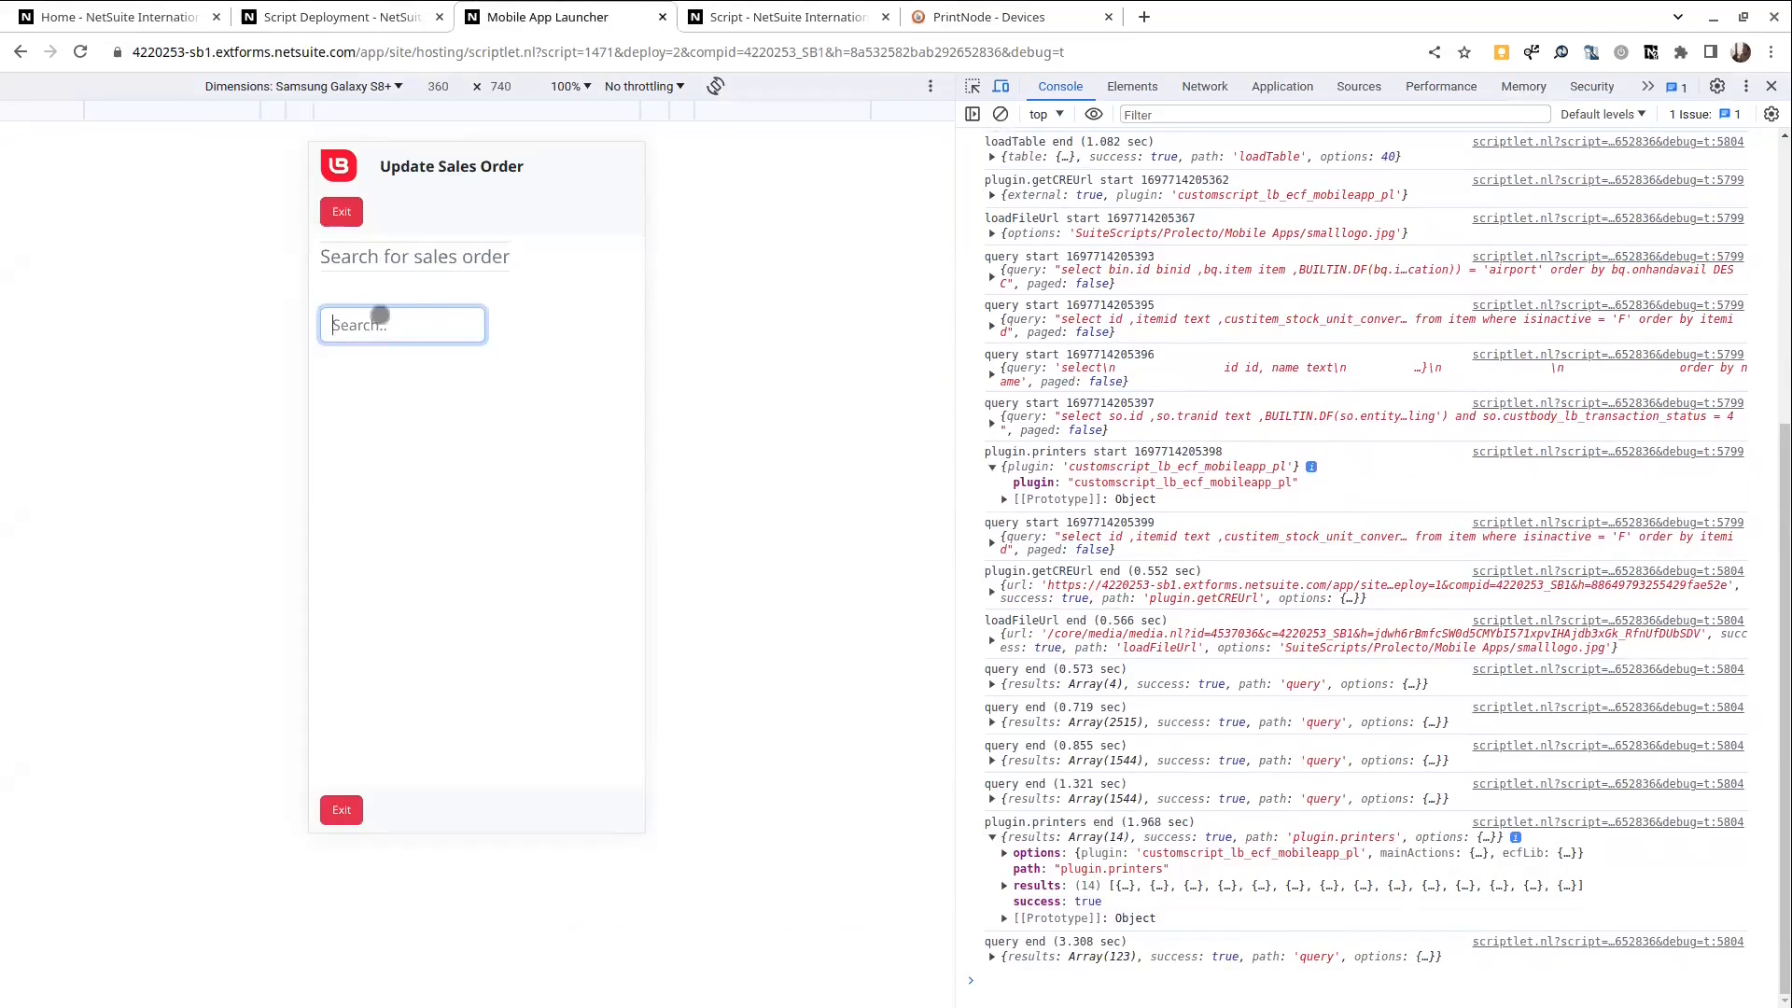
type("e")
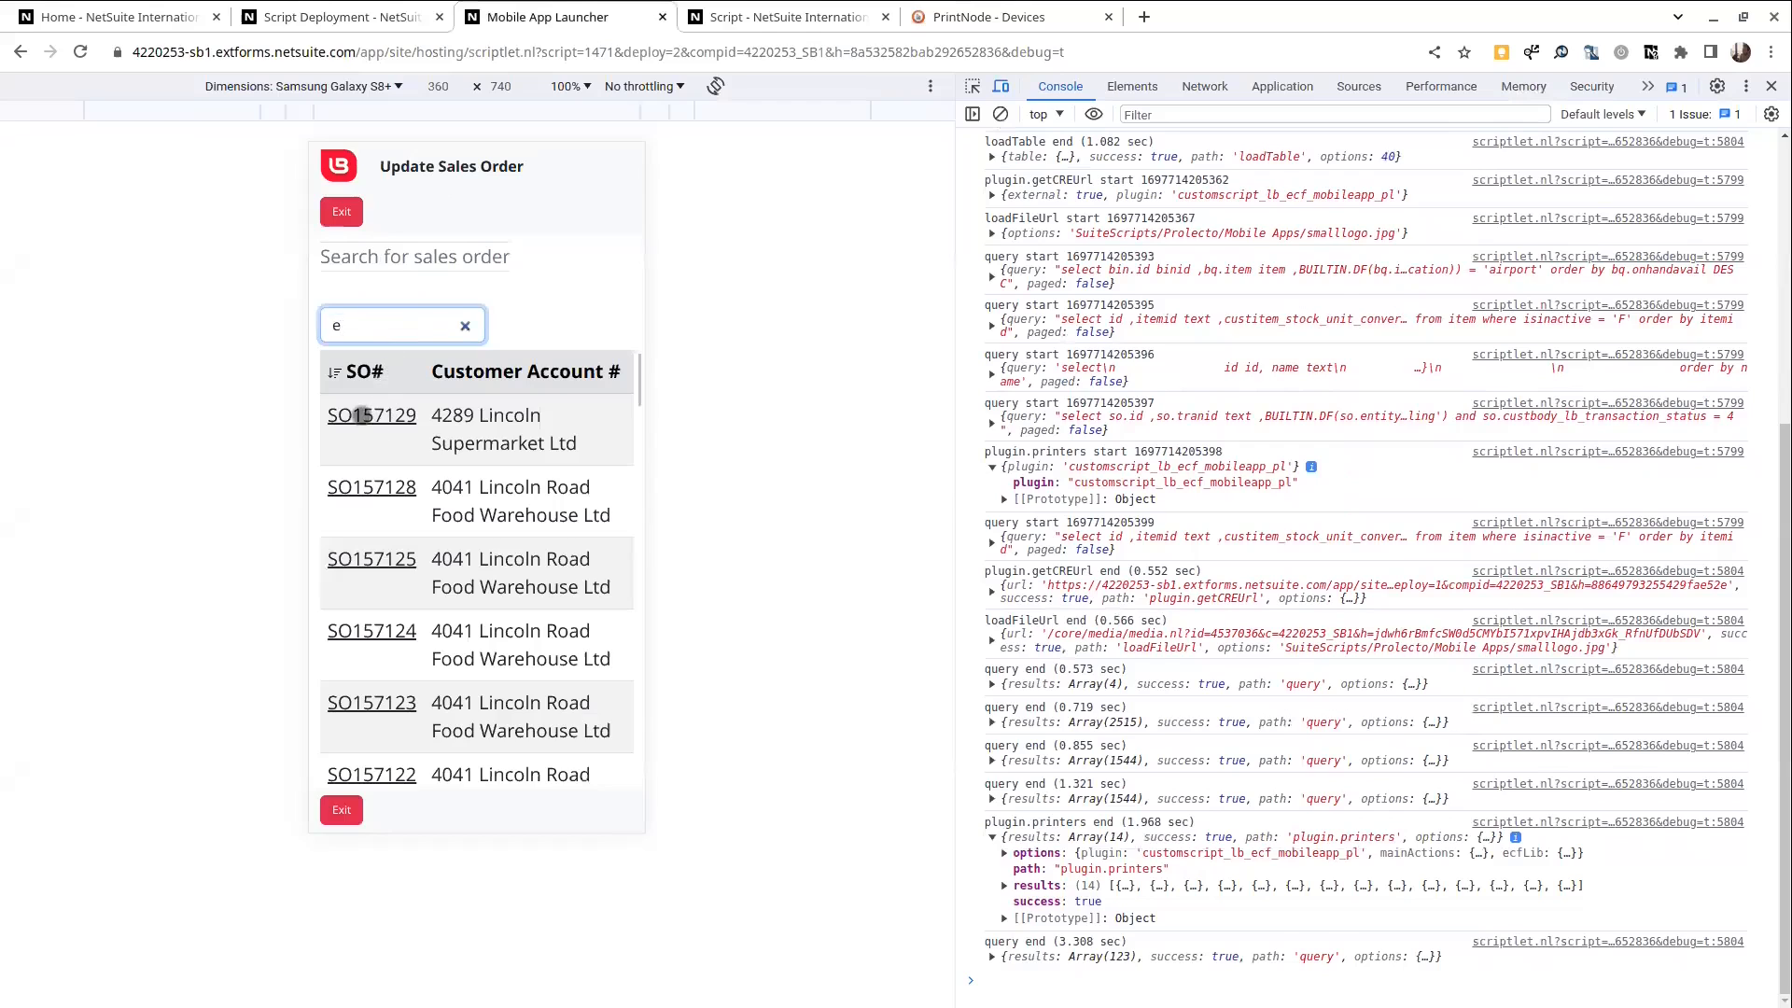
left_click(372, 415)
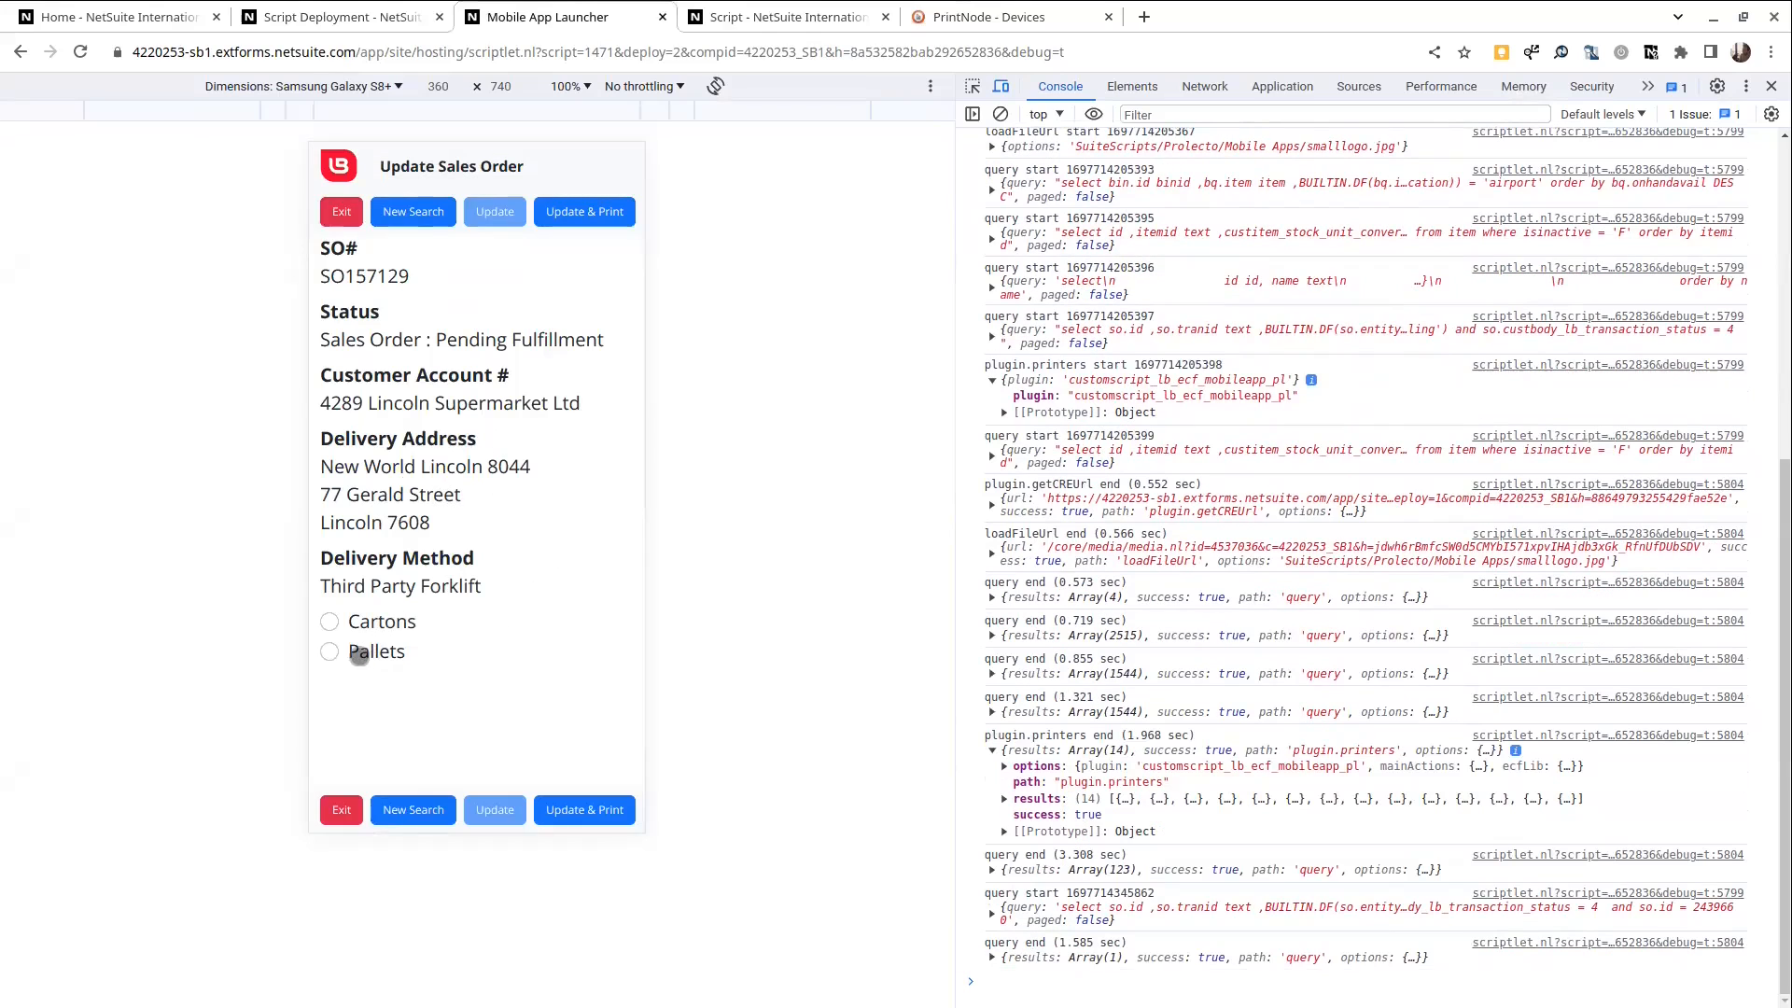
left_click(329, 649)
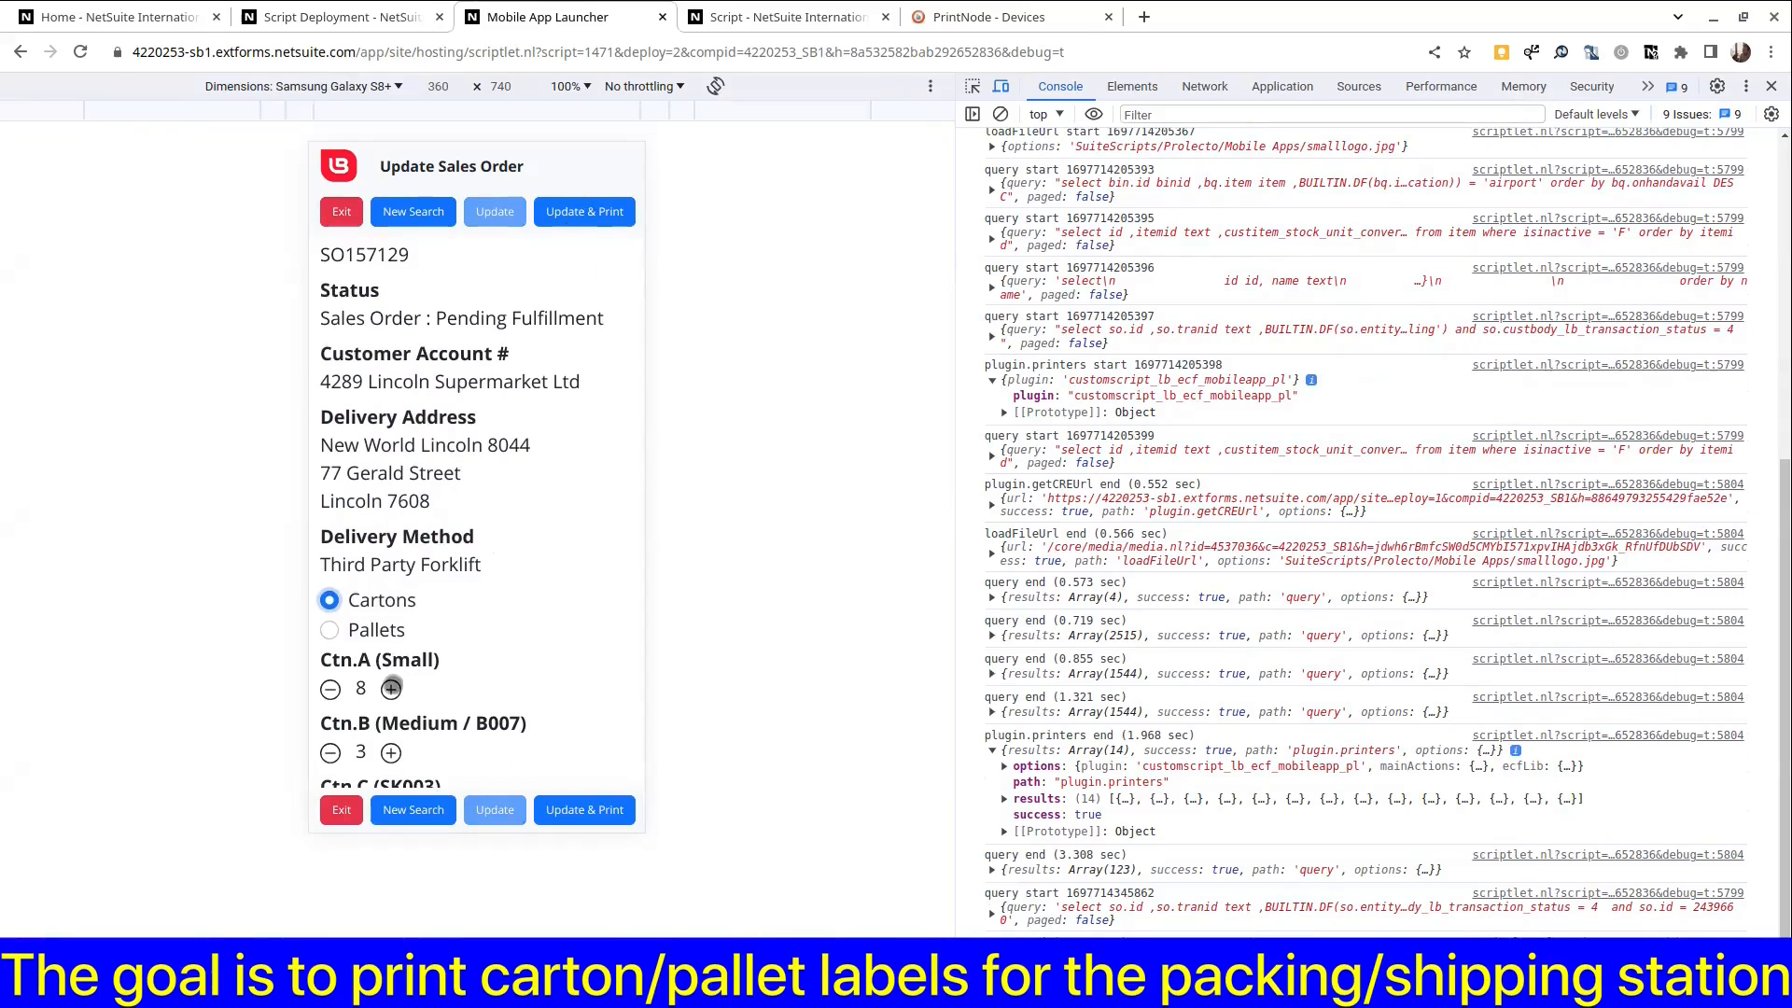
Step: Raise Ctn.A to 9 cartons and submit with Update & Print
left_click(390, 689)
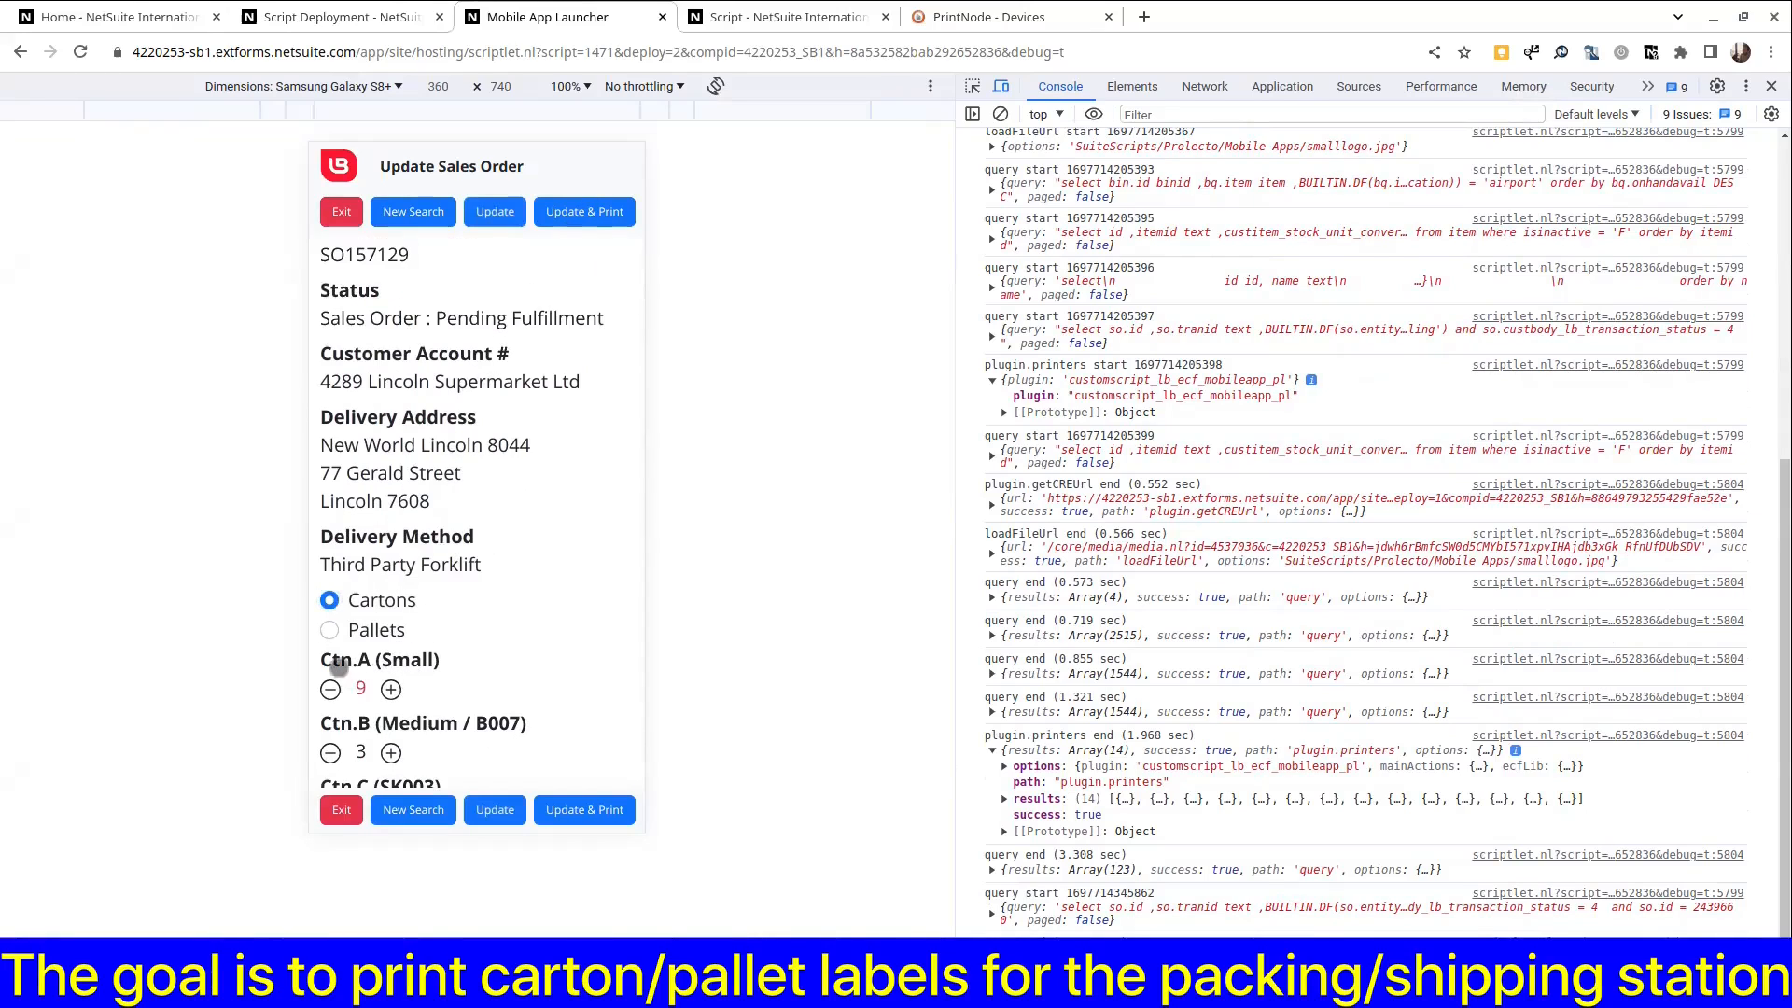
left_click(328, 689)
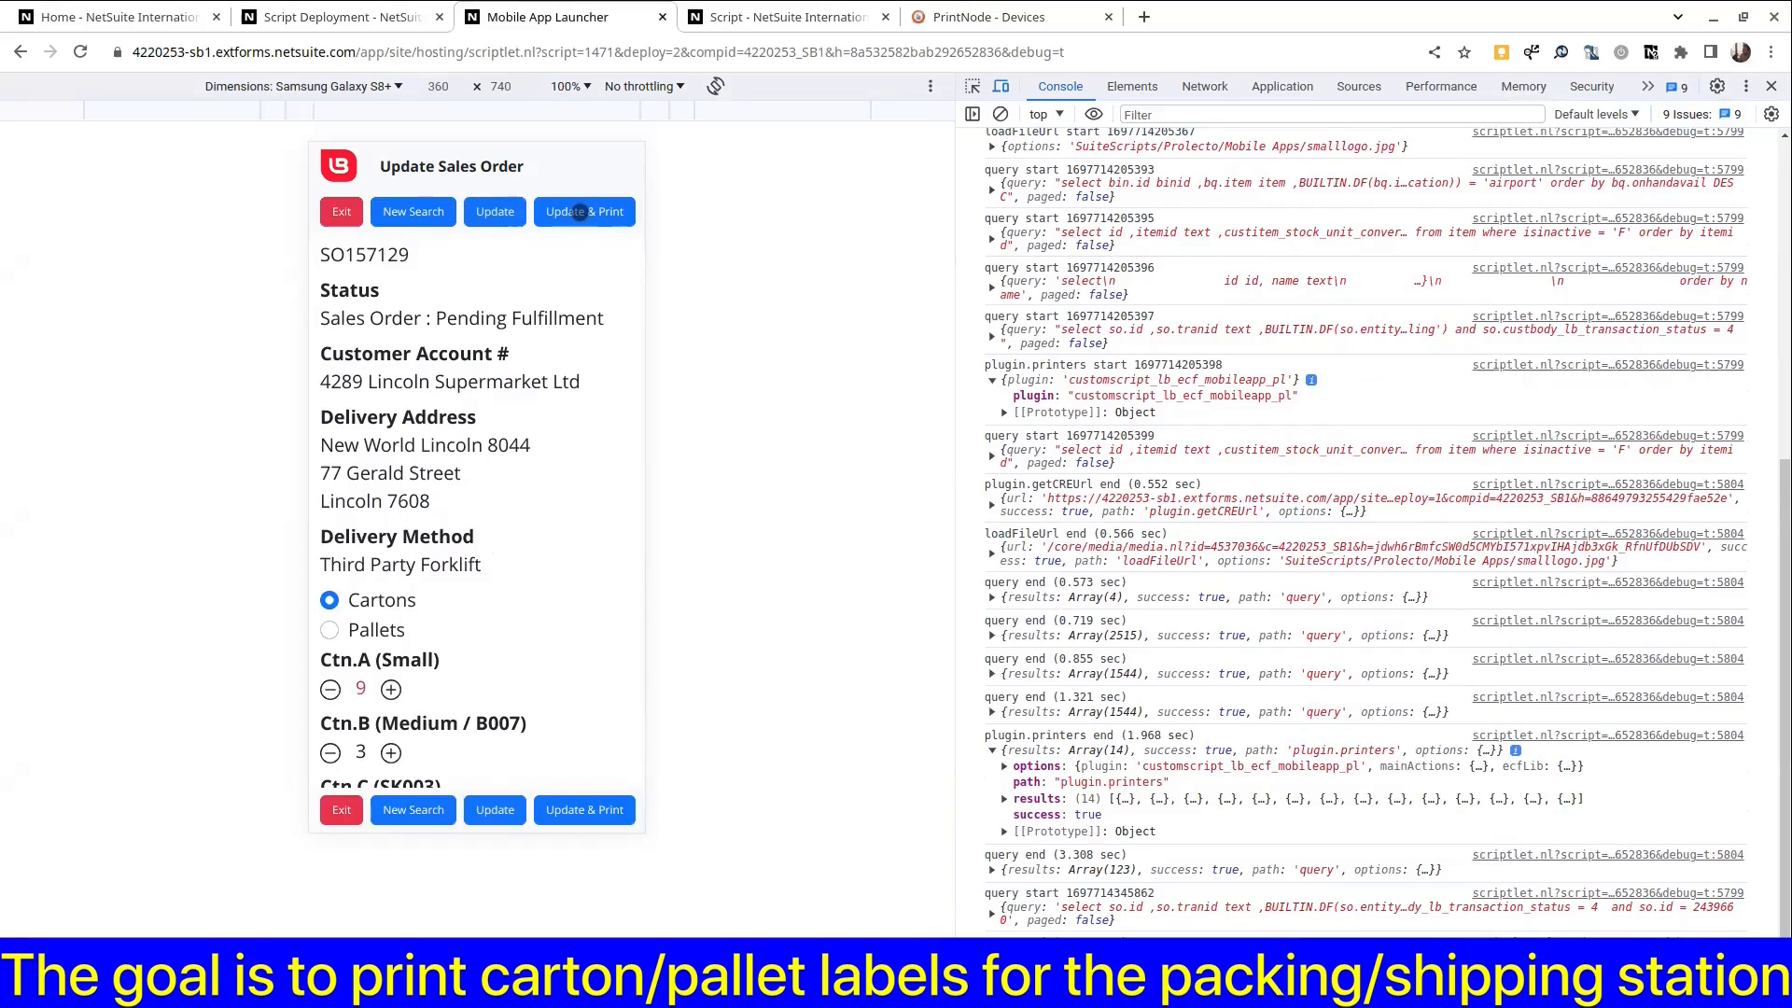
left_click(582, 211)
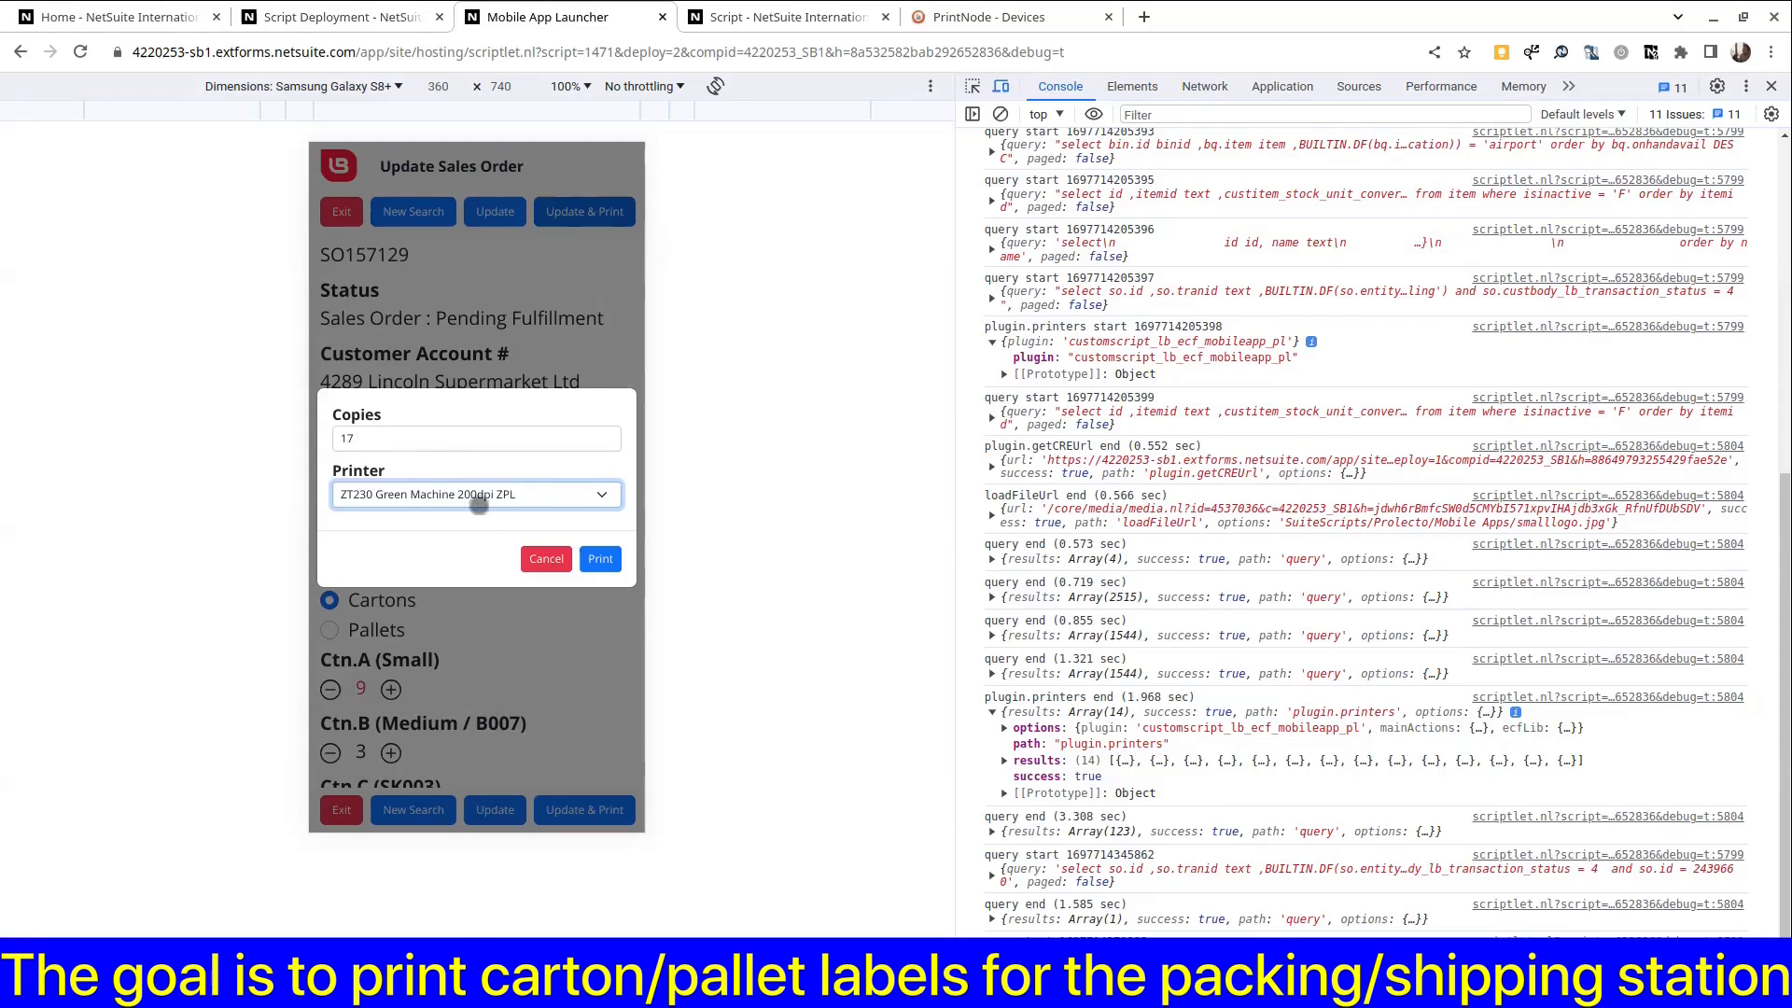
Step: Target printer L2 - YELLOW - SHARP BP-50C26 with 1 copy in the print dialog
left_click(473, 493)
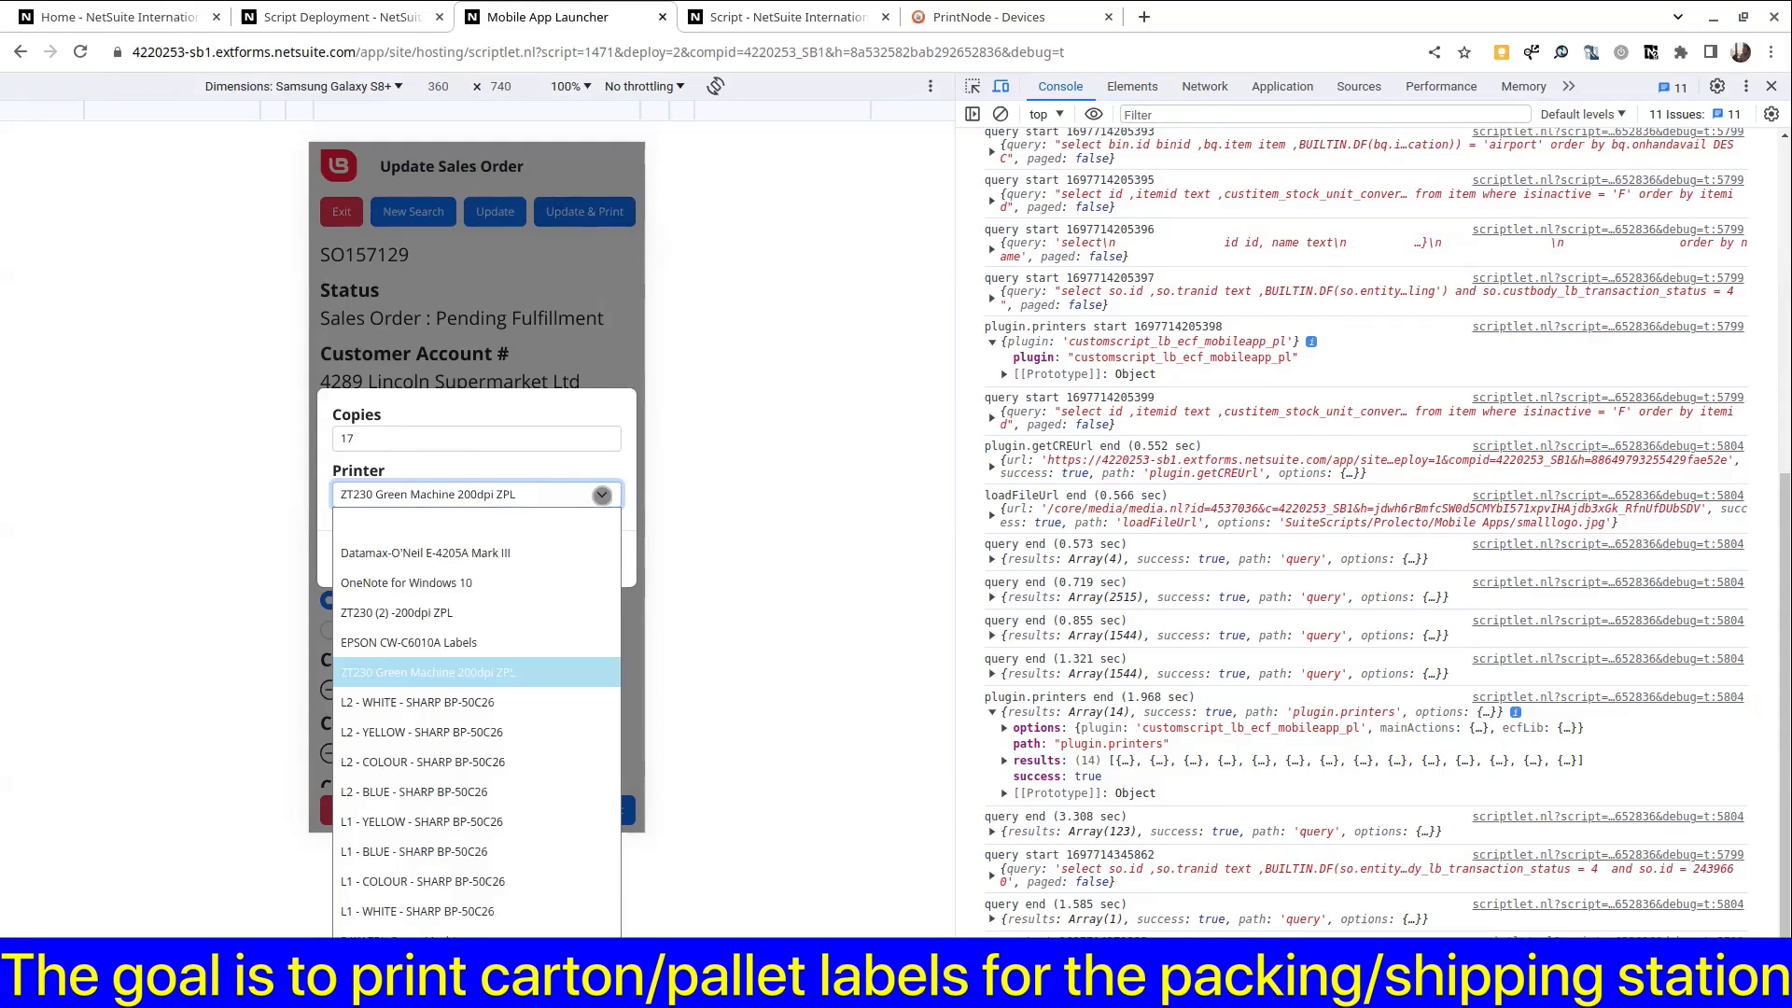
left_click(332, 17)
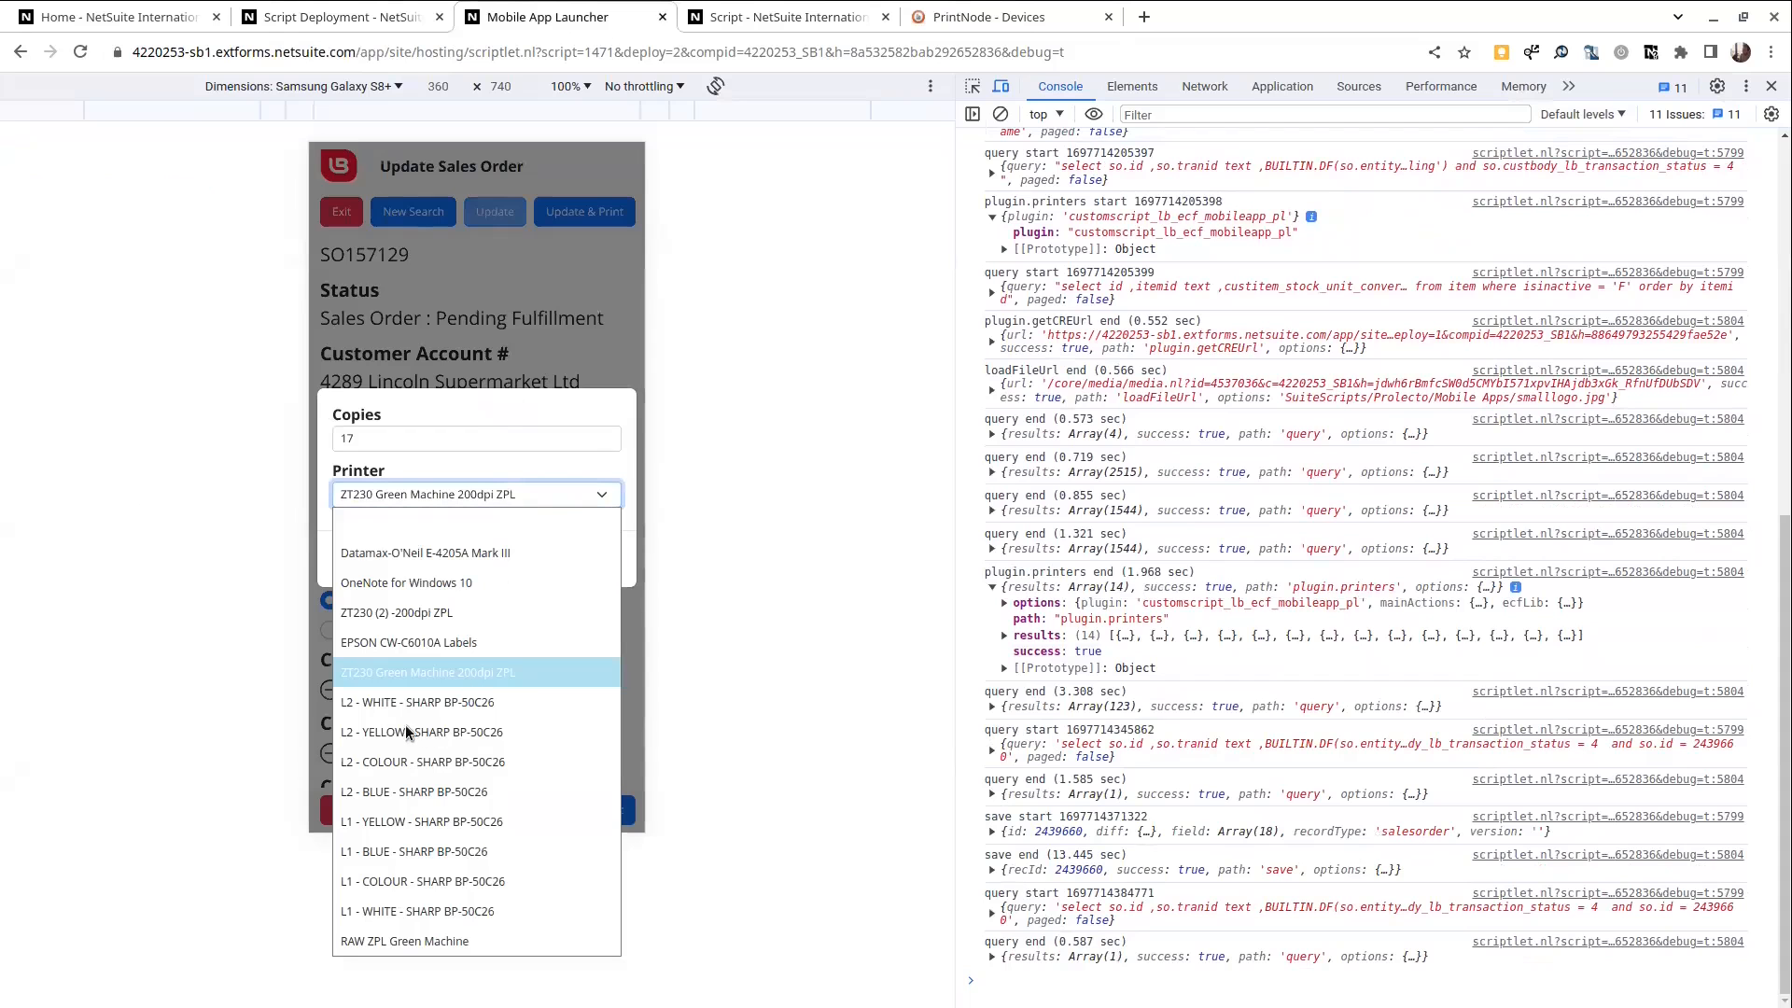
left_click(420, 731)
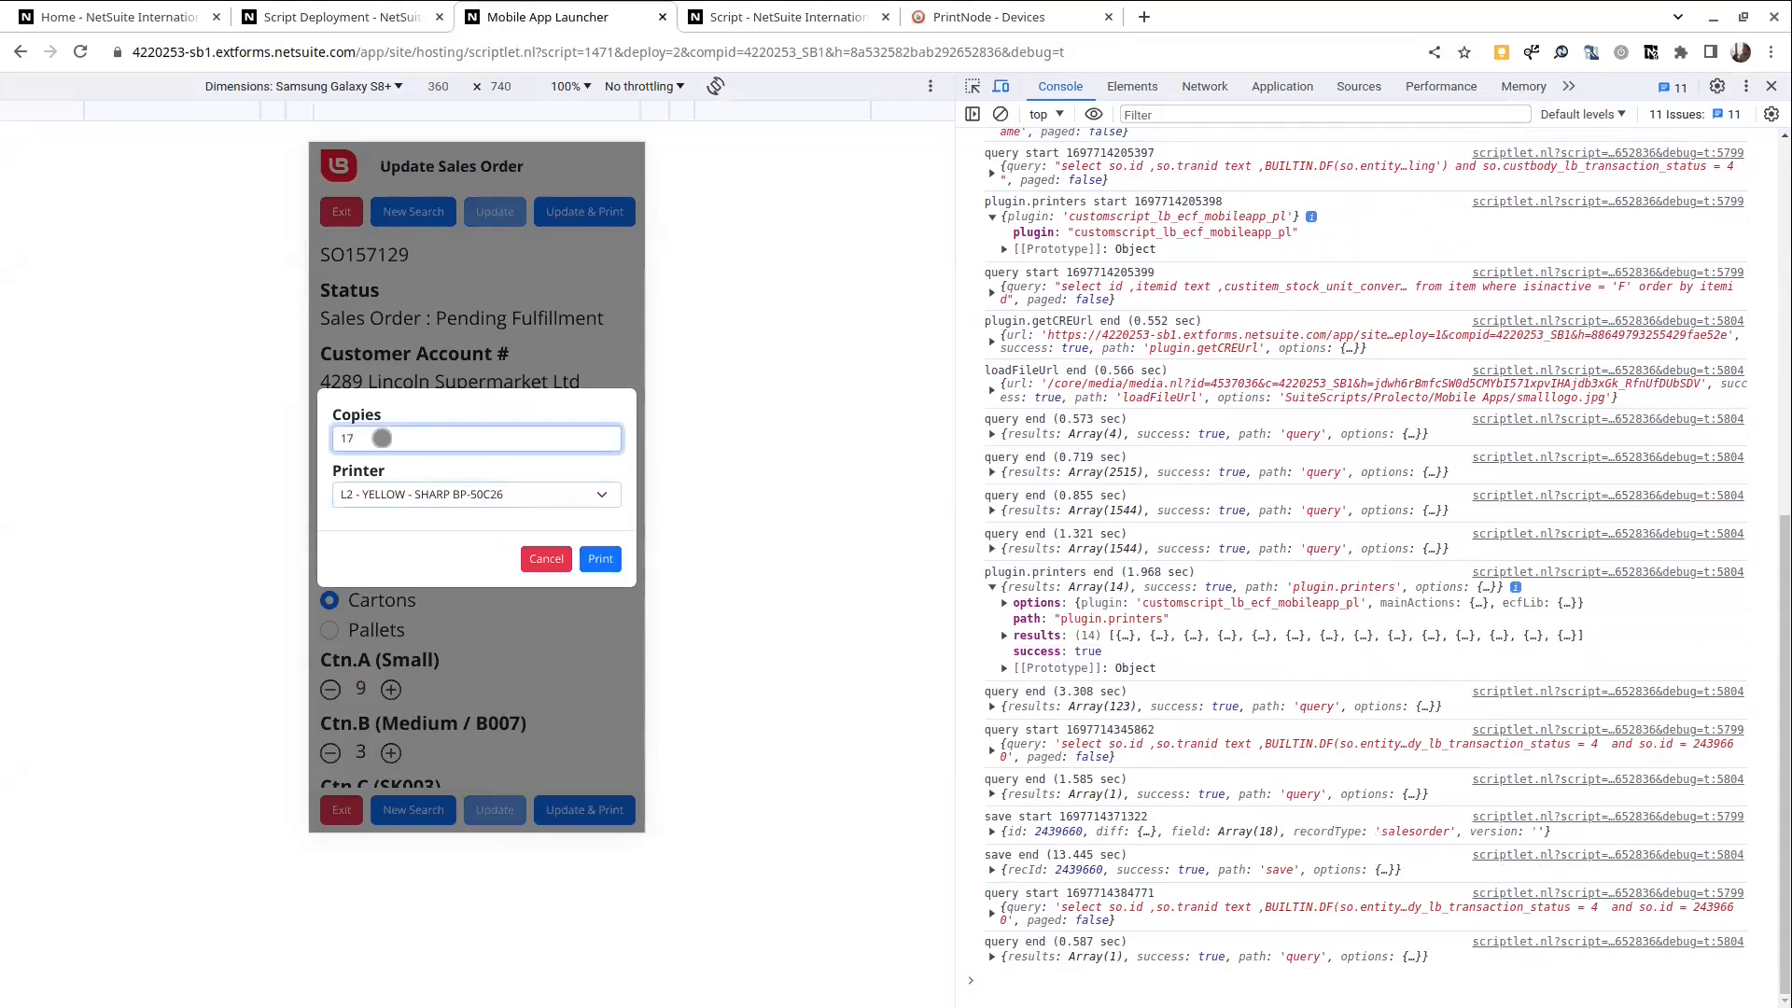
type("1")
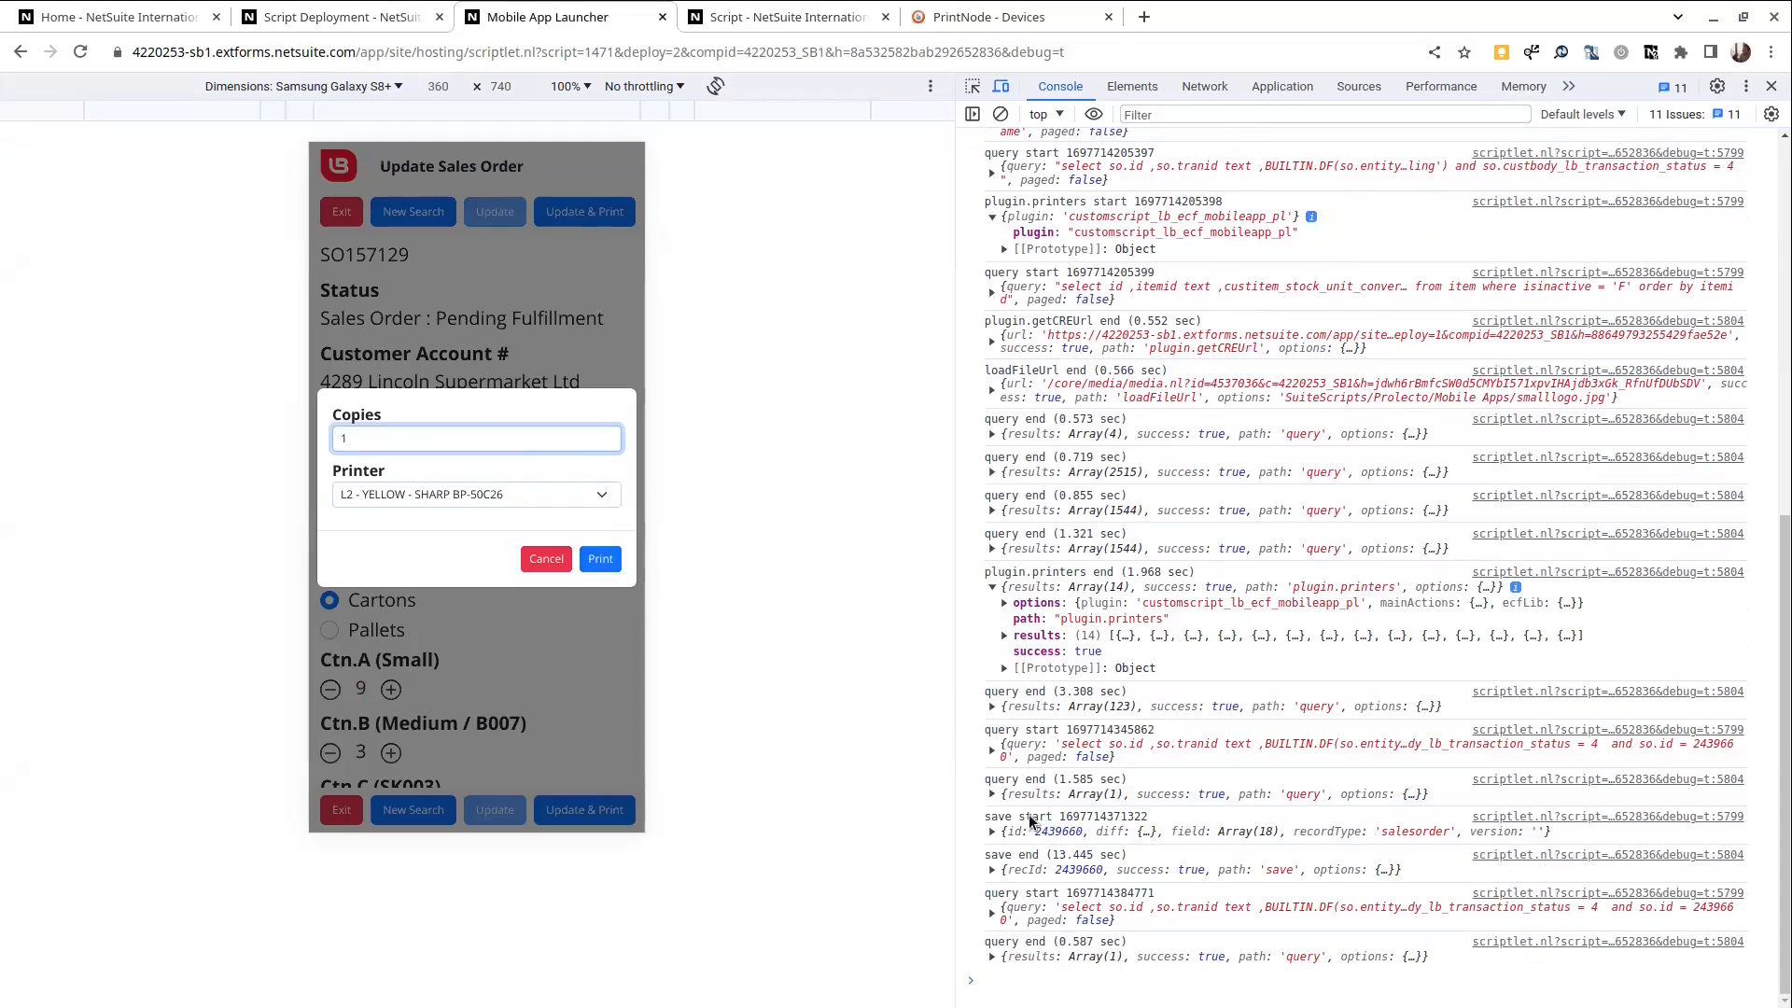
mouse_move(1068, 863)
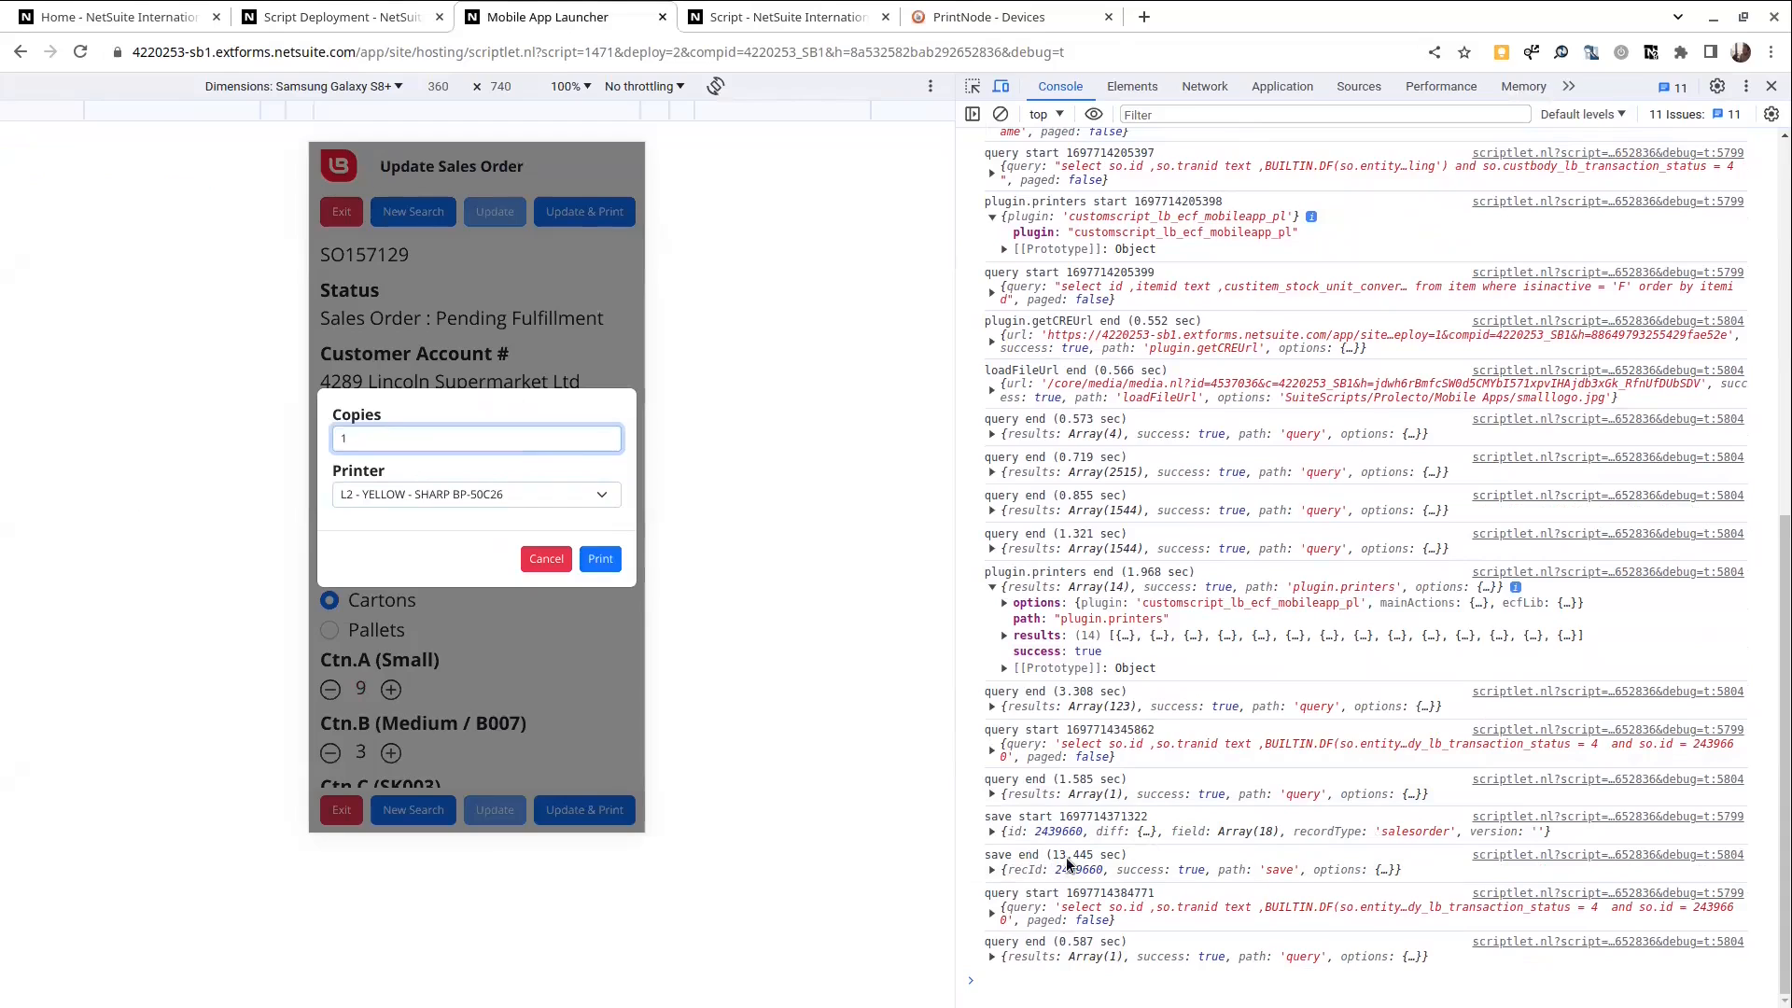
mouse_move(1075, 834)
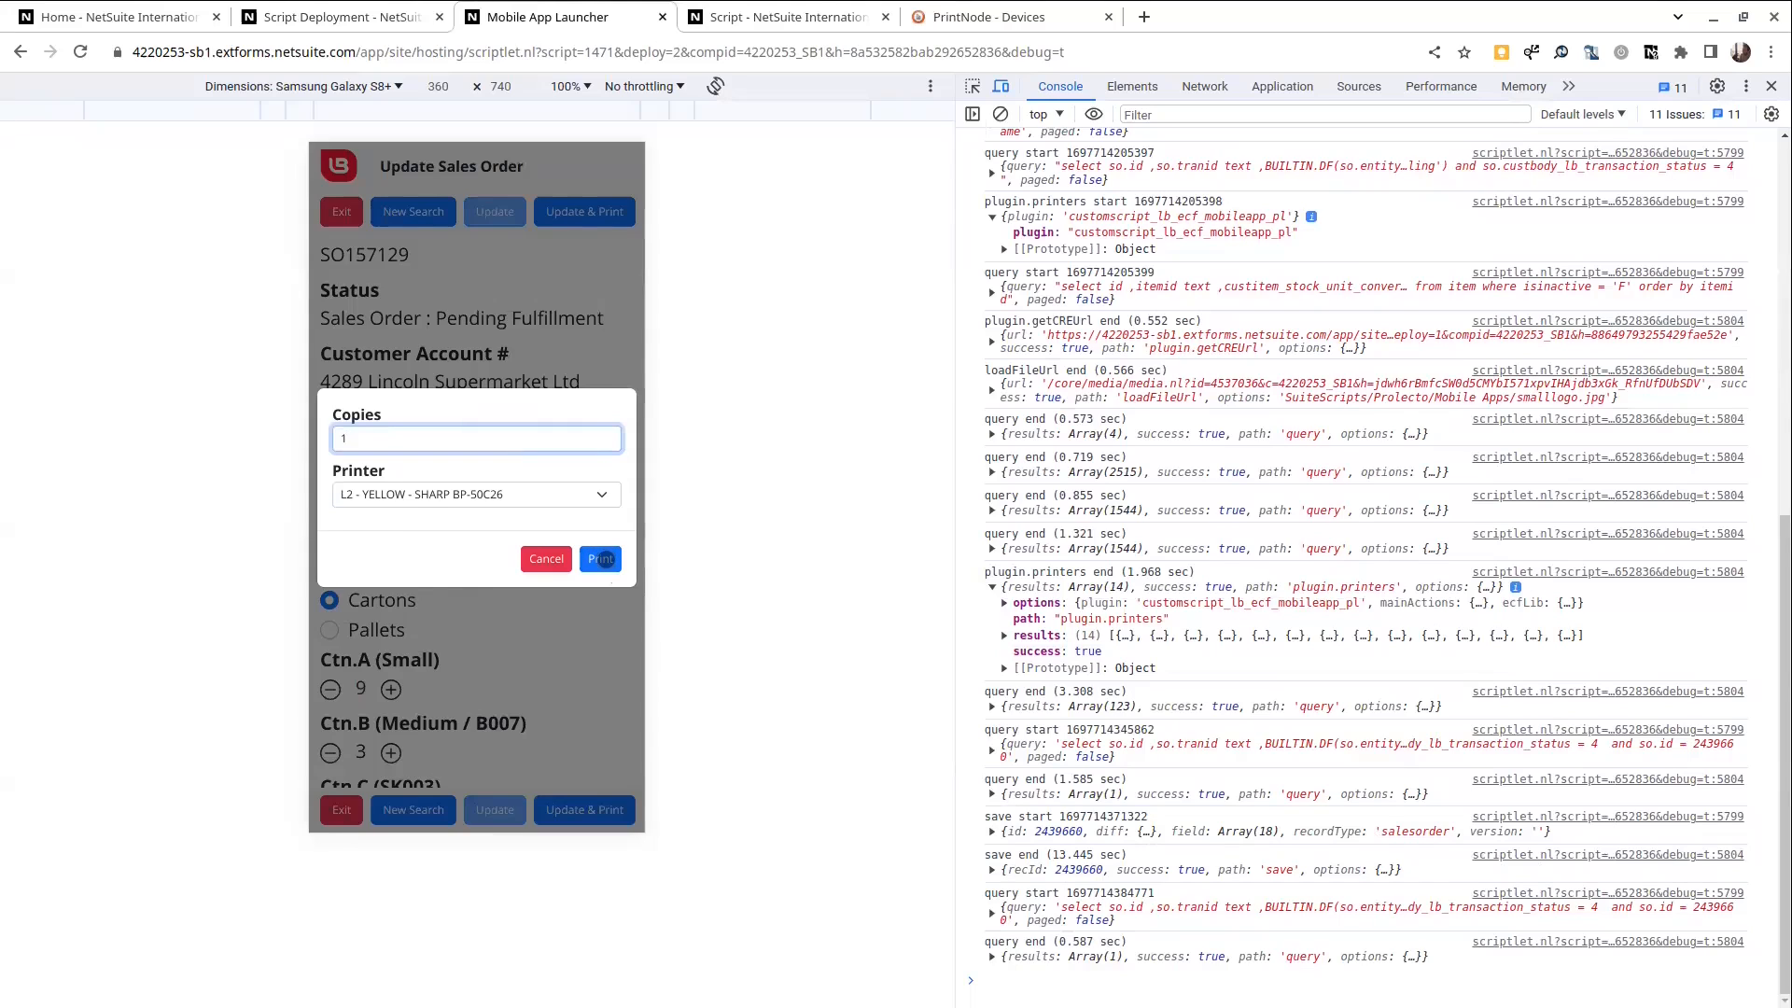
Step: Send the carton labels to print and highlight printer id 72654257 in the console log
left_click(599, 558)
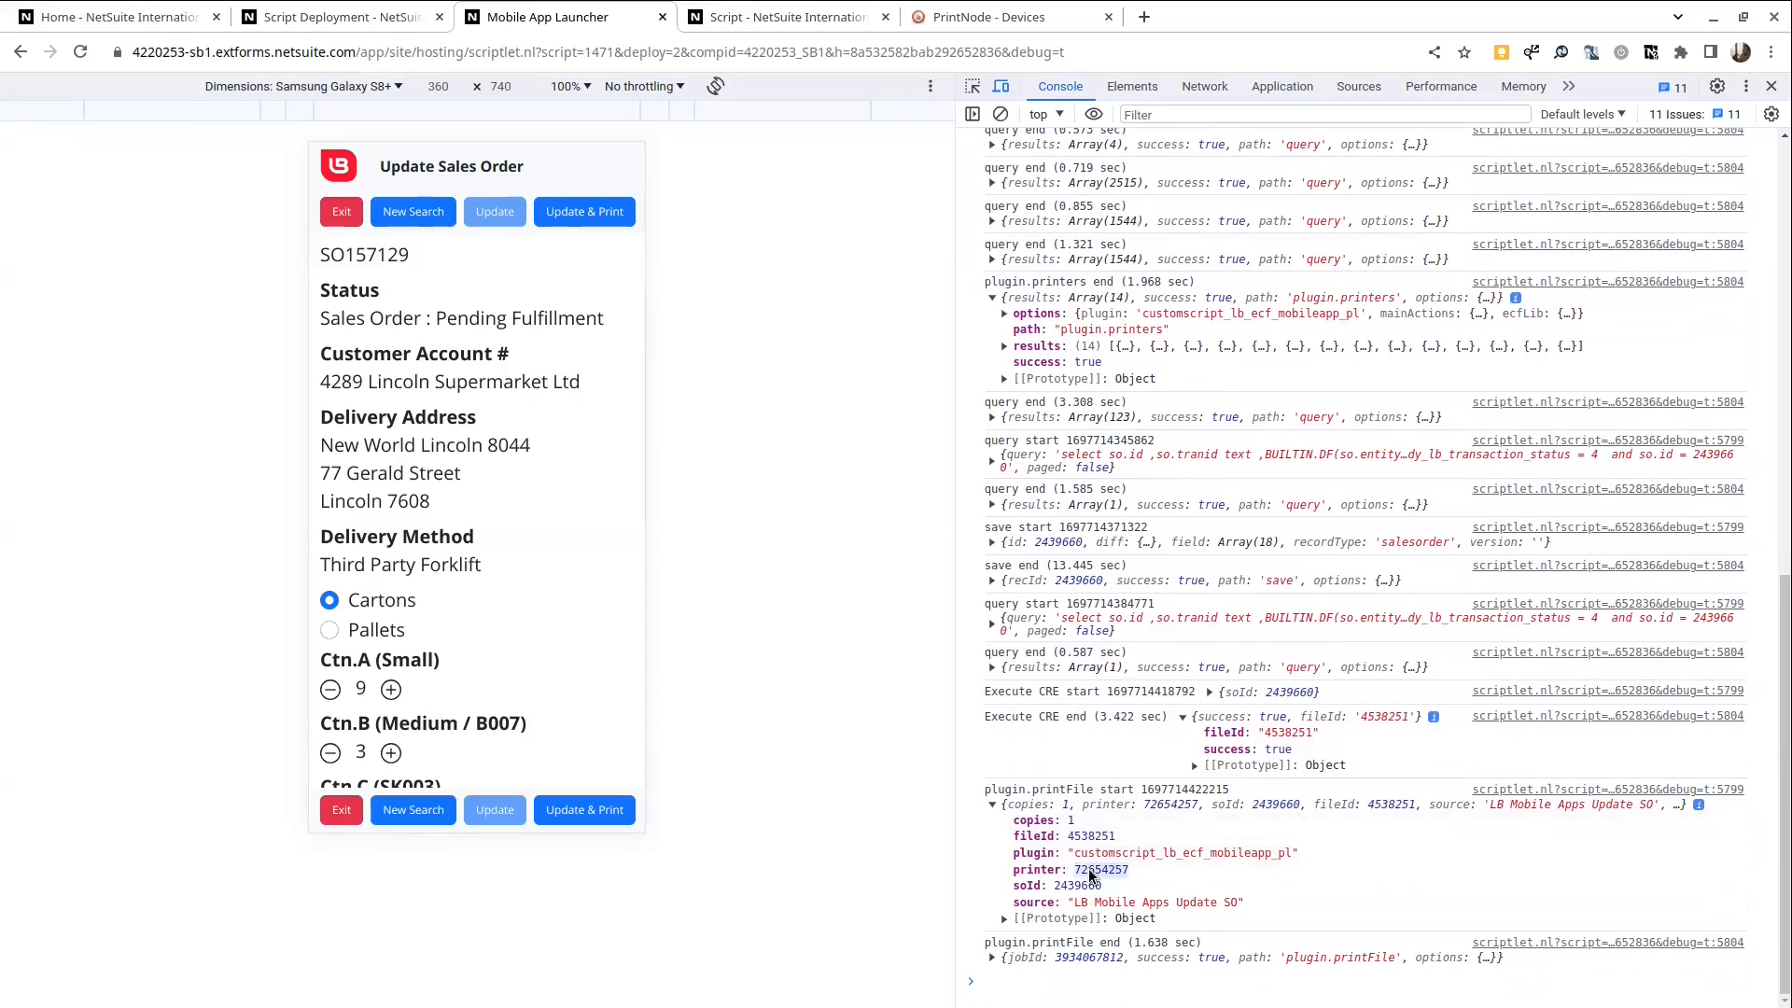
double_click(1157, 903)
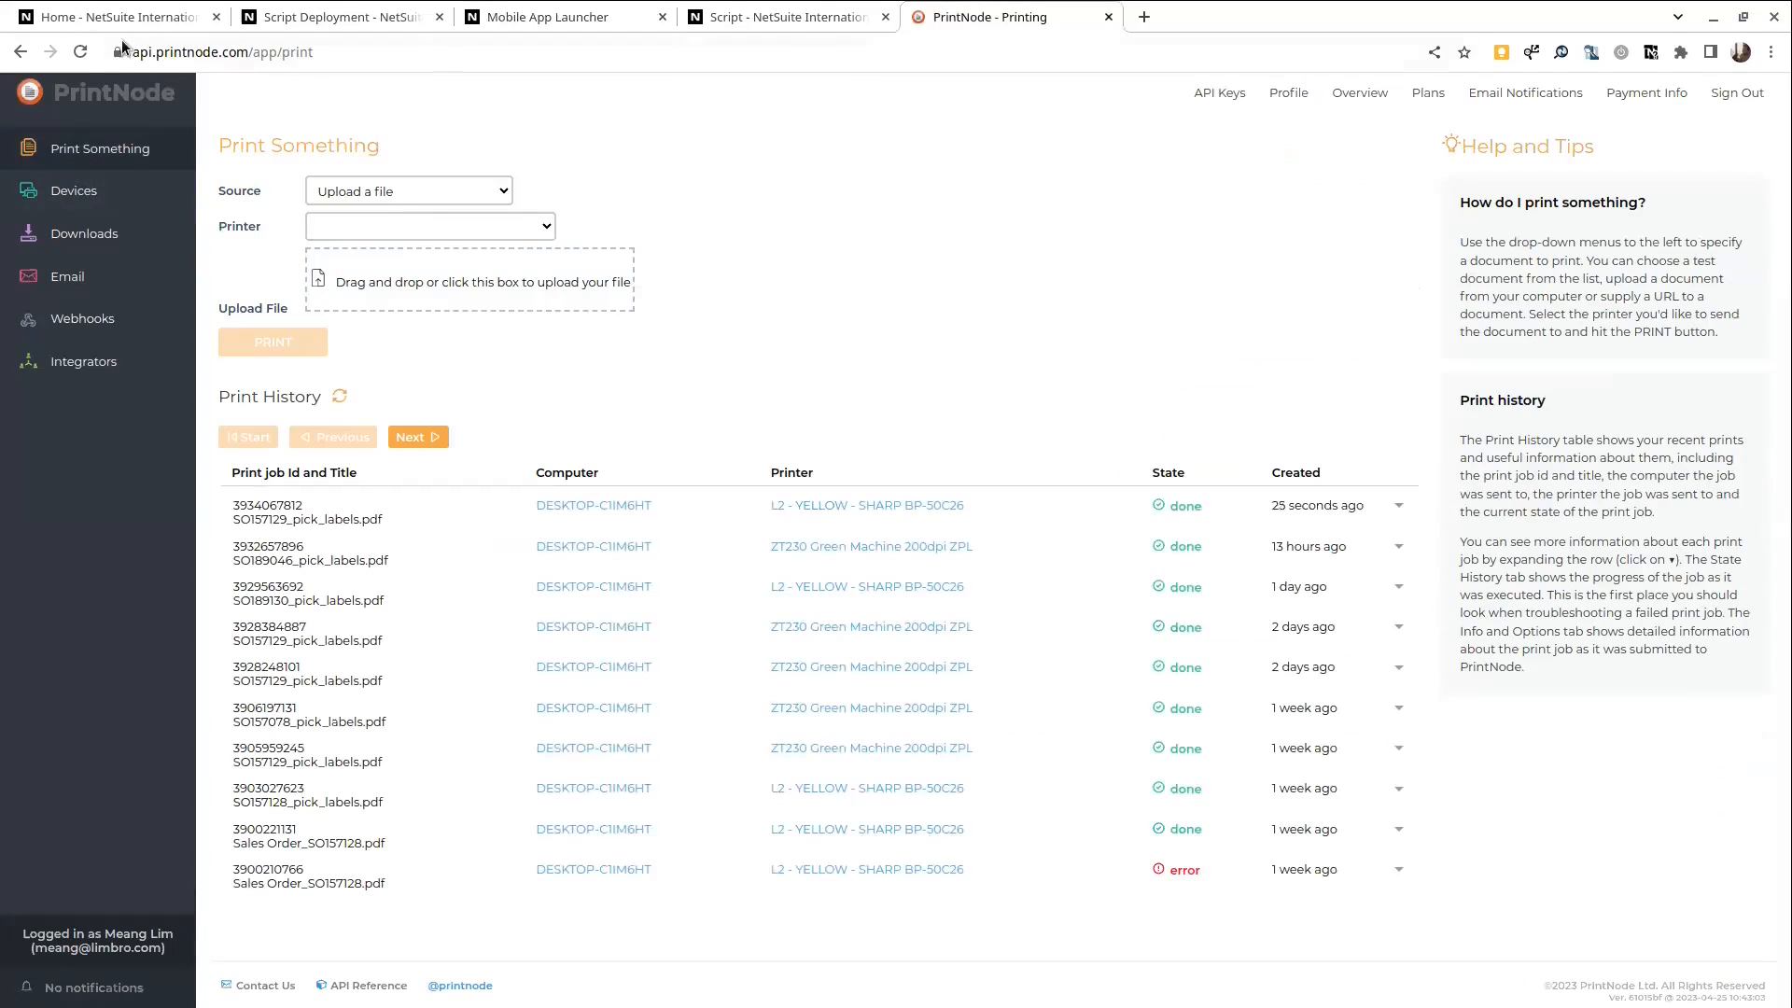
mouse_move(80, 53)
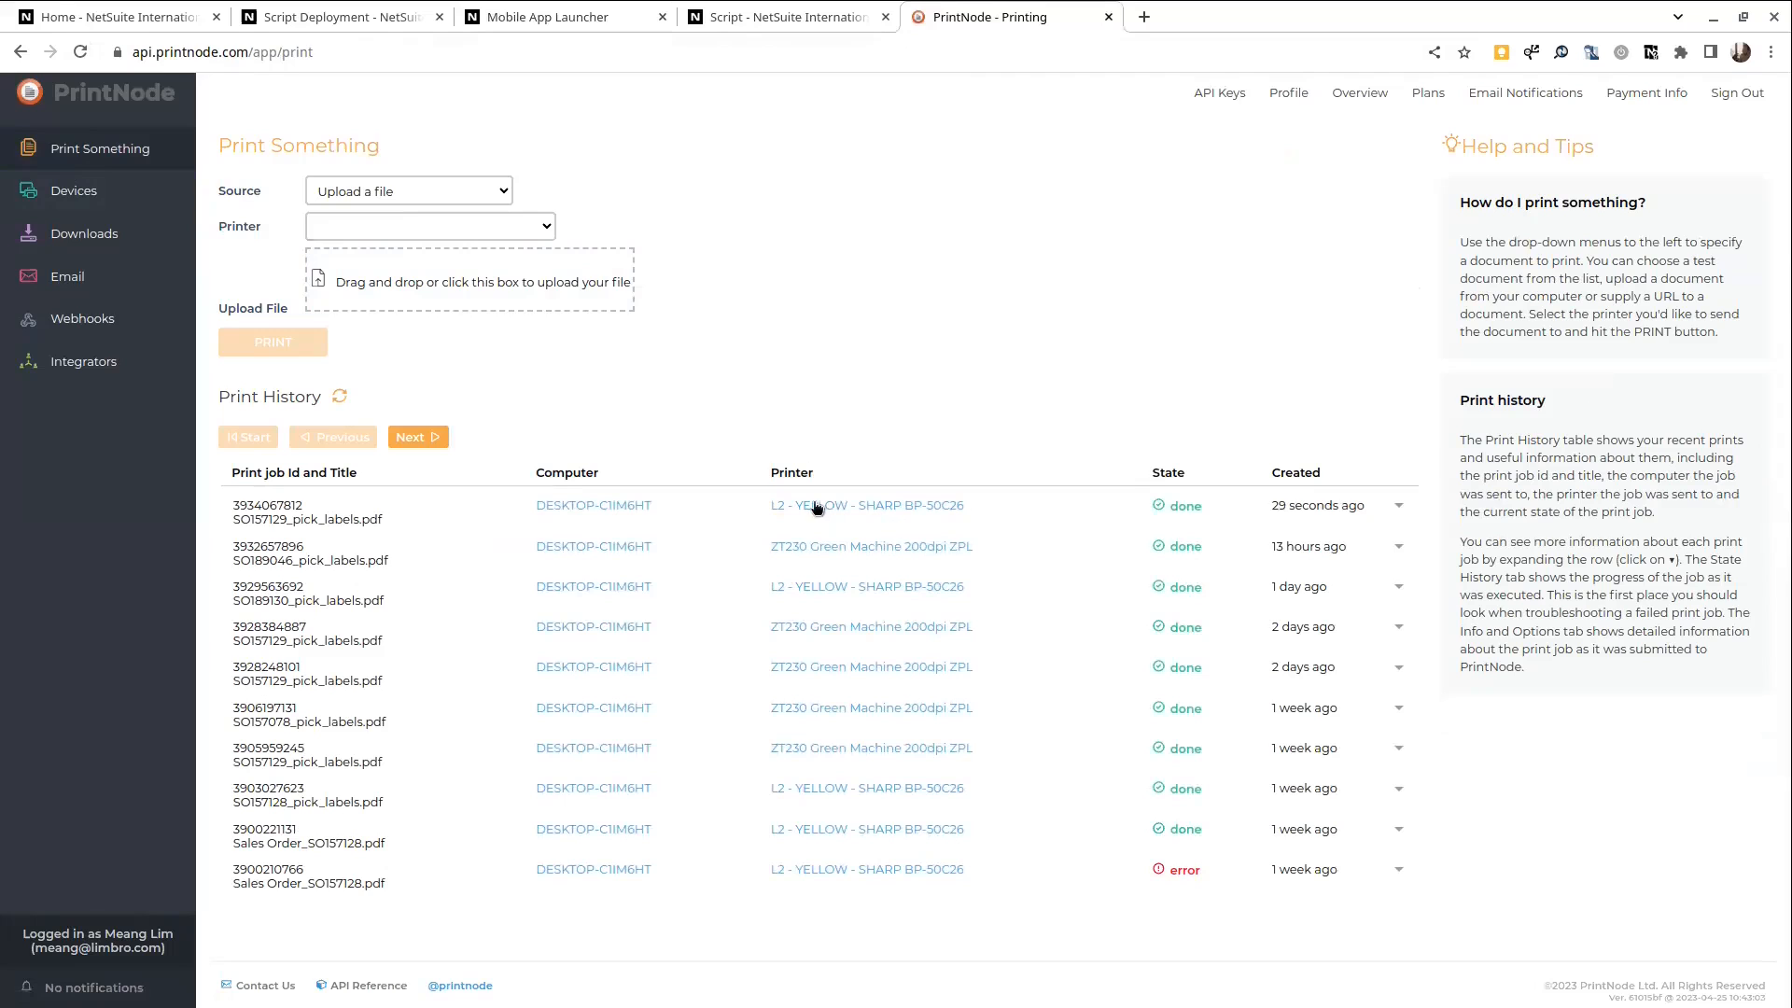
left_click(1399, 506)
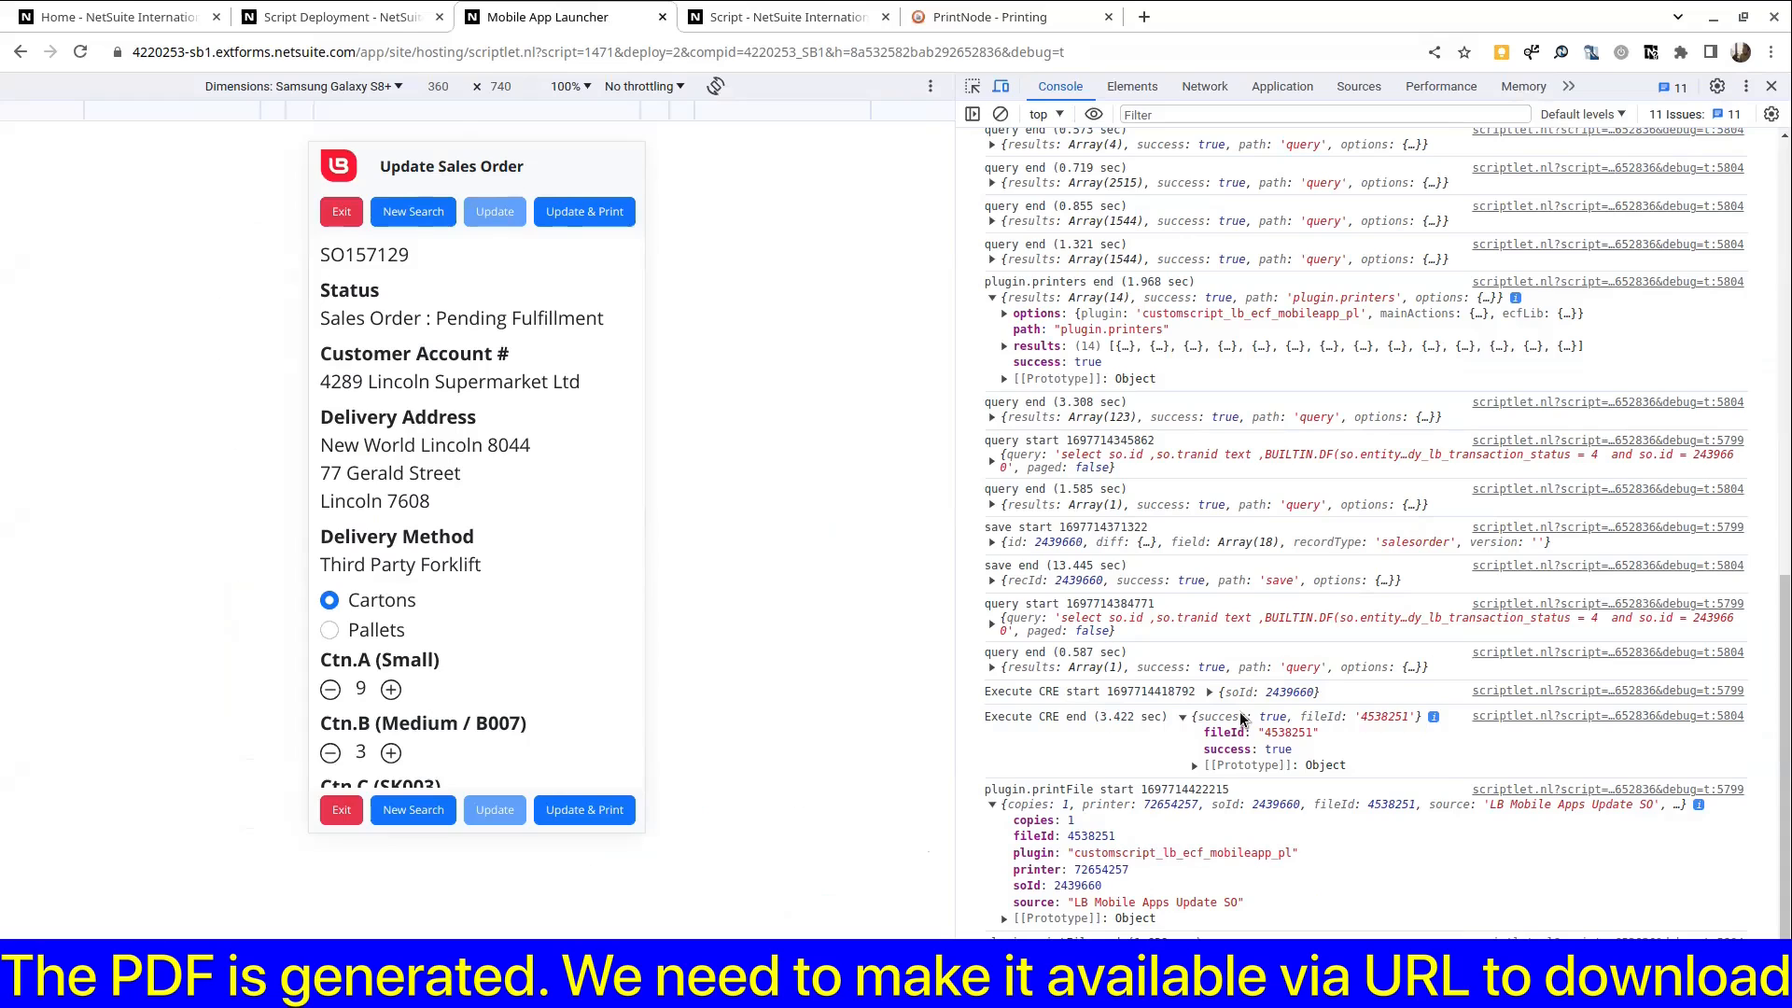
mouse_move(1158, 872)
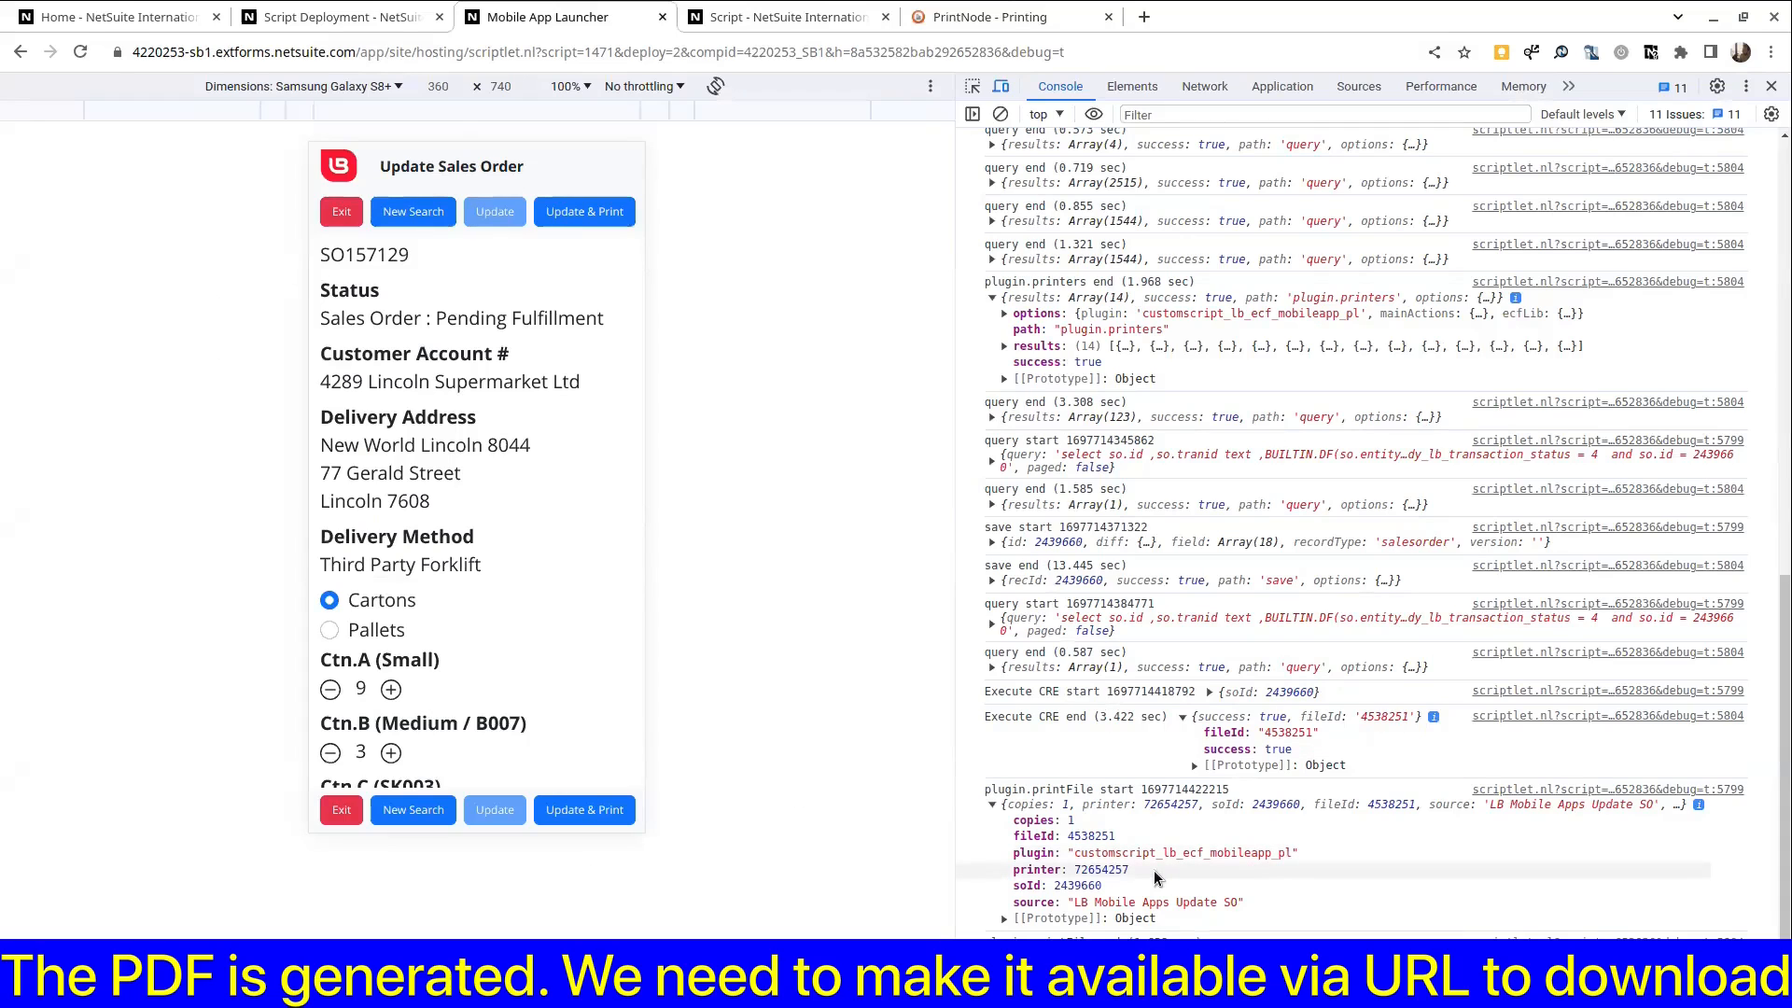
mouse_move(1092, 870)
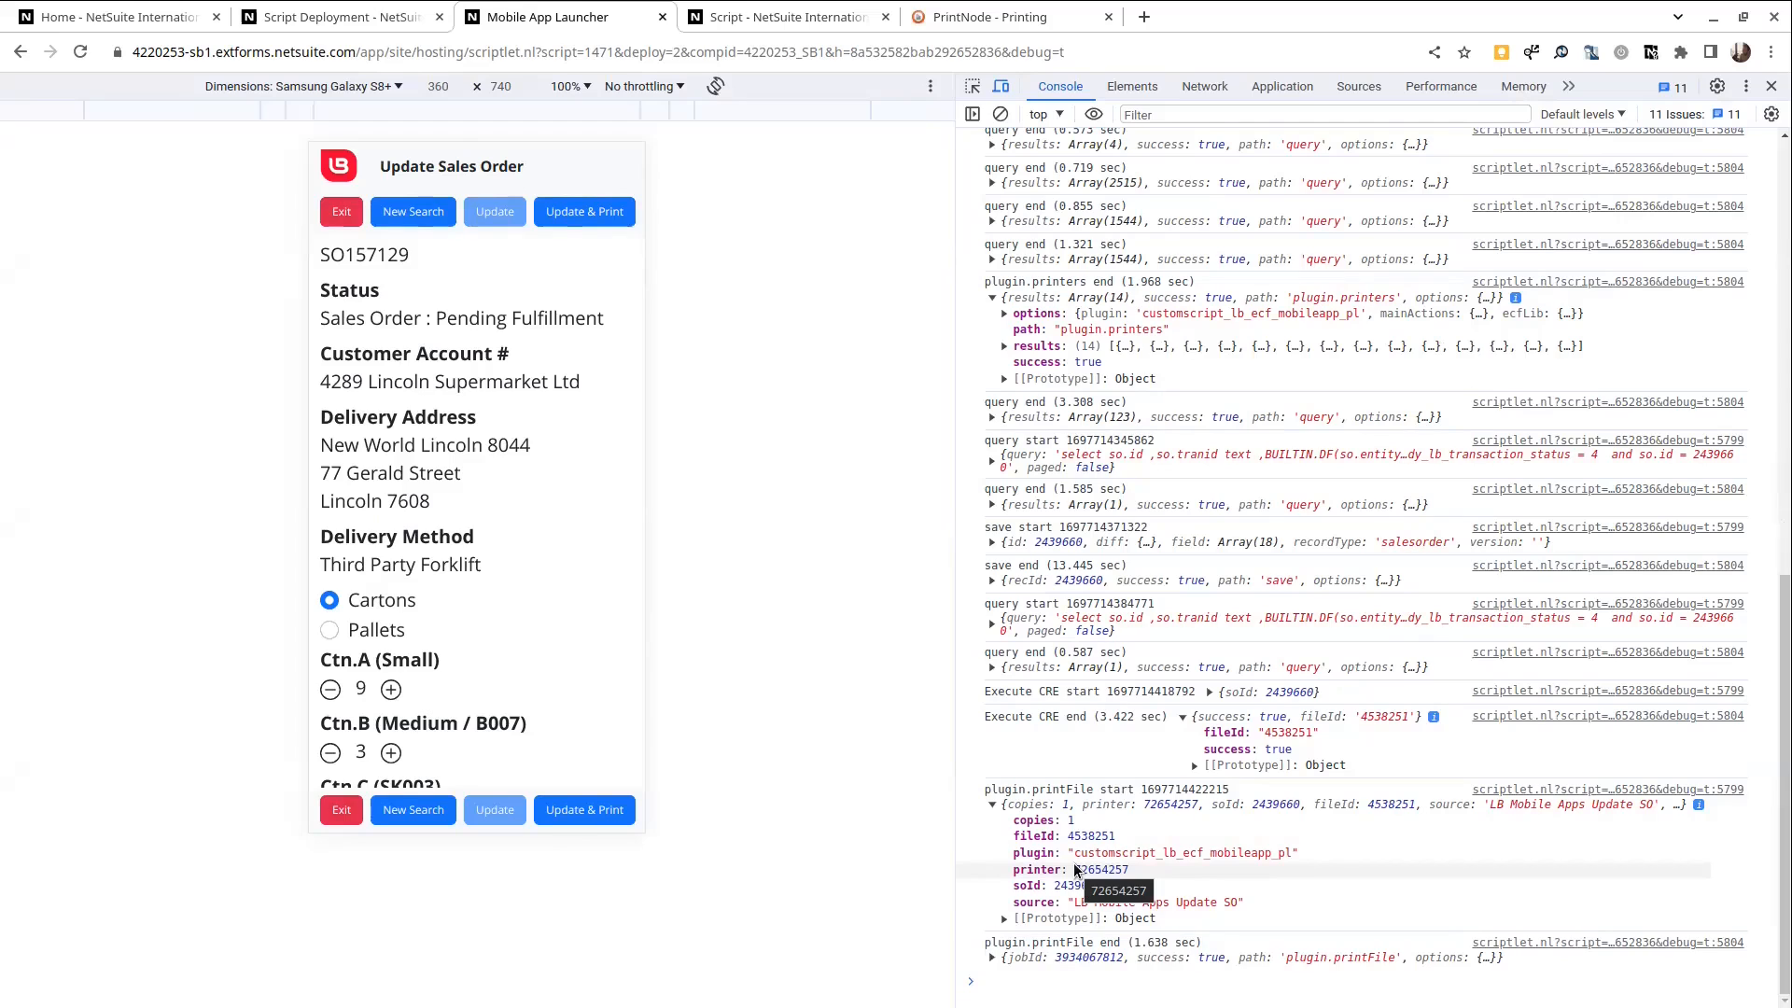
mouse_move(1121, 851)
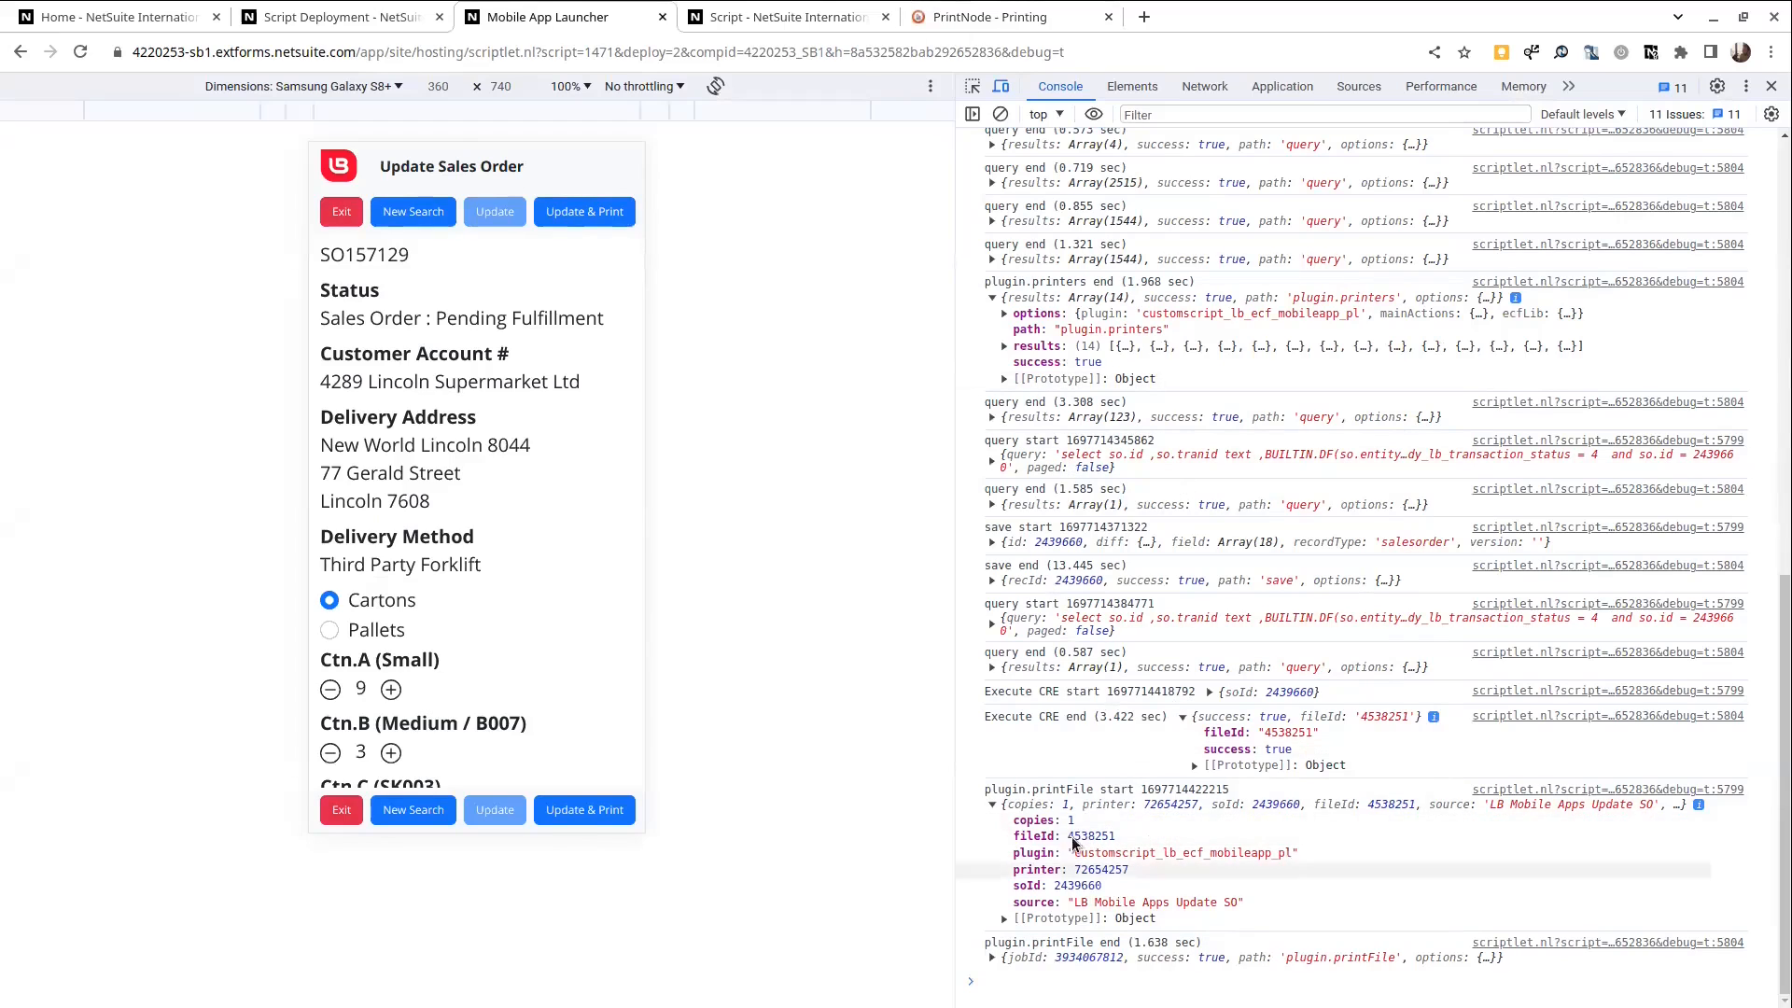
mouse_move(1154, 853)
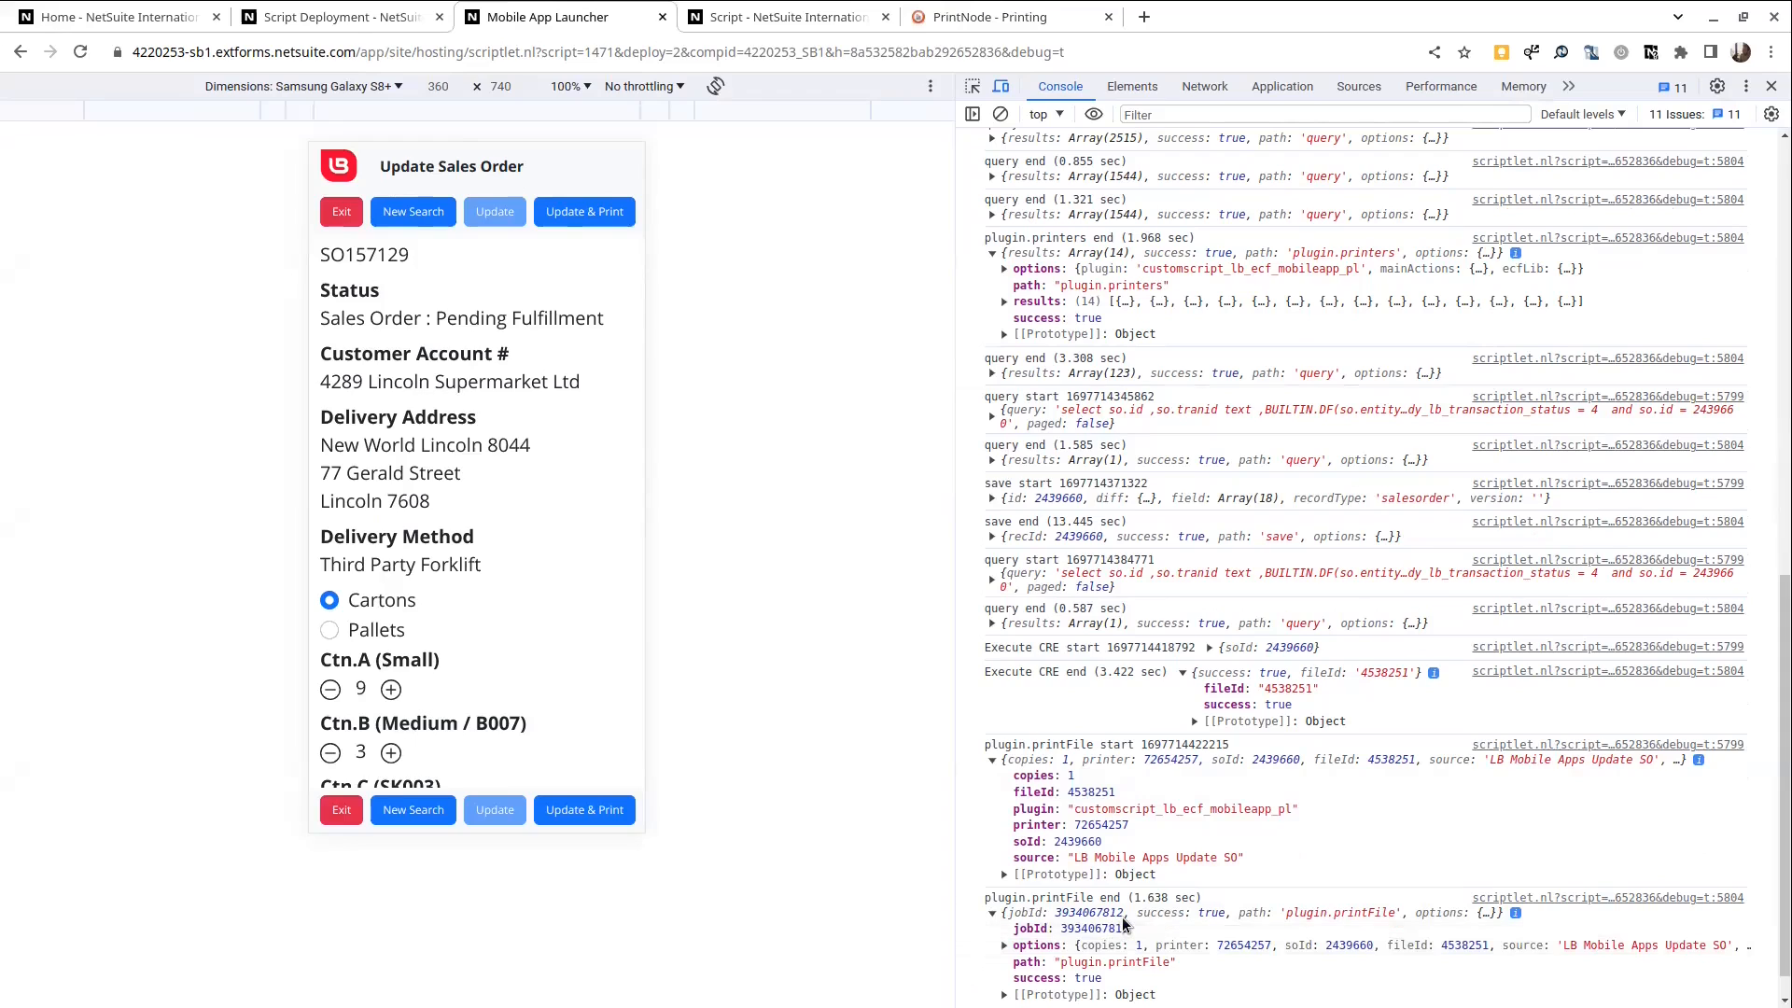
mouse_move(1122, 859)
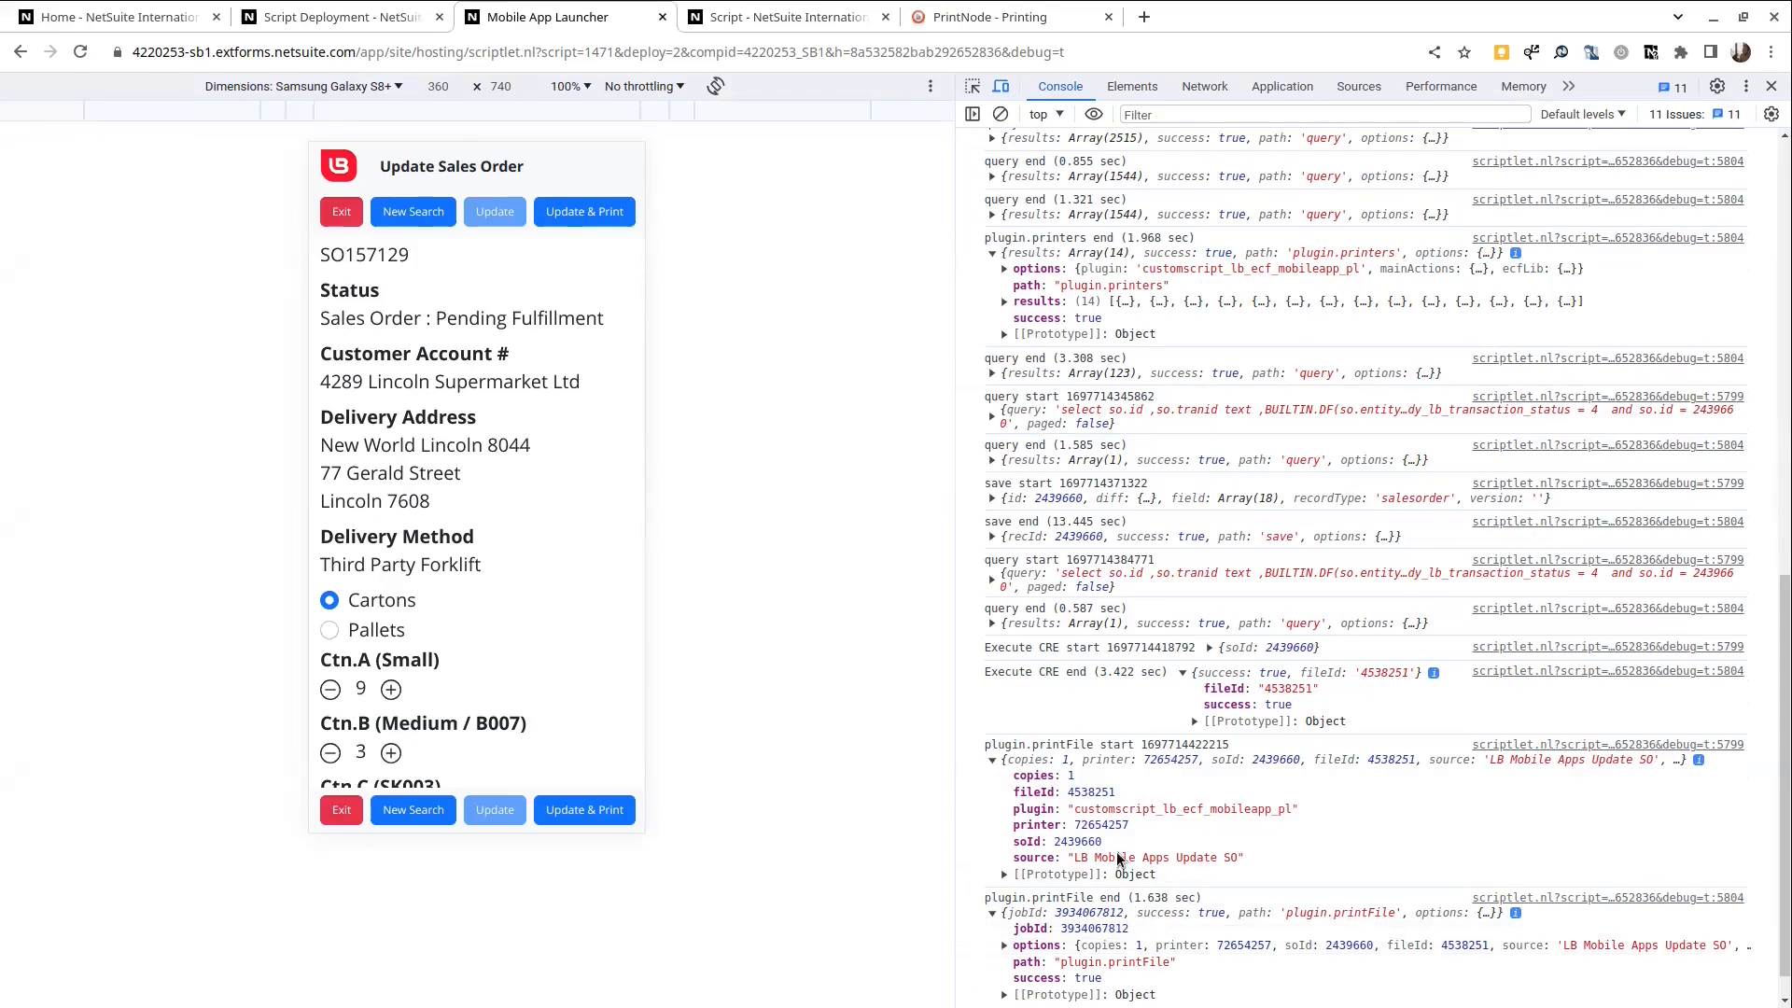
mouse_move(1155, 857)
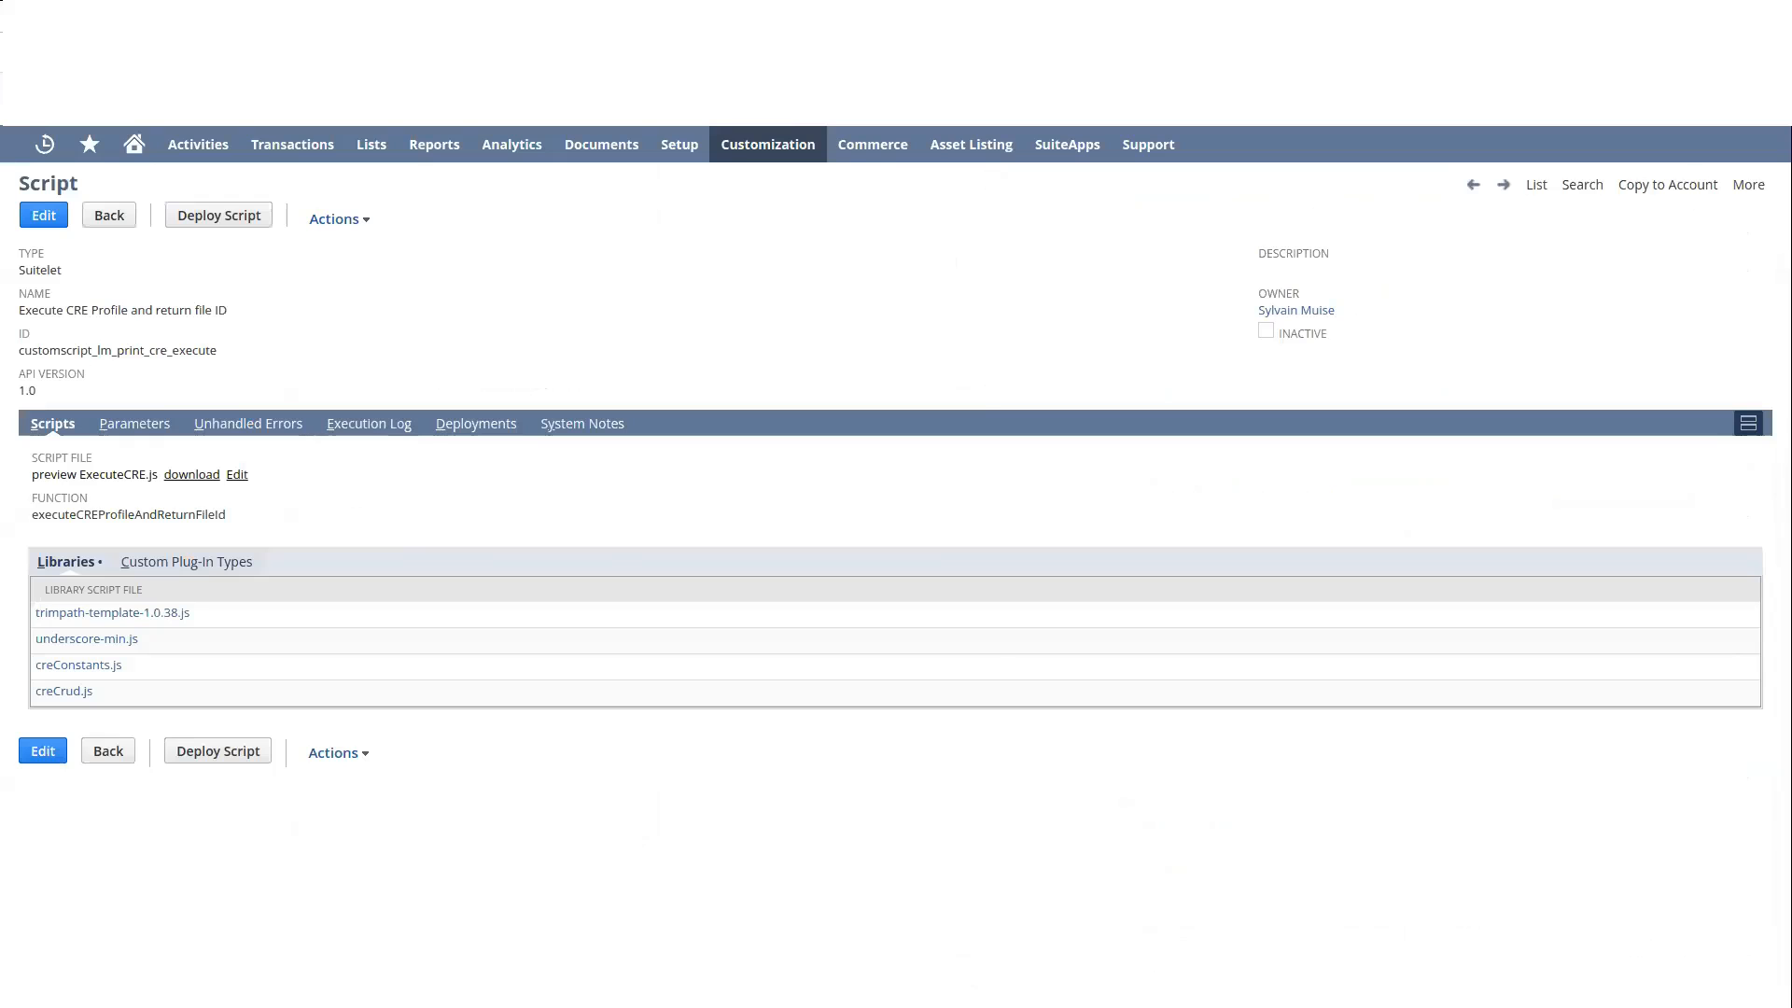
Step: Go from the script record to the File Cabinet via the Documents menu
left_click(601, 144)
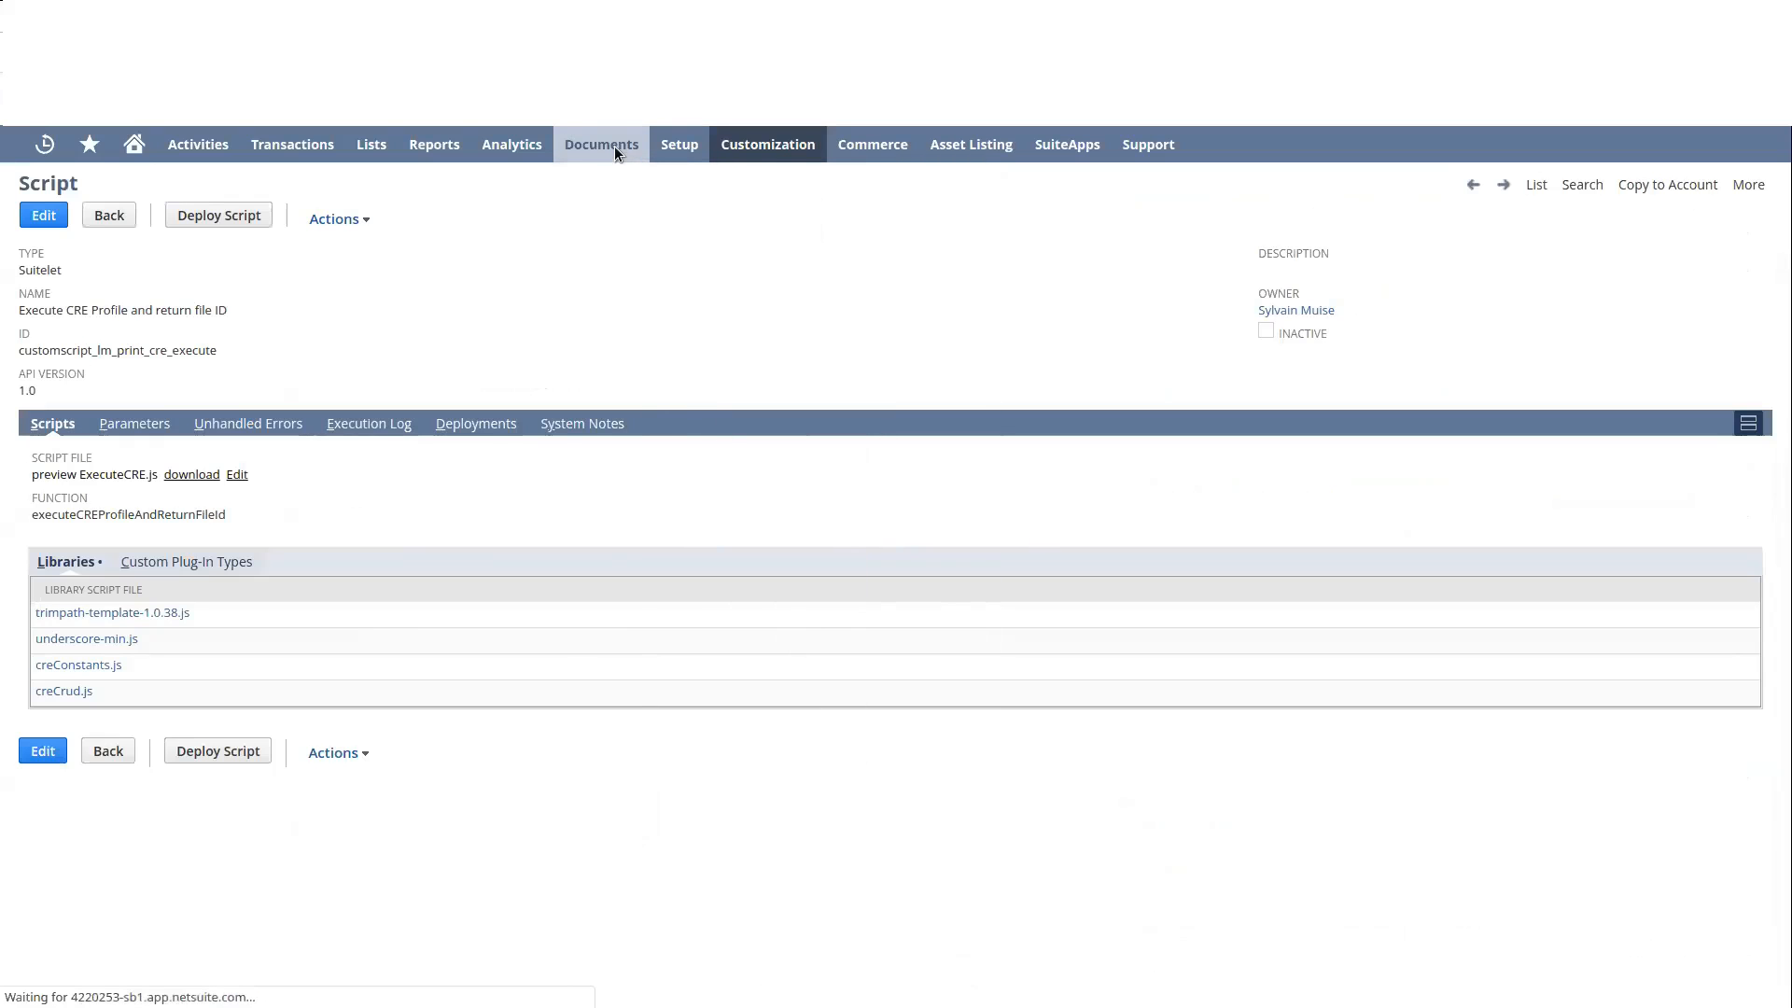
left_click(599, 143)
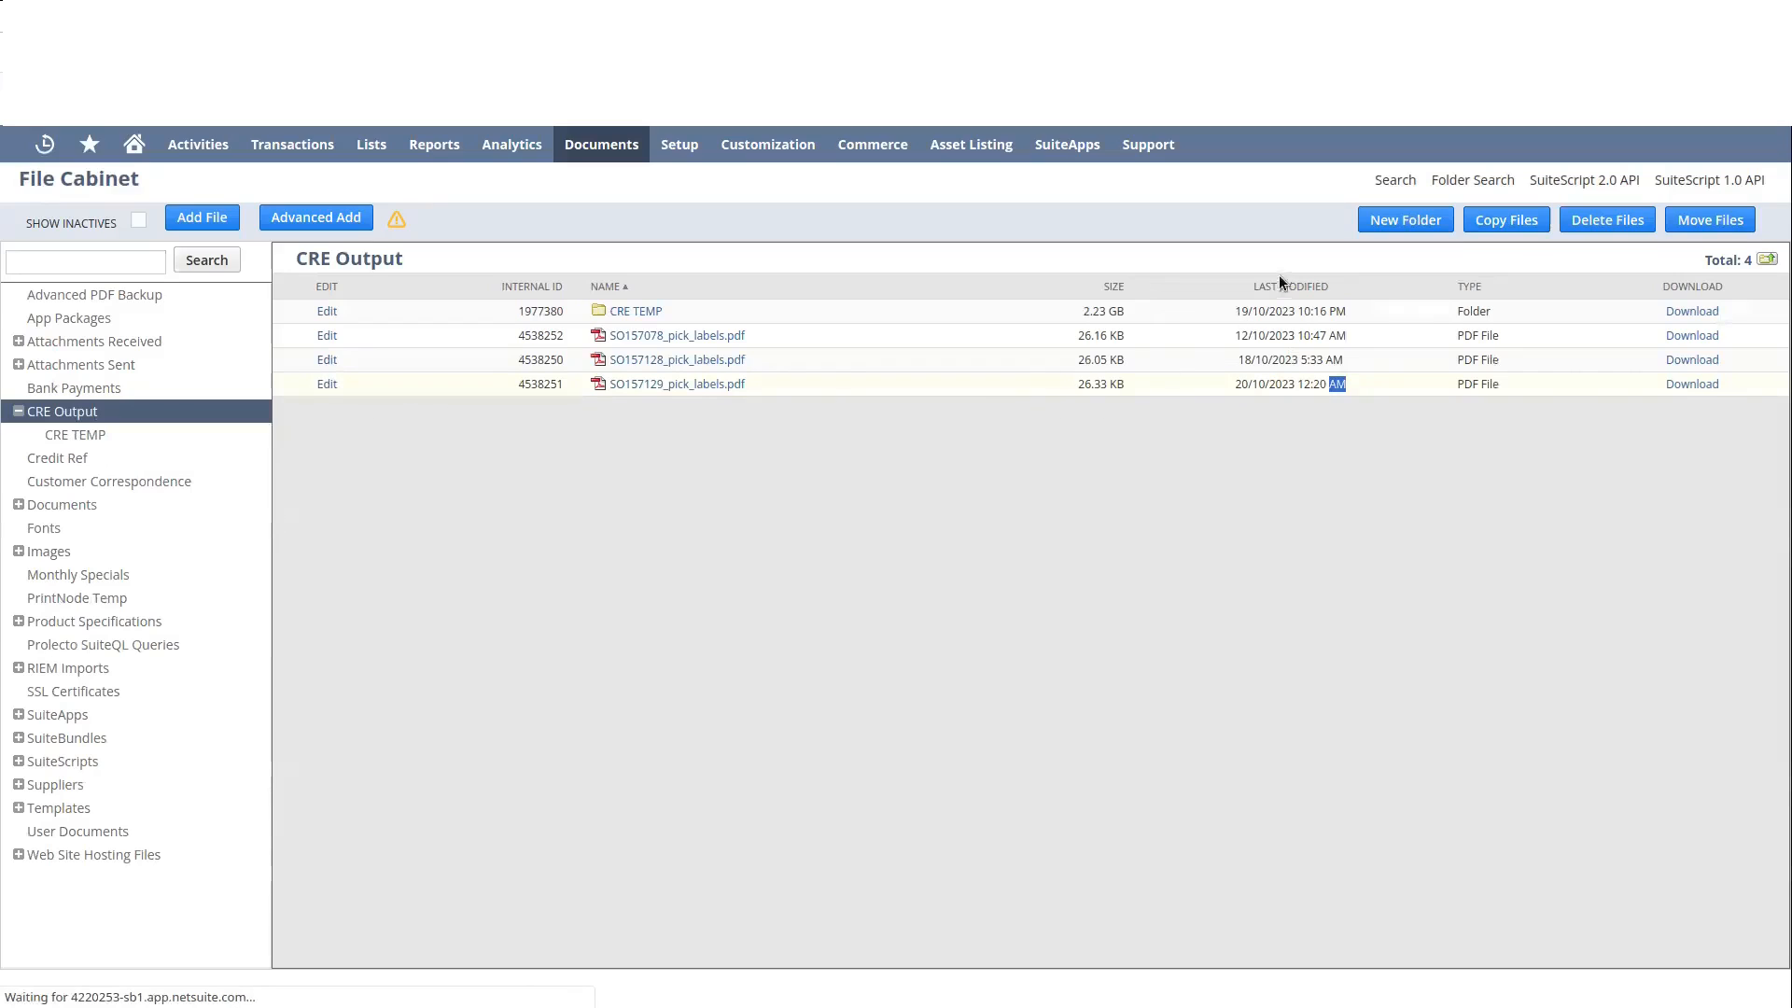
Step: View the CRE Output folder row for SO157129_pick_labels.pdf, internal ID 4538251
left_click(327, 383)
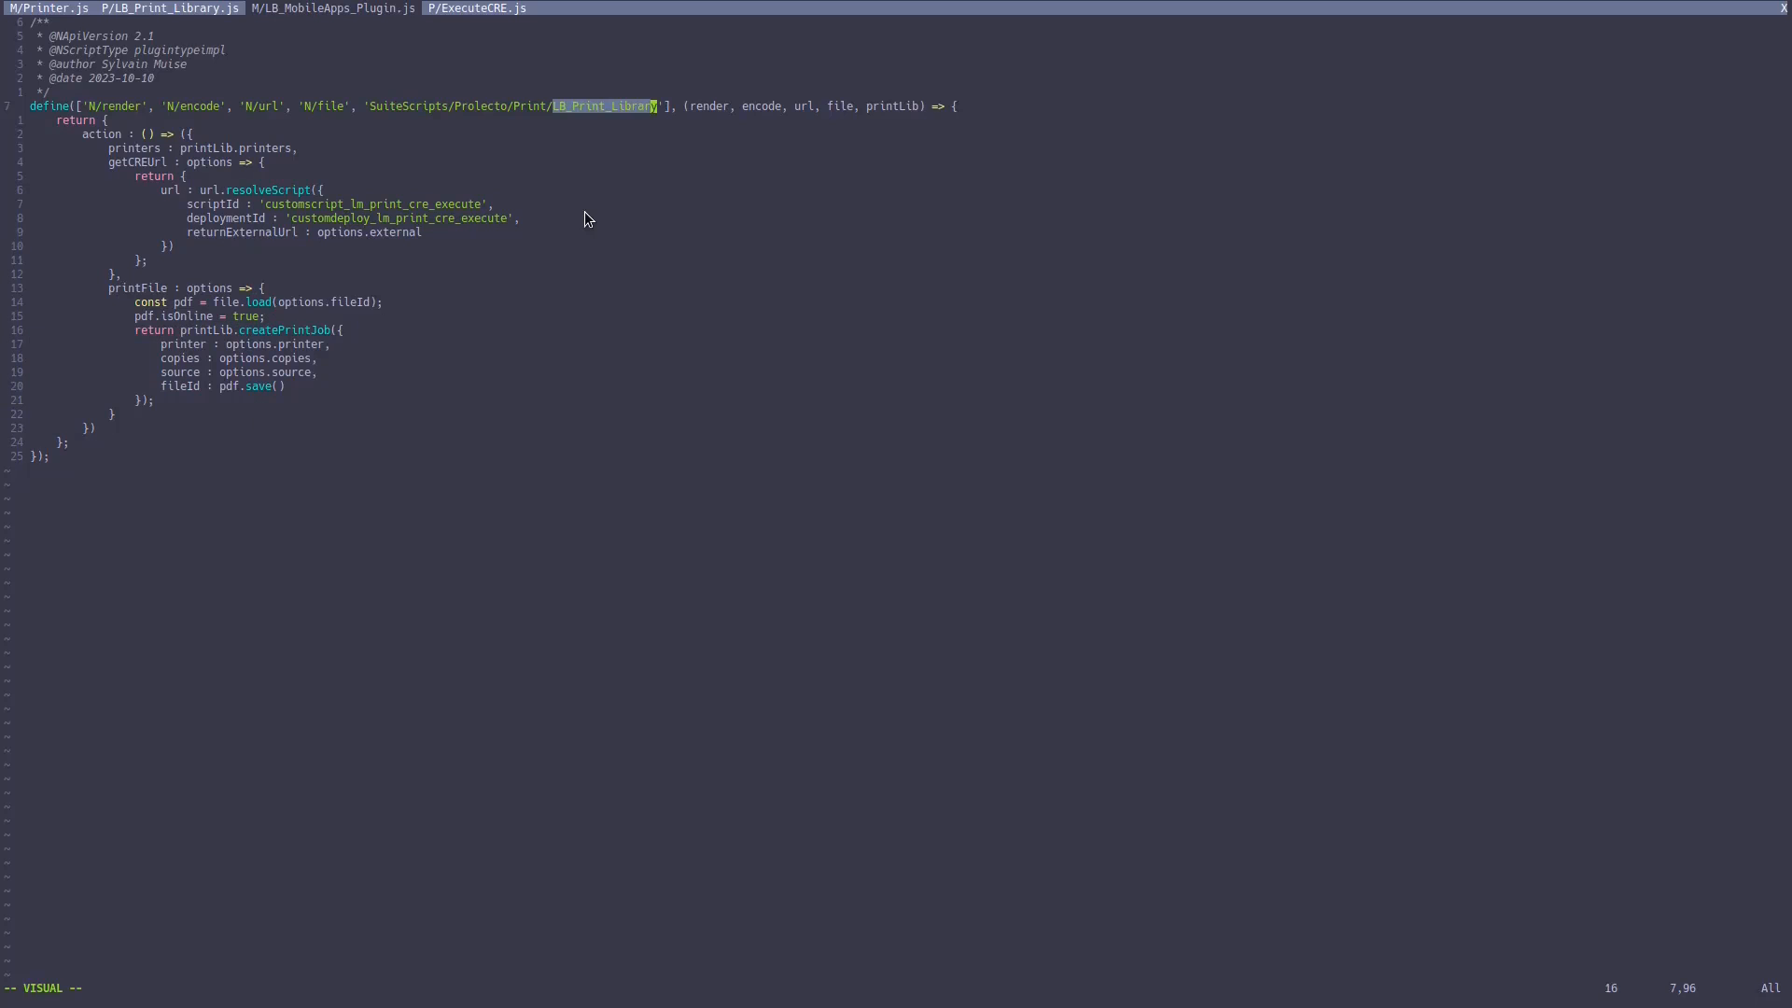
Step: Review LB_MobileApps_Plugin.js in Vim, showing getCREUrl and printFile creating the print job
left_click(330, 7)
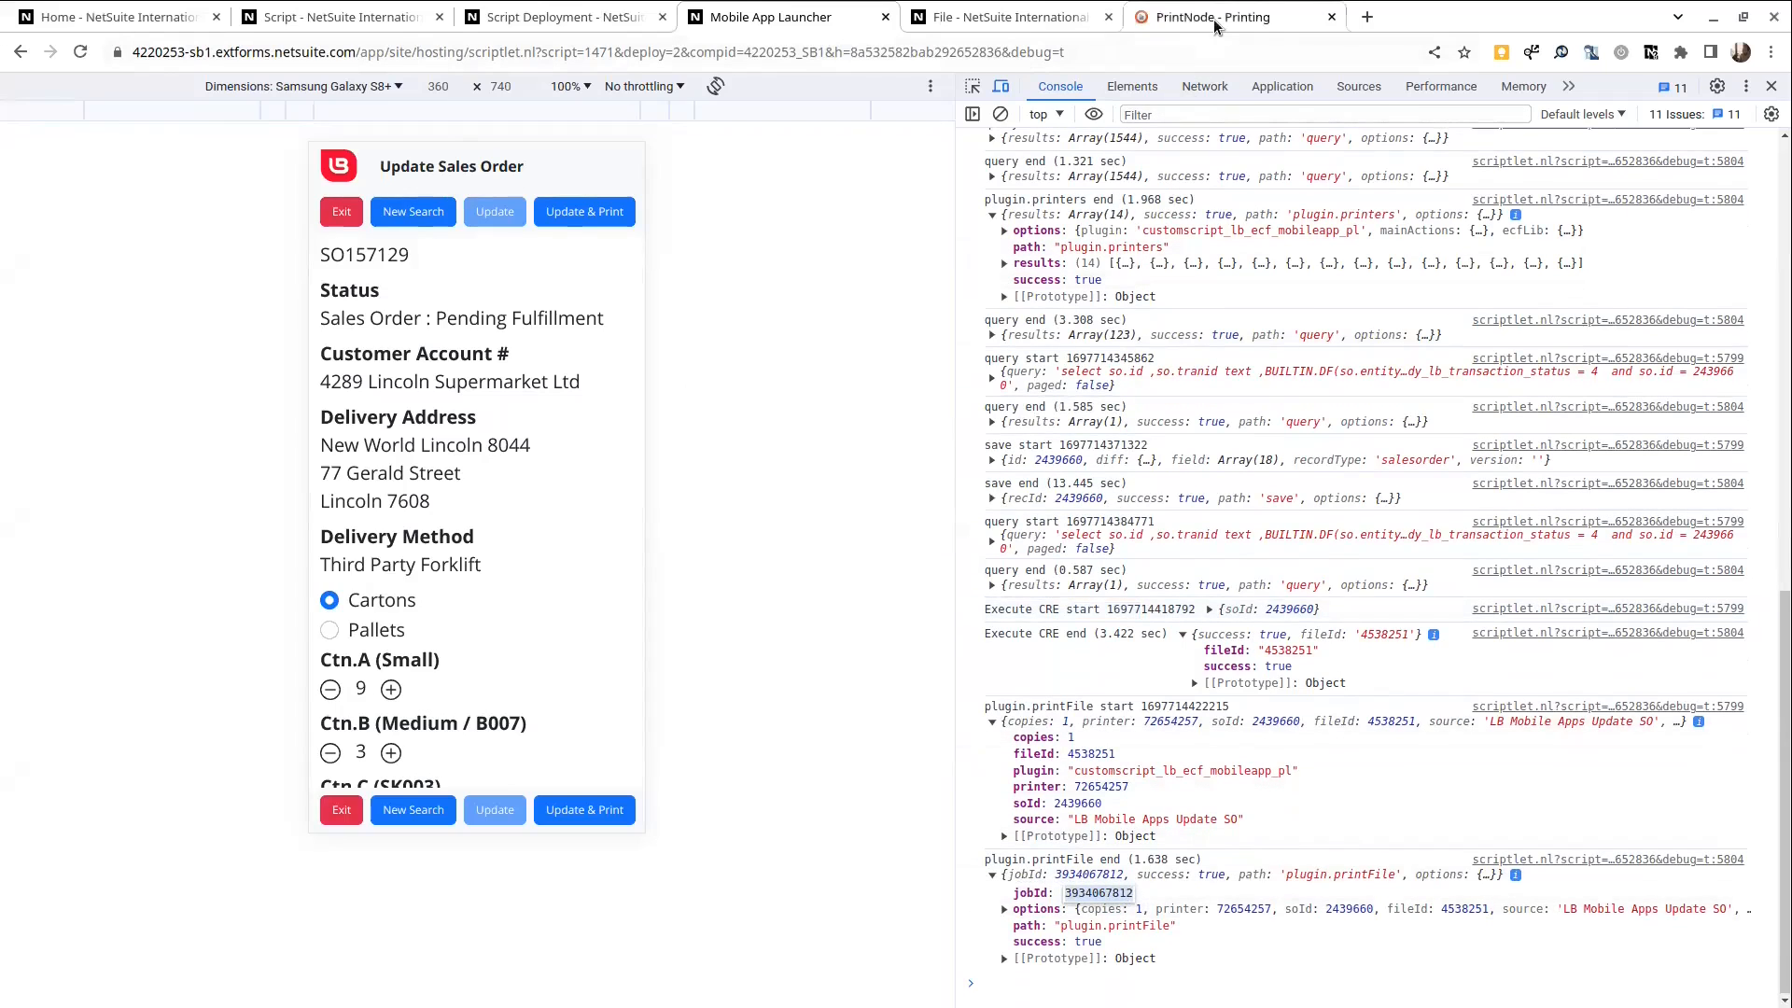
left_click(1212, 17)
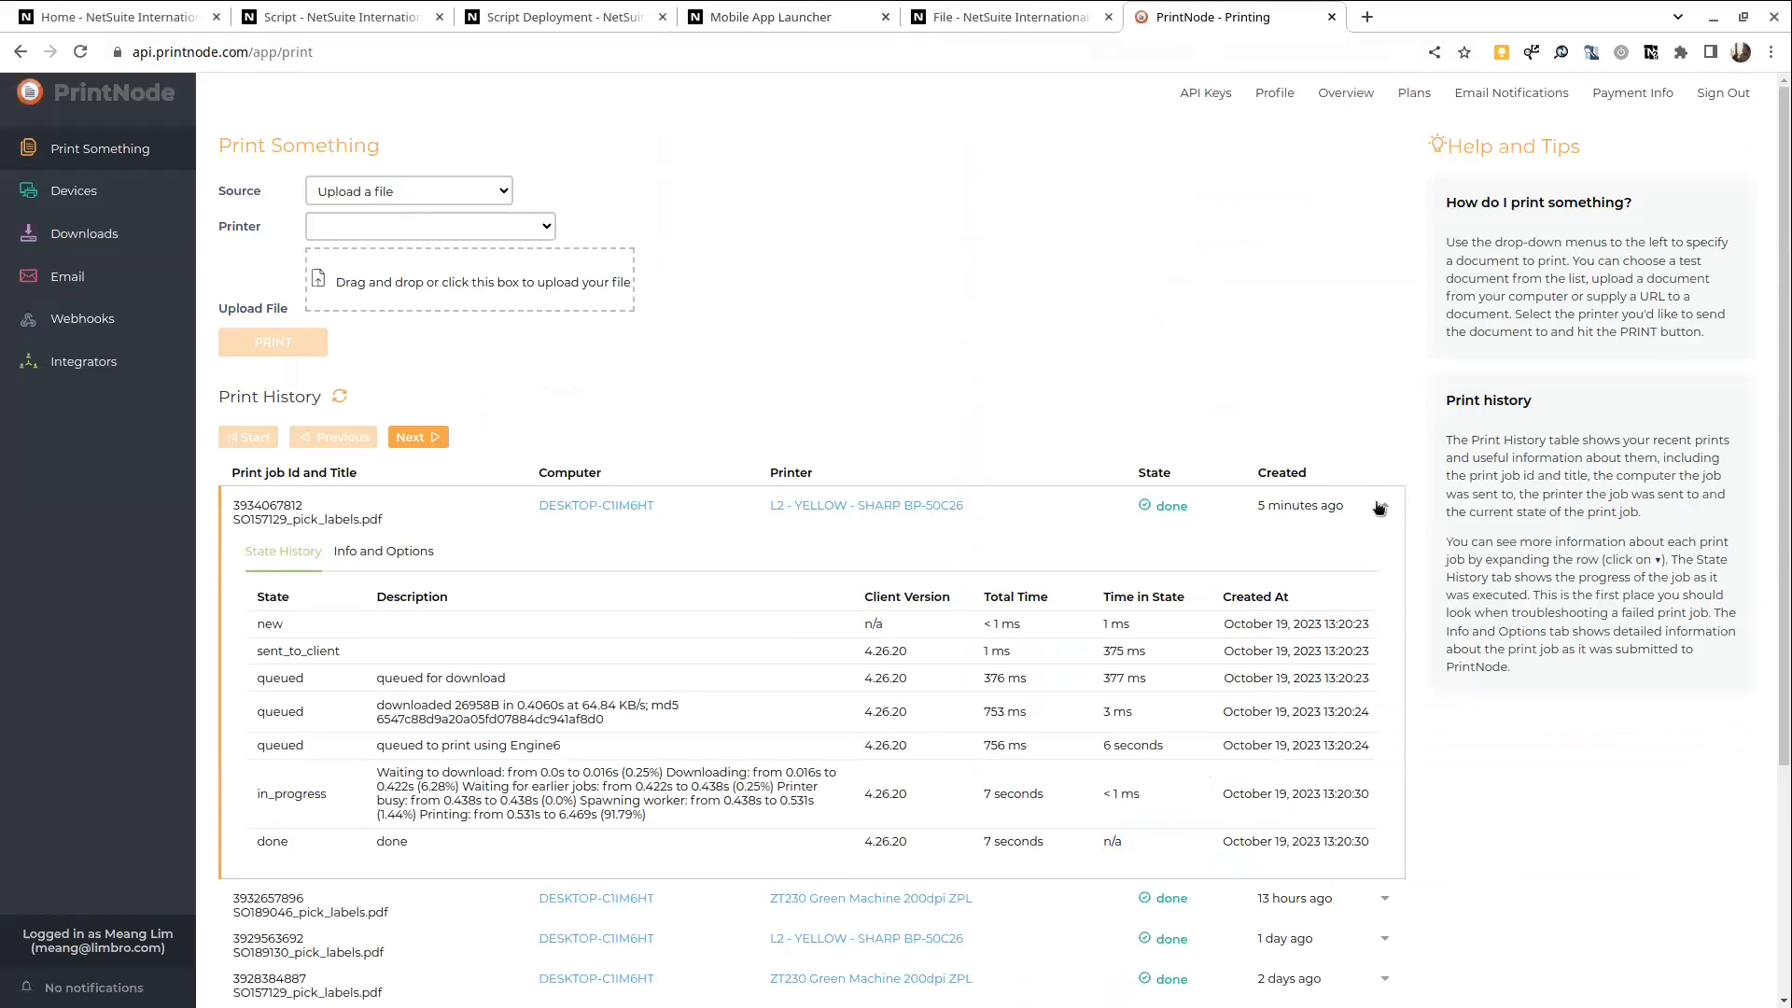
double_click(267, 506)
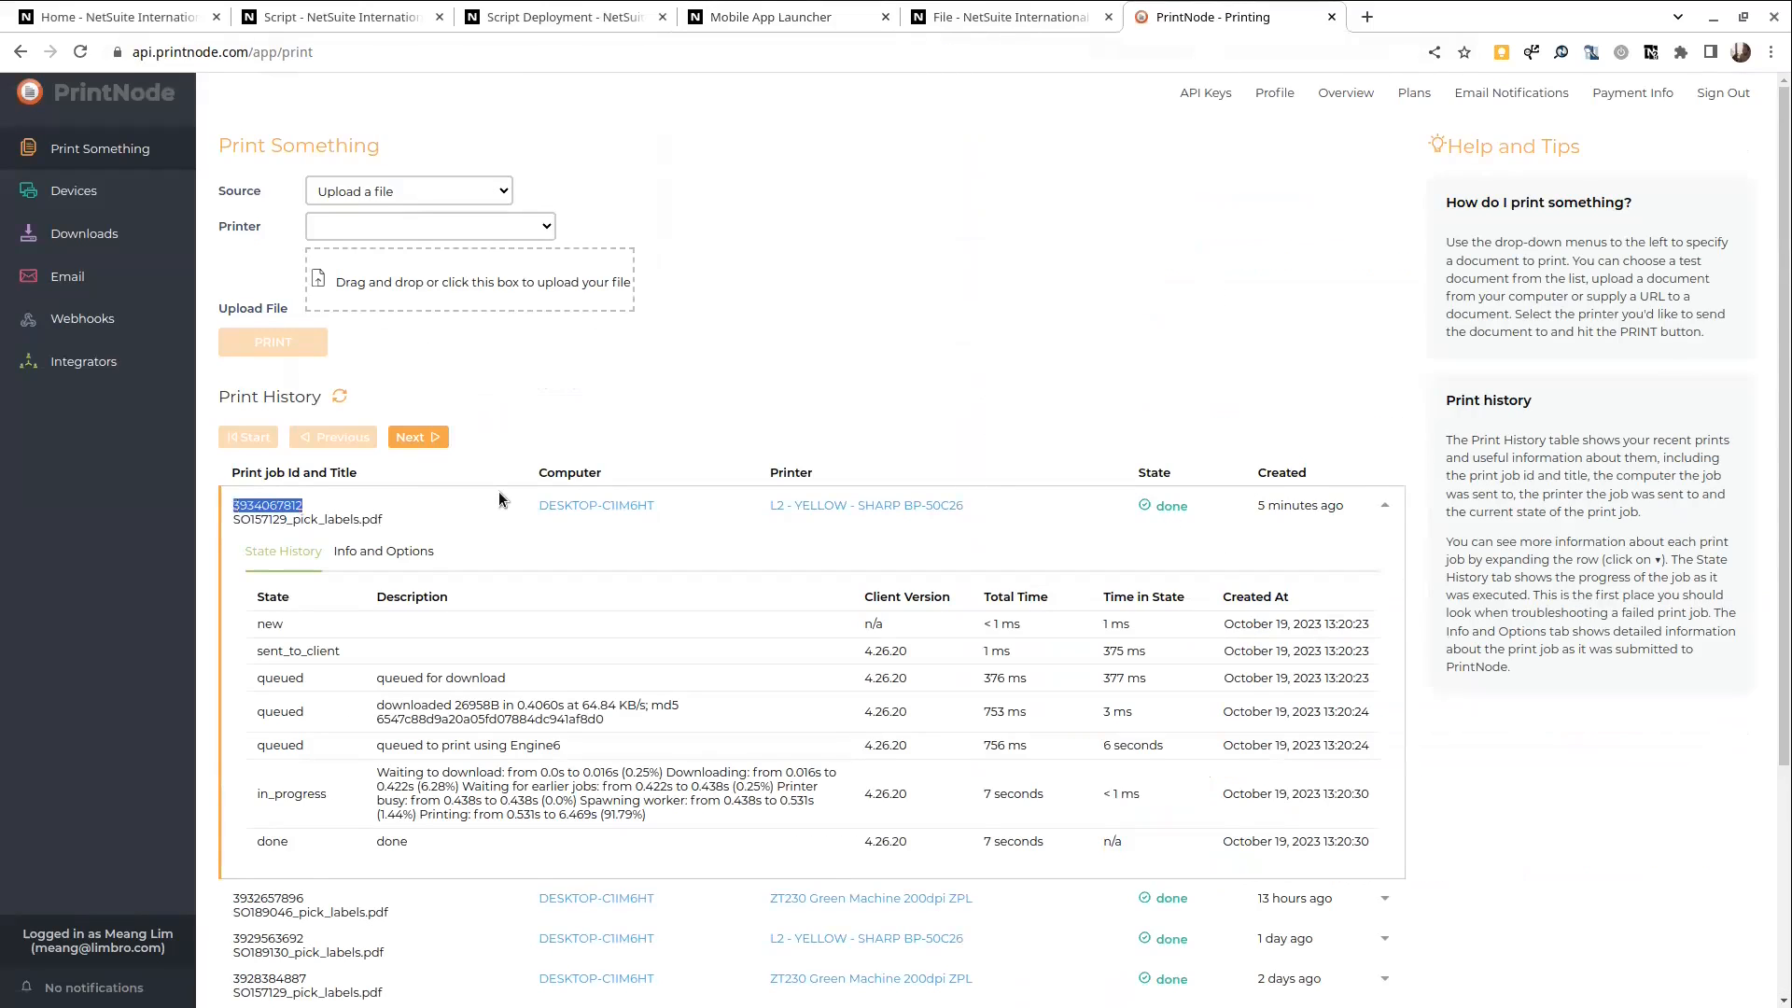